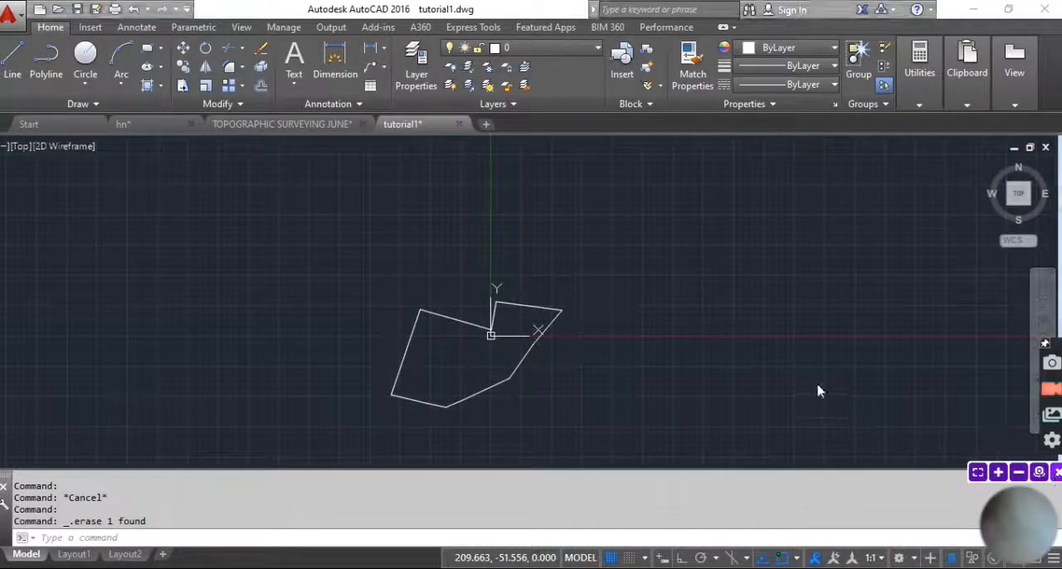
pyautogui.moveTo(818, 382)
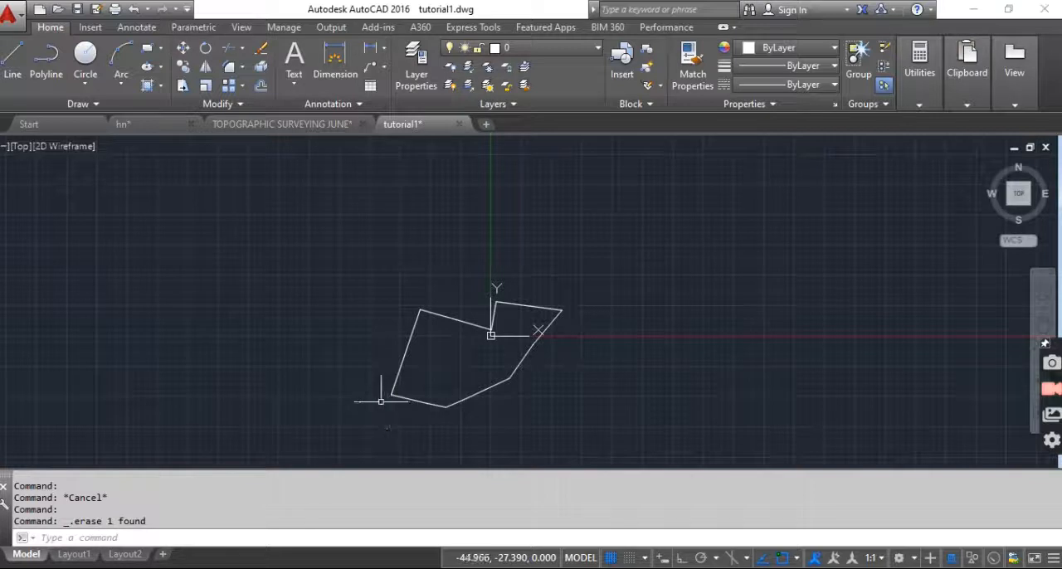
pyautogui.moveTo(315, 454)
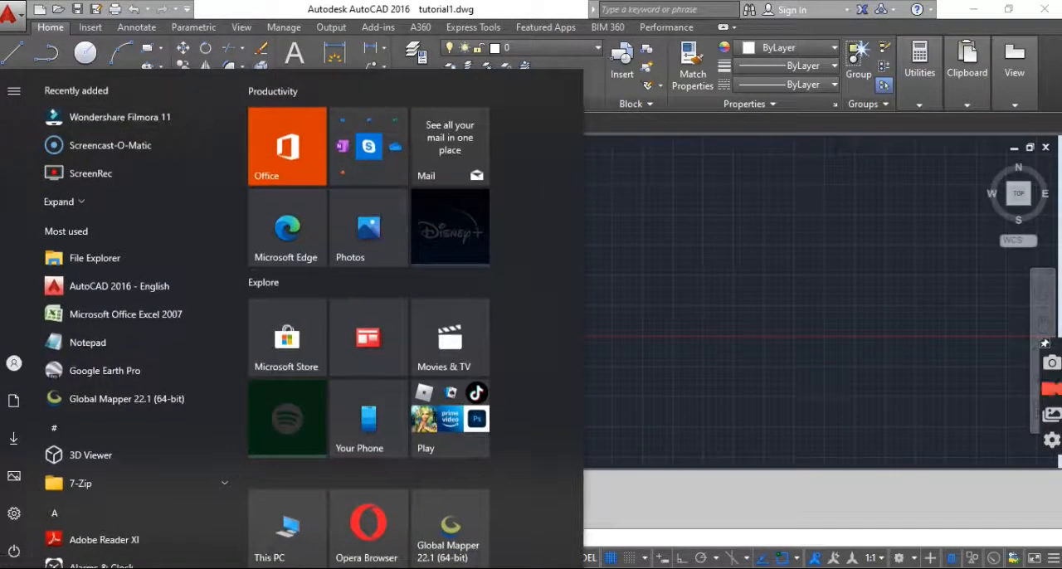
pyautogui.moveTo(166, 342)
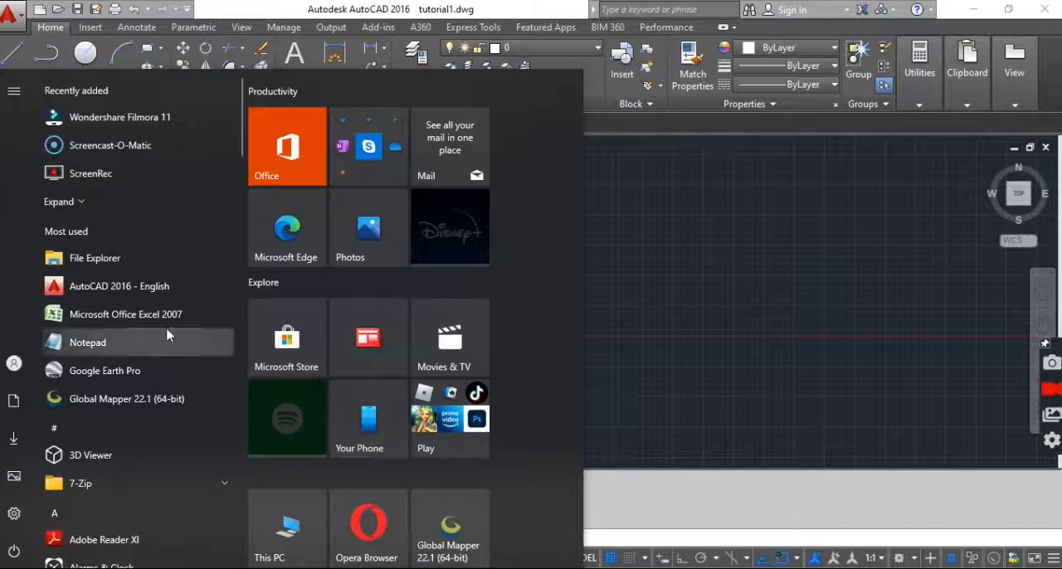
pyautogui.moveTo(117, 354)
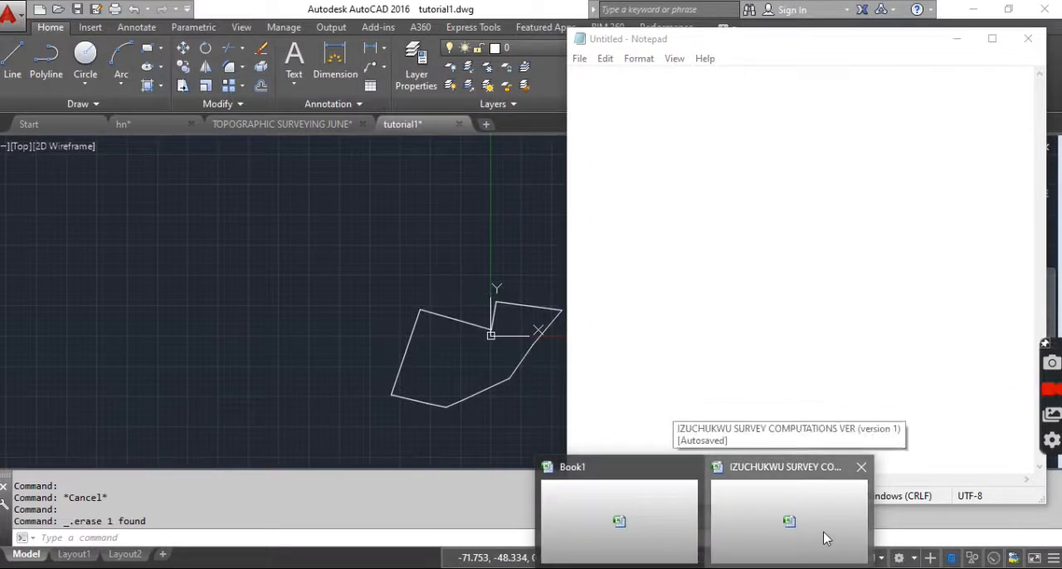
# Step: Bring the survey workbook forward and scroll to its corrected Eastings and Northings columns
pyautogui.click(789, 515)
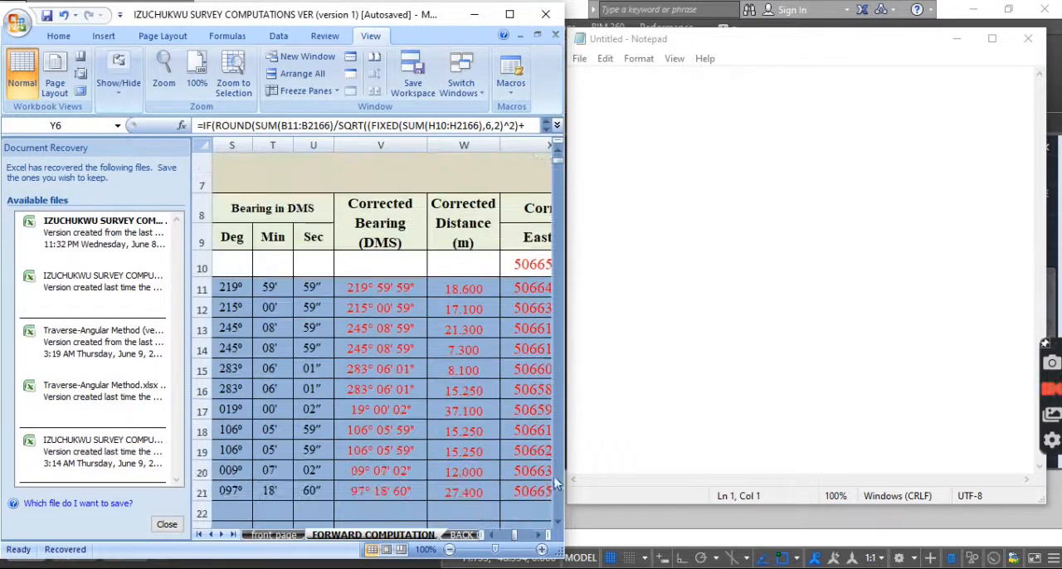
pyautogui.hscroll(3)
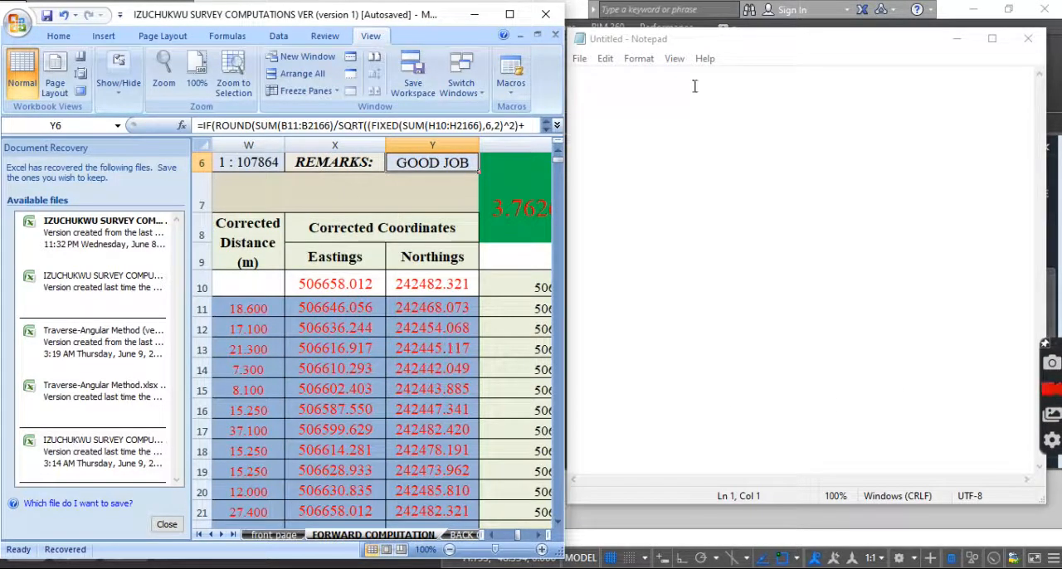
# Step: Type the start coordinate 506658.012,242482.321 as Notepad's first line
pyautogui.click(697, 88)
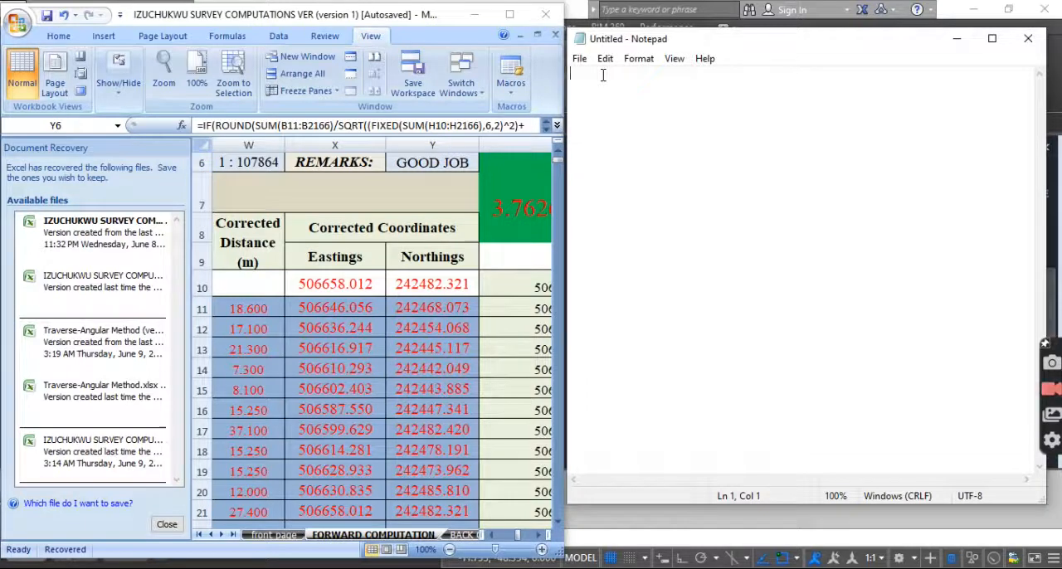
pyautogui.write('50')
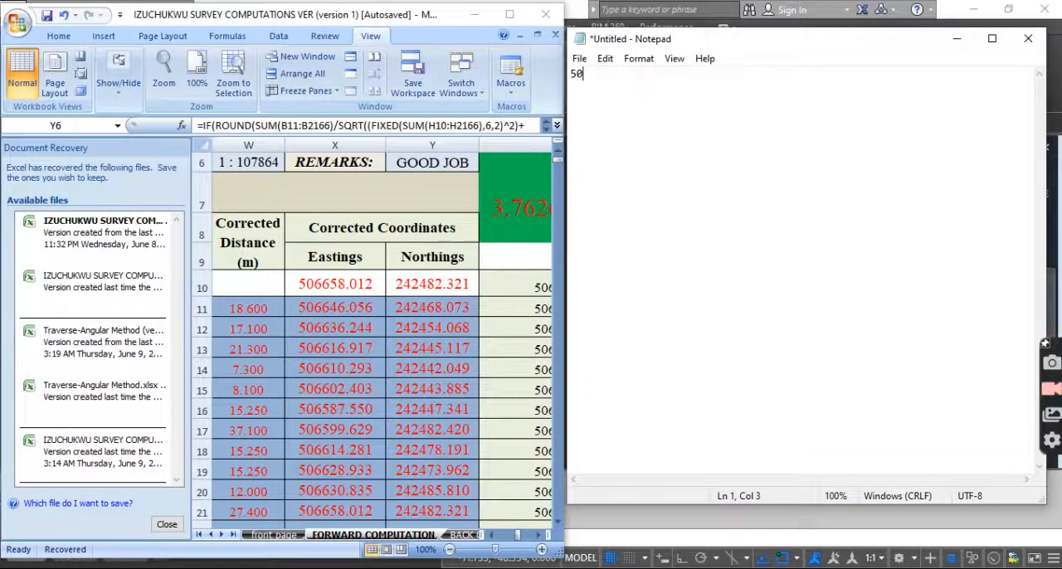
pyautogui.write('6658')
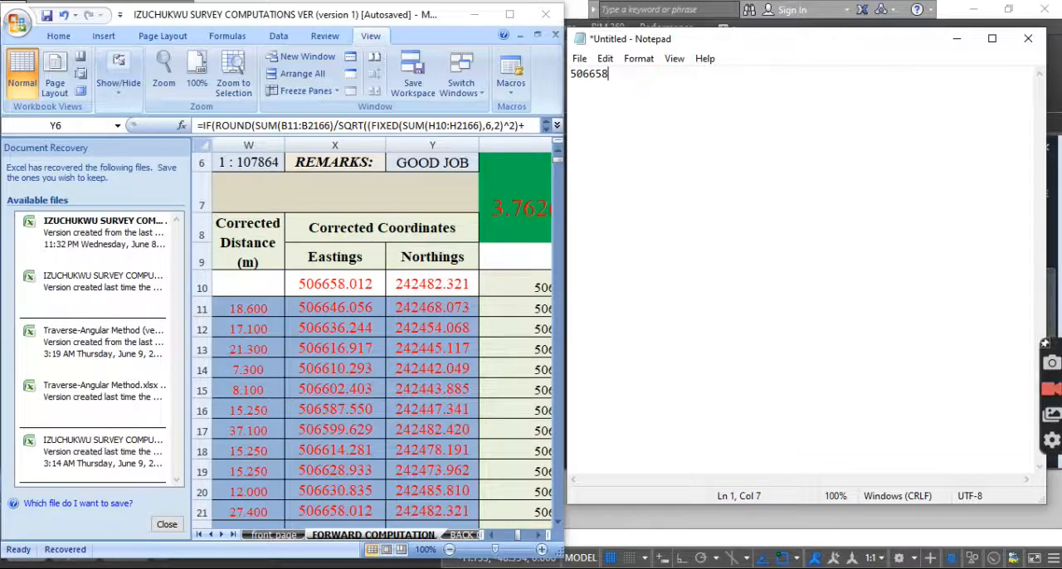
pyautogui.write('.01')
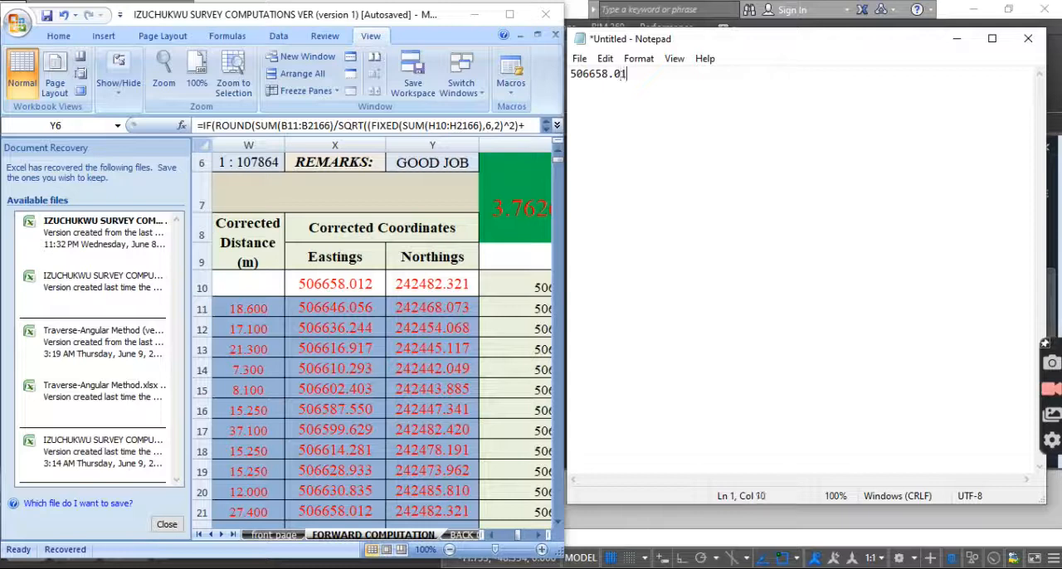
pyautogui.write('2,')
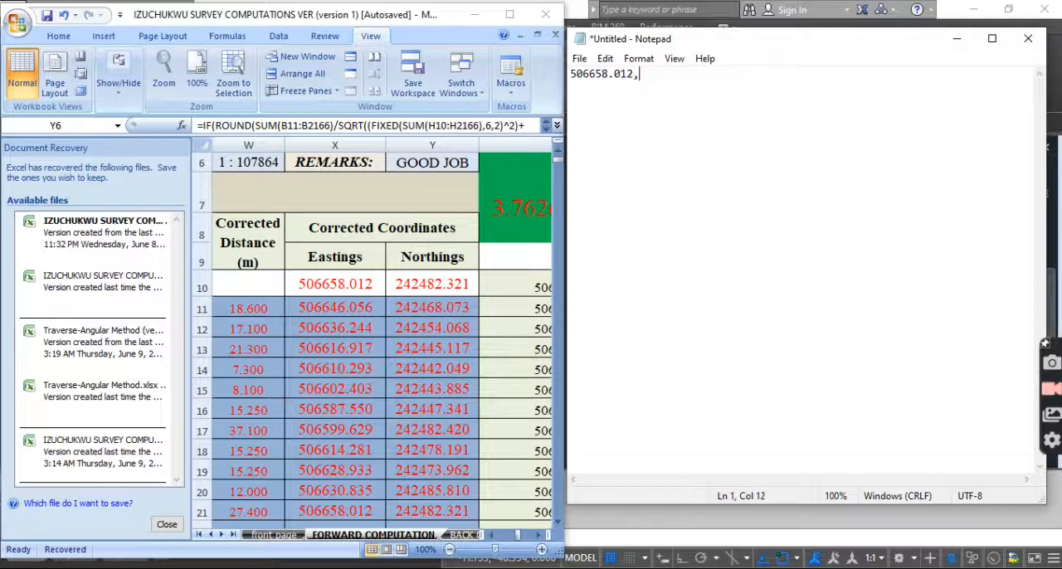
pyautogui.write('242')
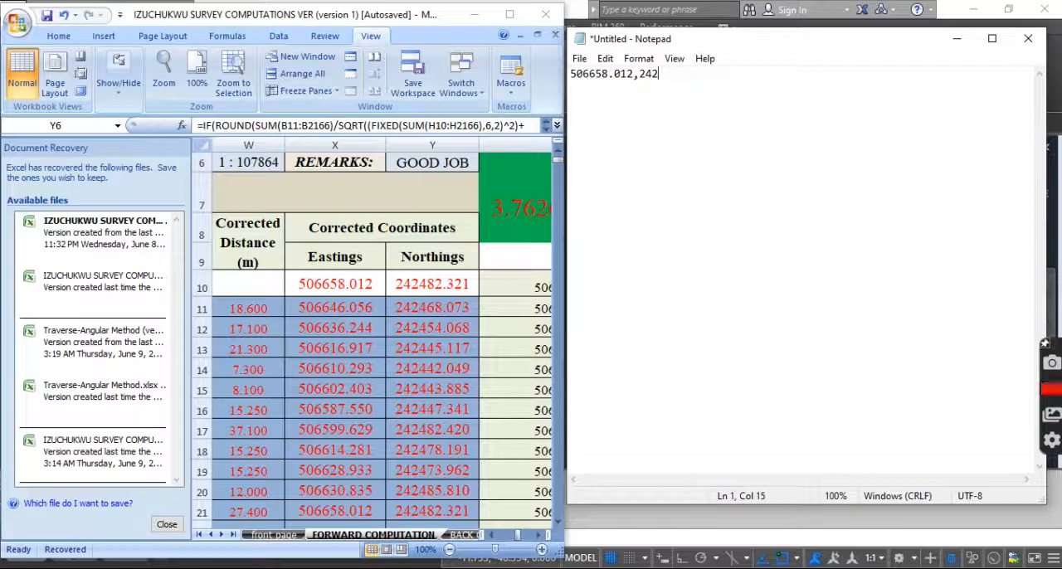
pyautogui.write('482')
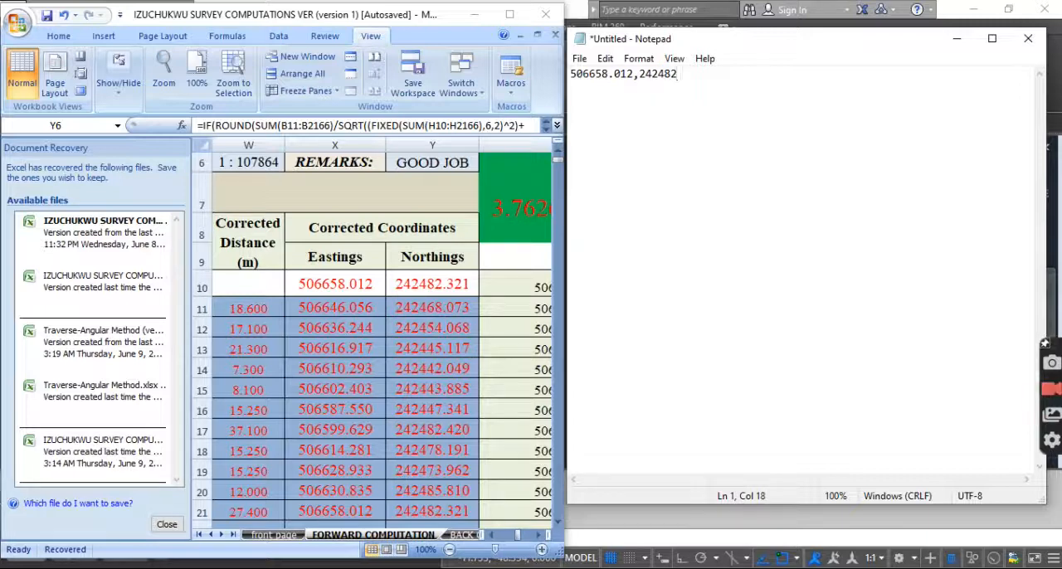
pyautogui.write('.')
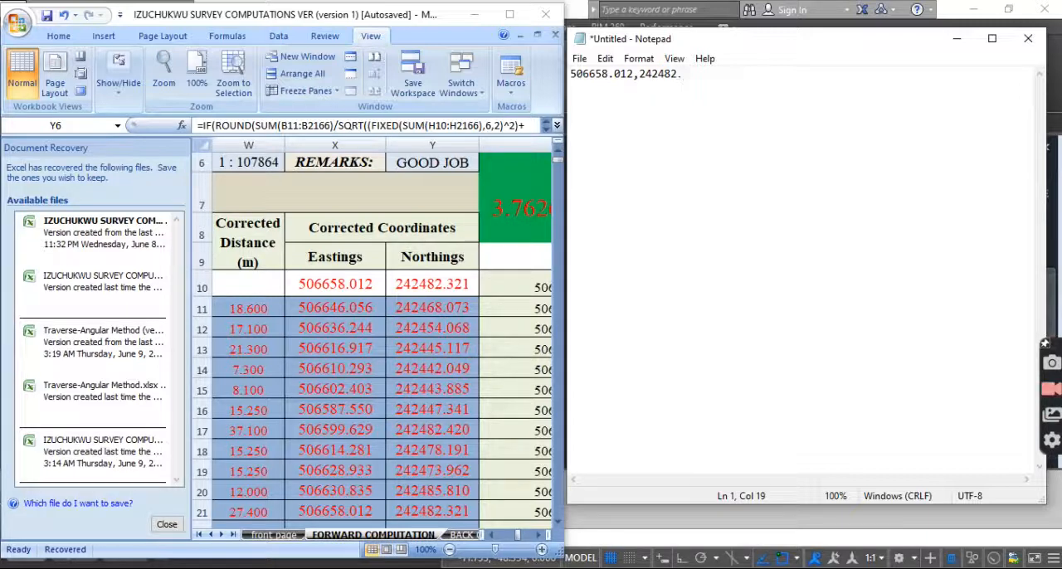
pyautogui.write('321')
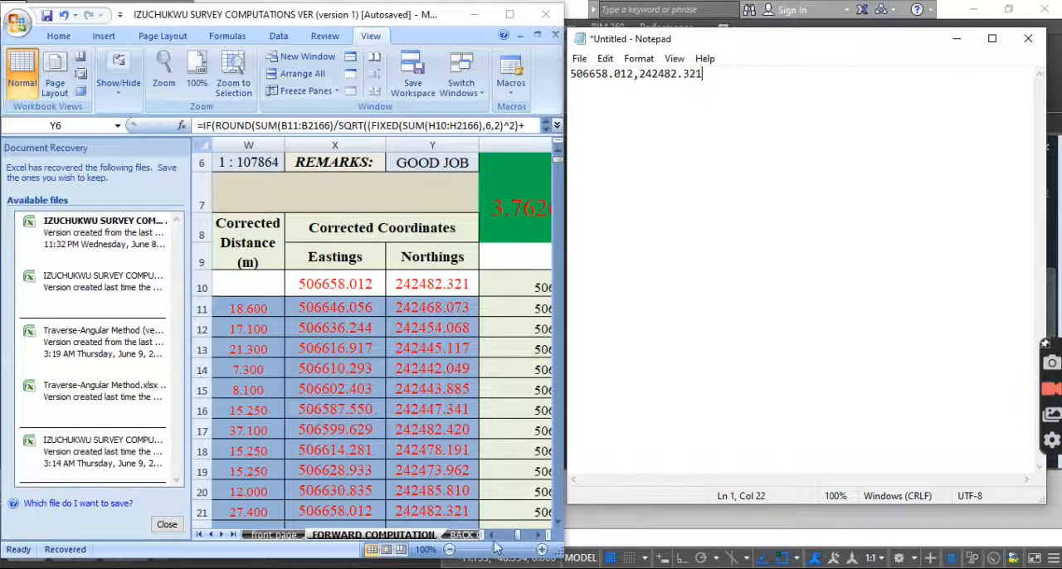
pyautogui.click(493, 535)
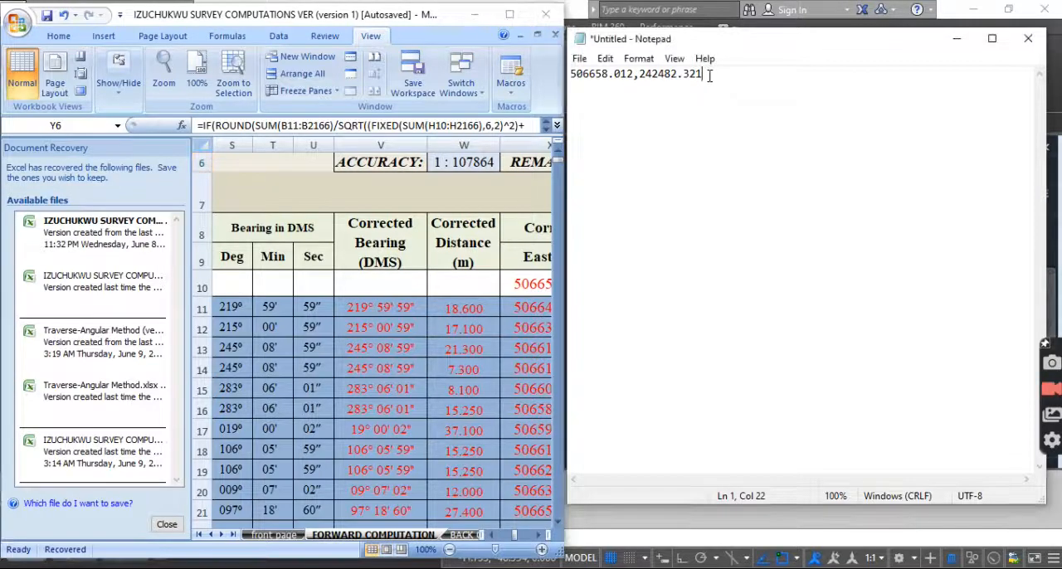
pyautogui.press('enter')
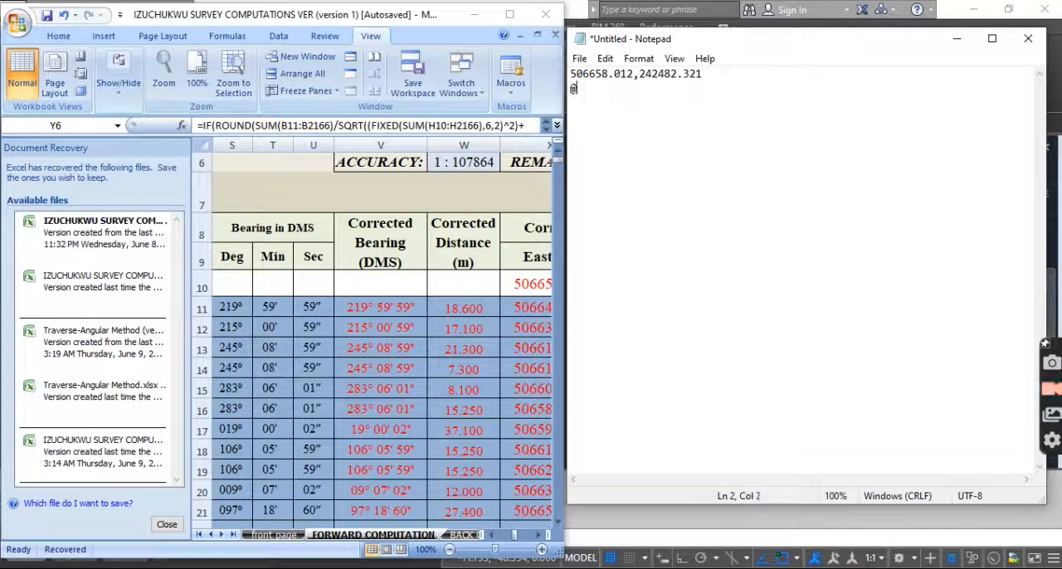
pyautogui.write('18')
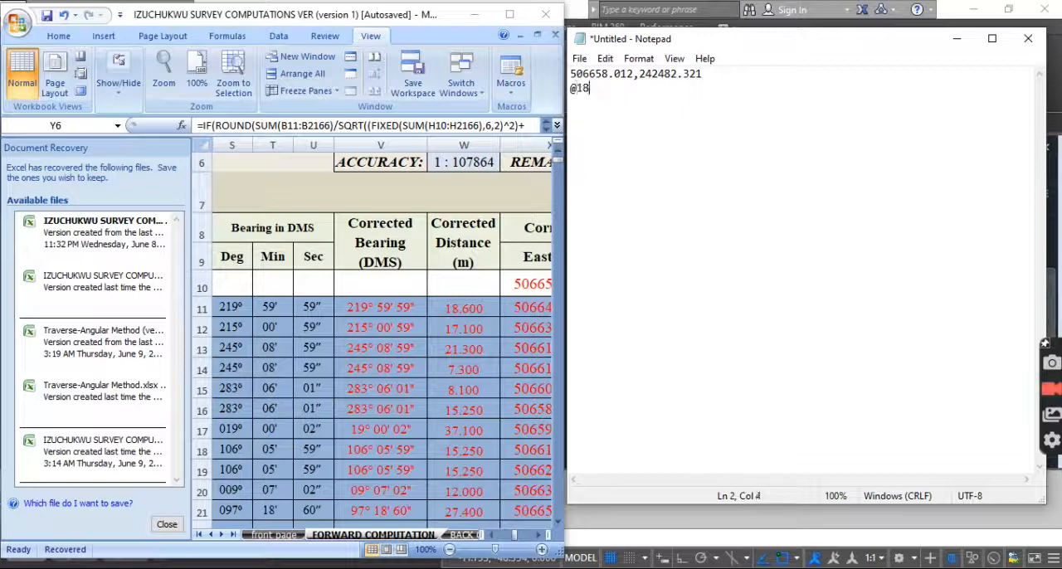
pyautogui.write('.60<')
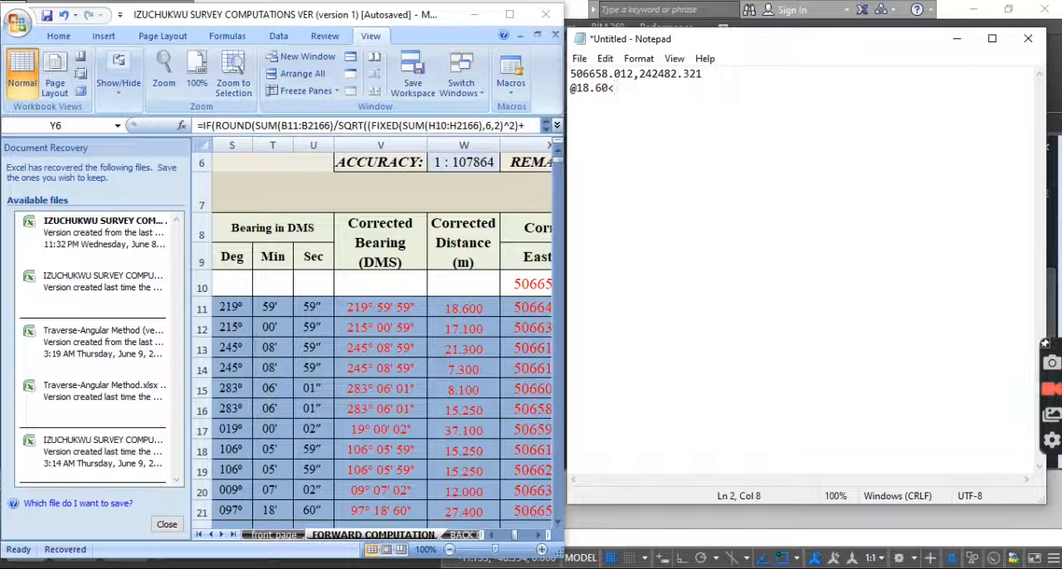
pyautogui.write('219d')
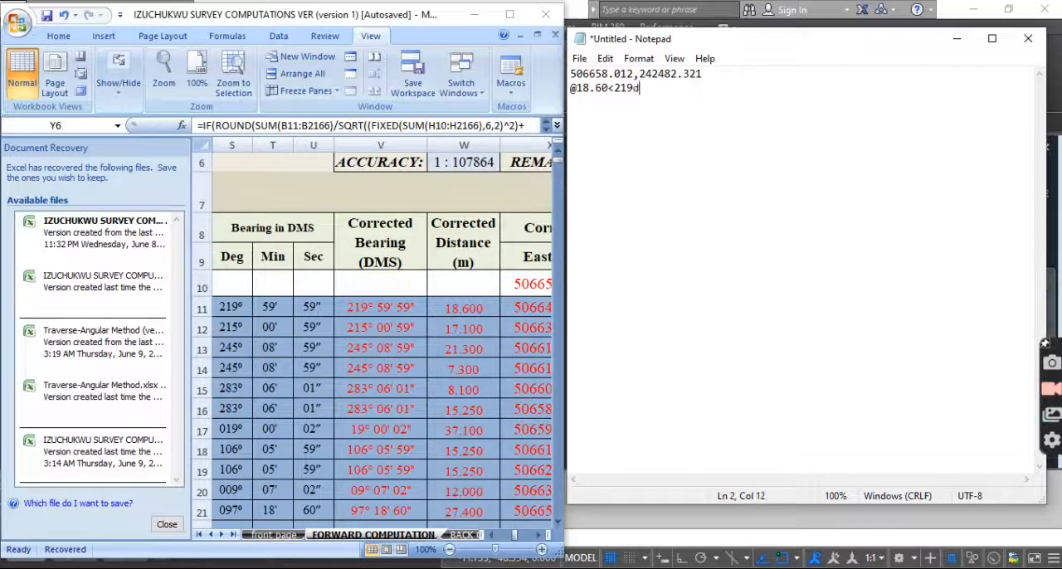
pyautogui.write('5')
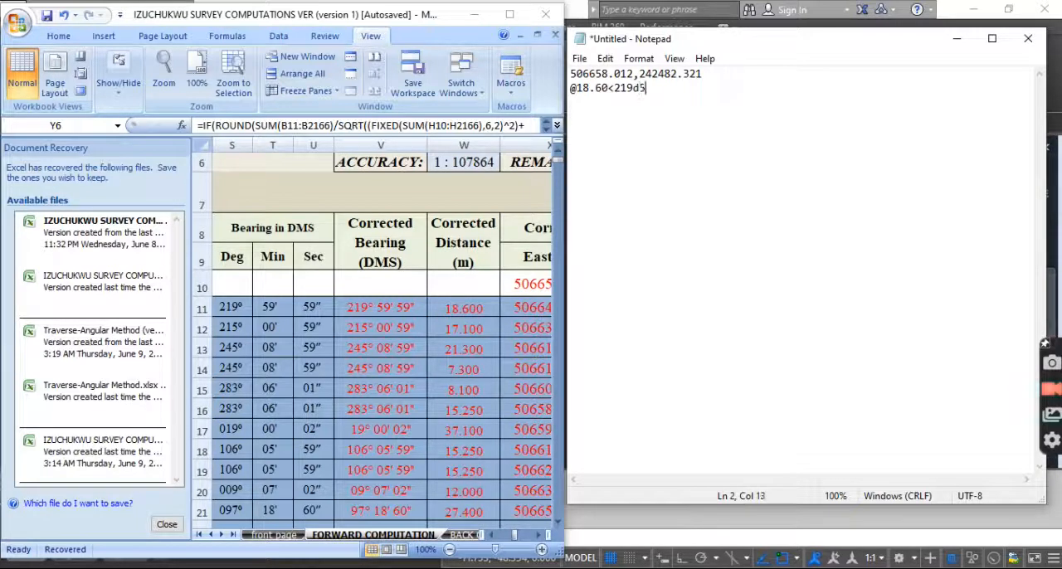
pyautogui.write("9'")
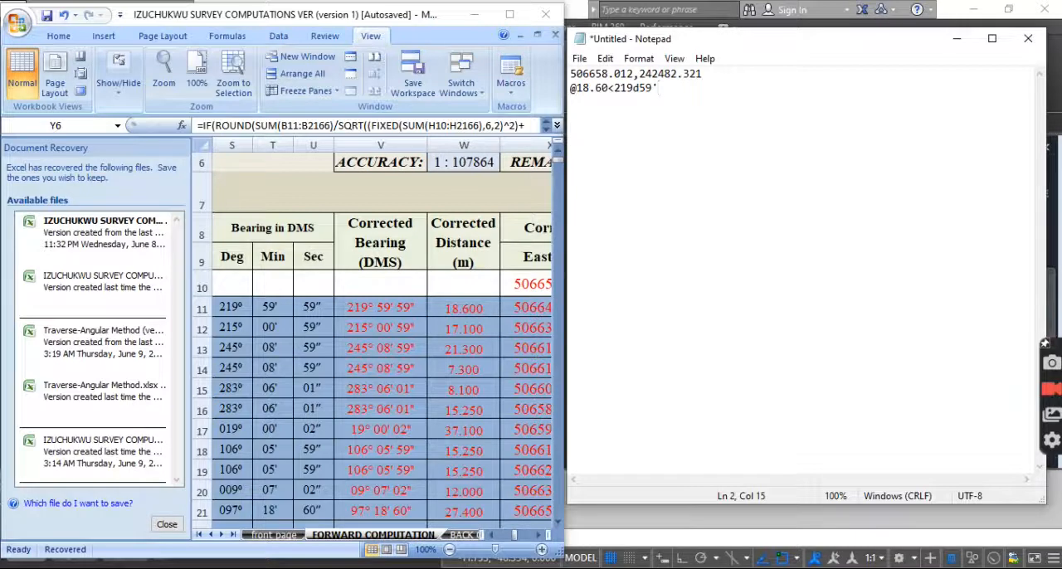
pyautogui.write('59')
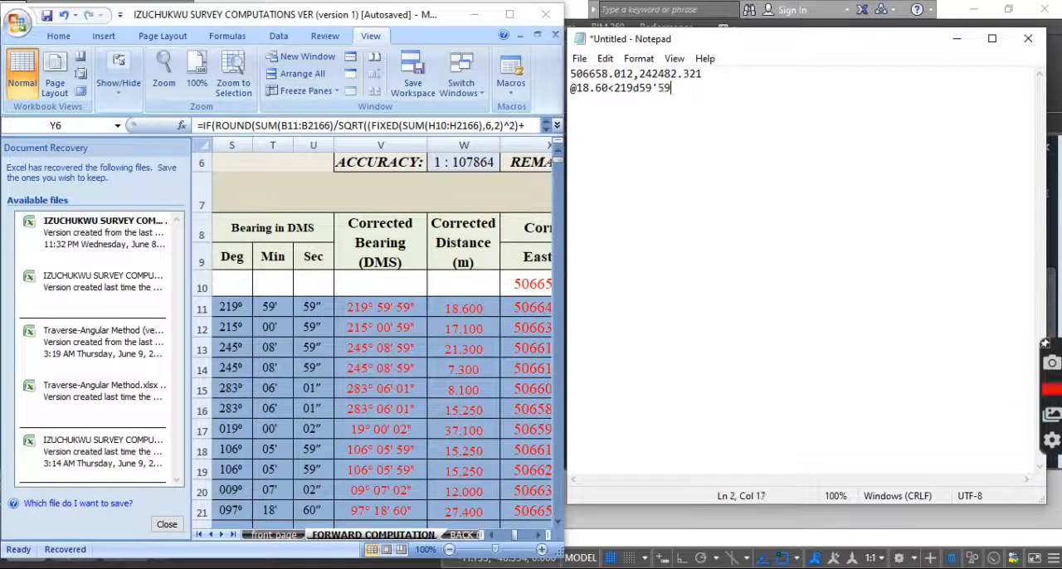
pyautogui.write('"')
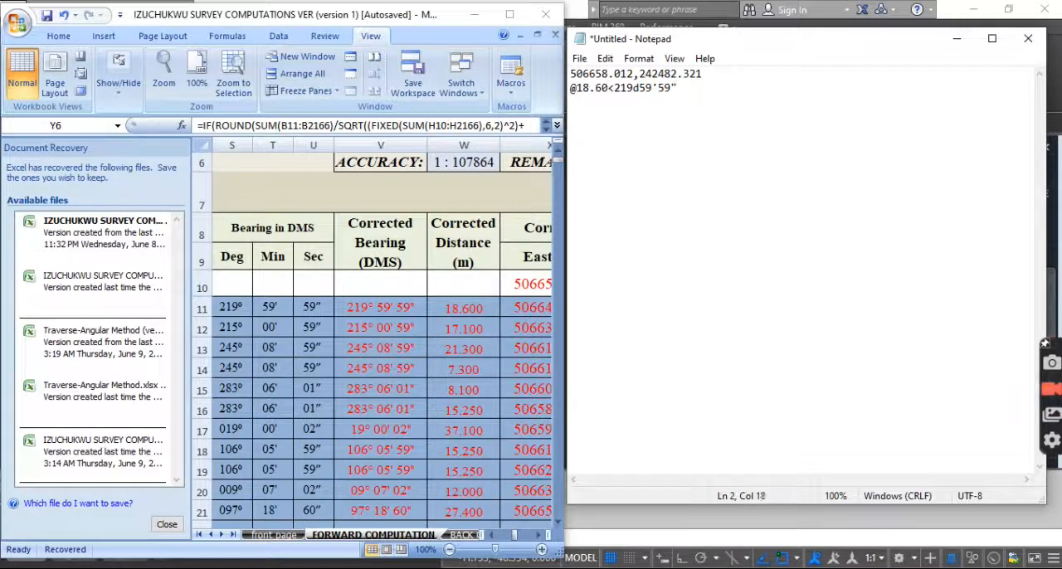
pyautogui.press('enter')
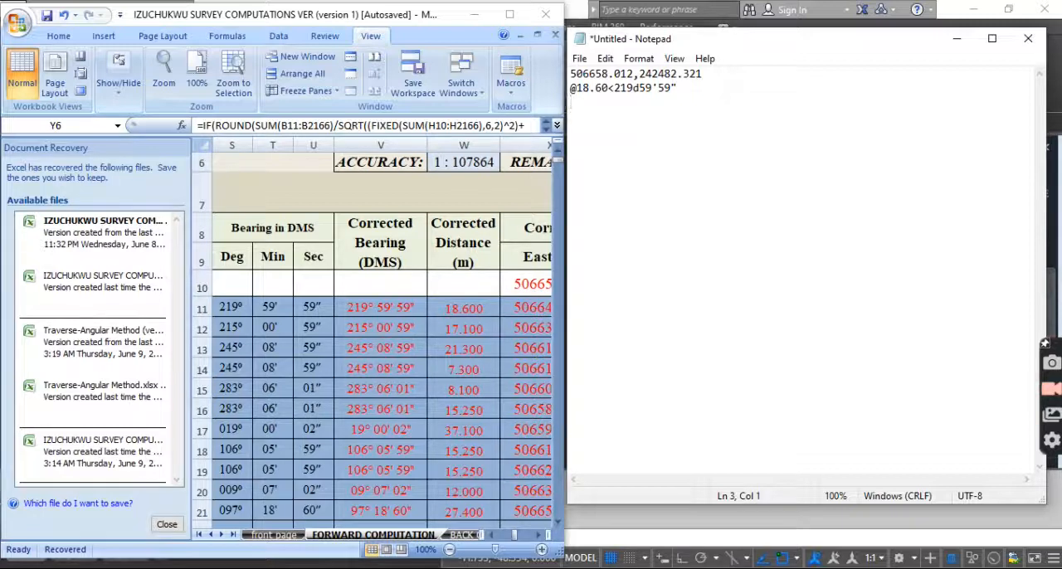
pyautogui.write('17.10')
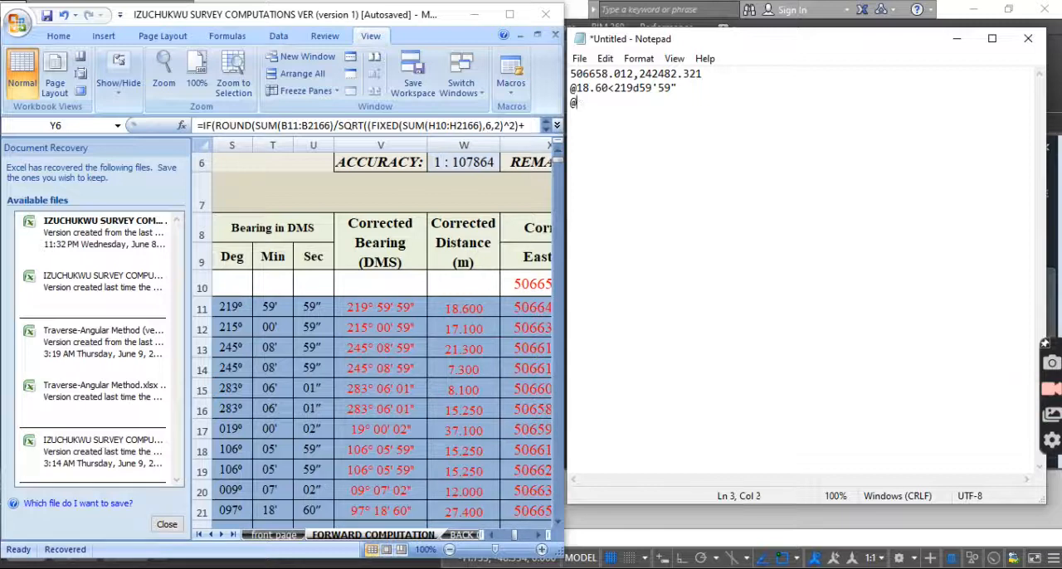
pyautogui.write('17')
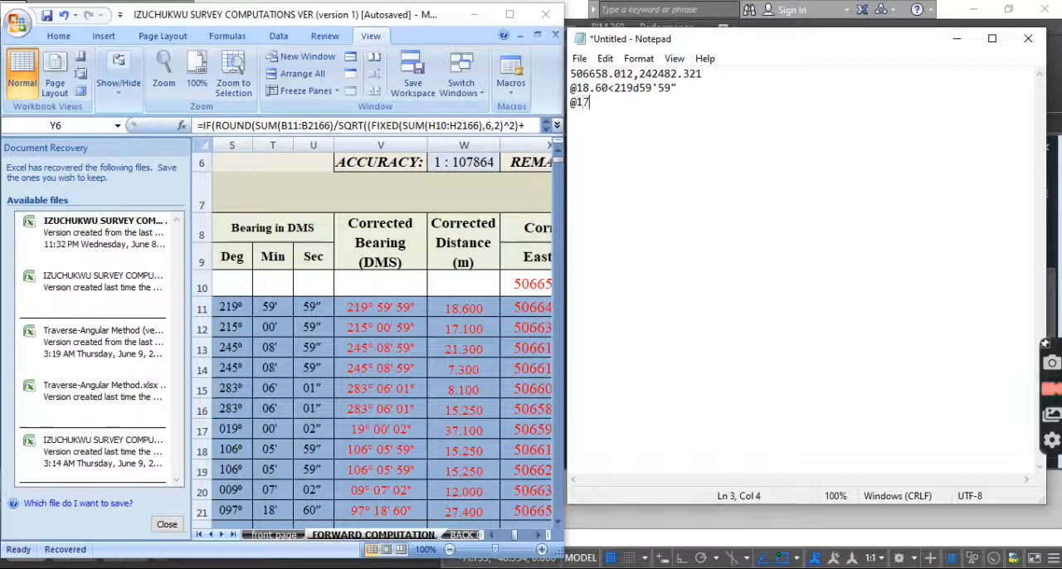
pyautogui.write('.10')
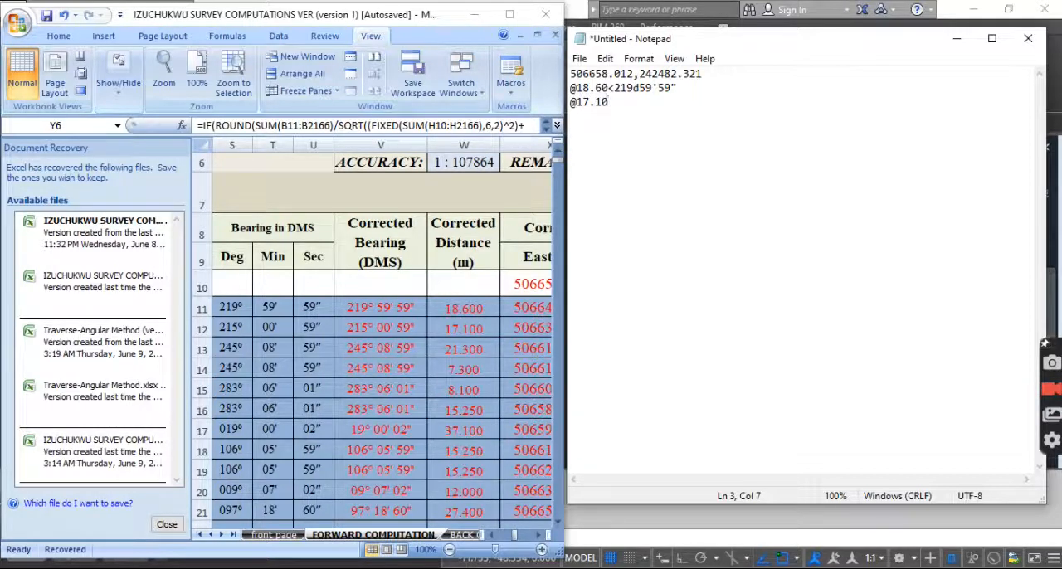
pyautogui.write('<')
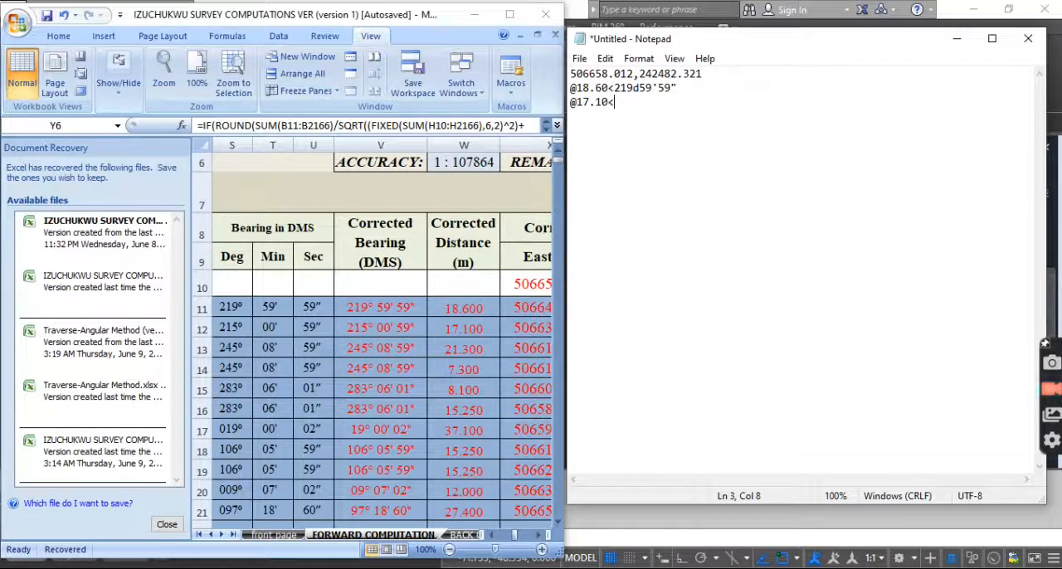
pyautogui.write('17.')
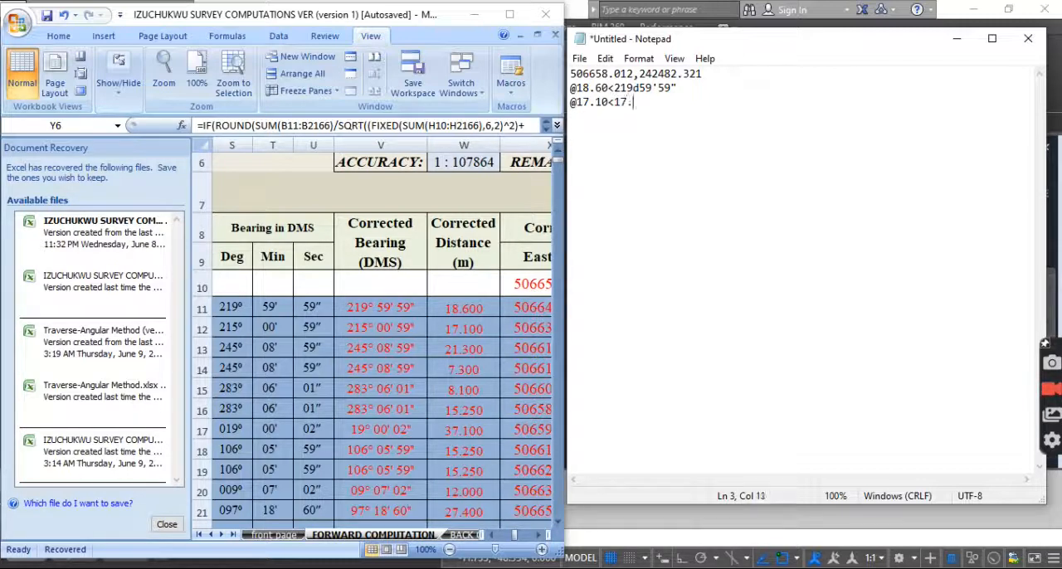
pyautogui.press('BackSpace')
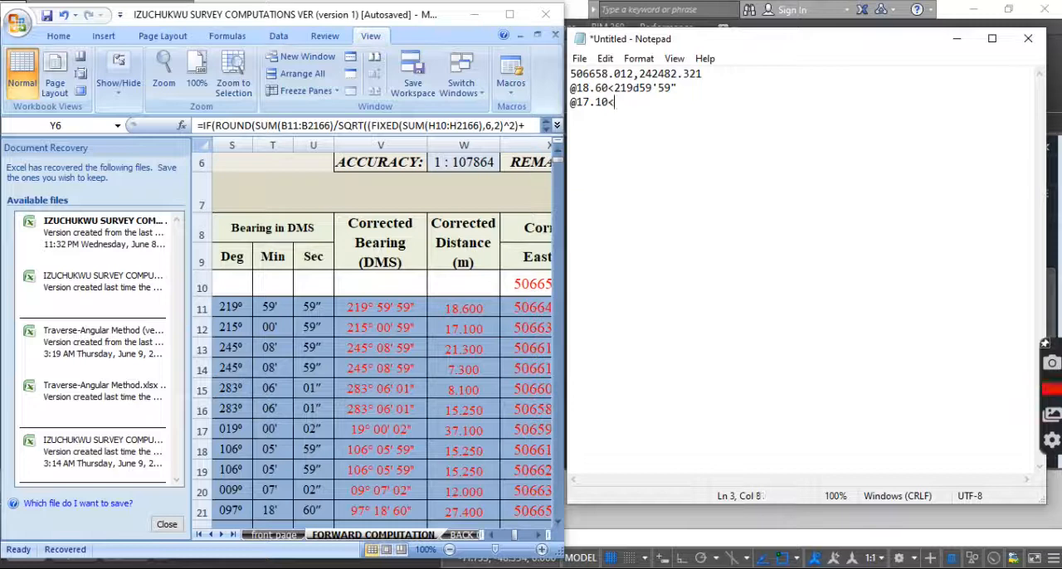
pyautogui.write('21')
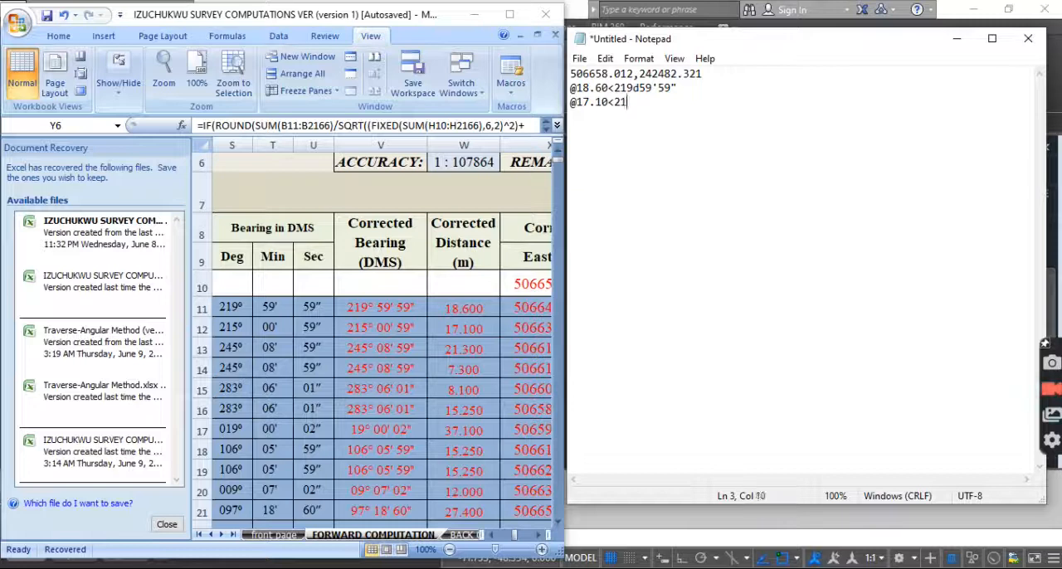
pyautogui.write('5d')
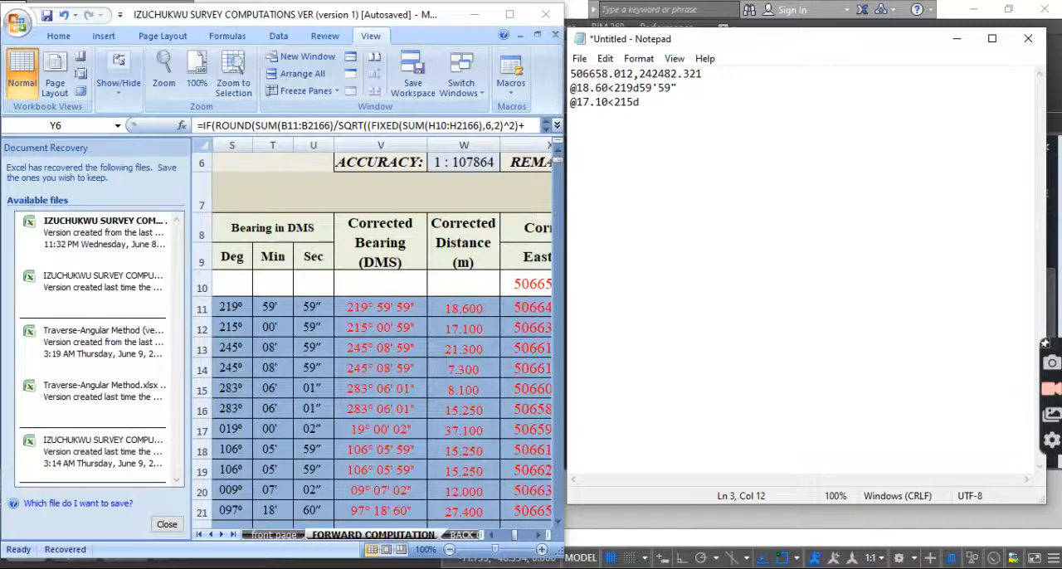
pyautogui.write("00'")
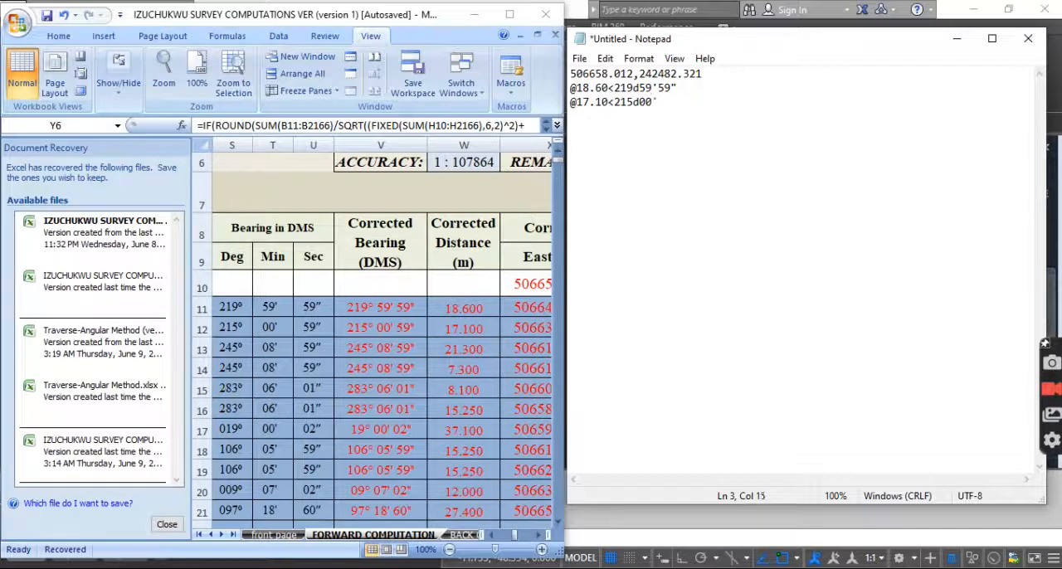
pyautogui.write('0')
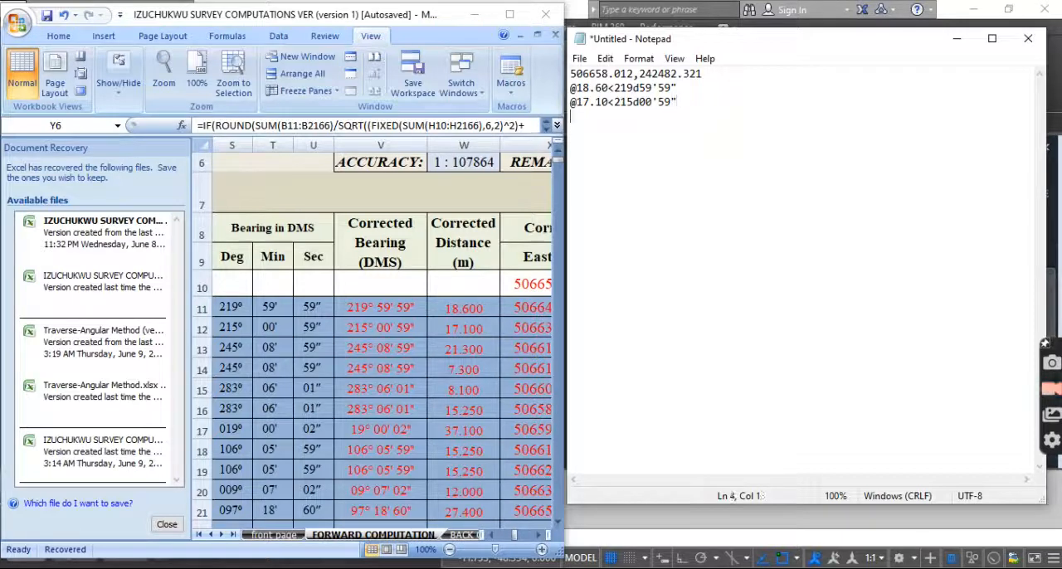
pyautogui.write('@')
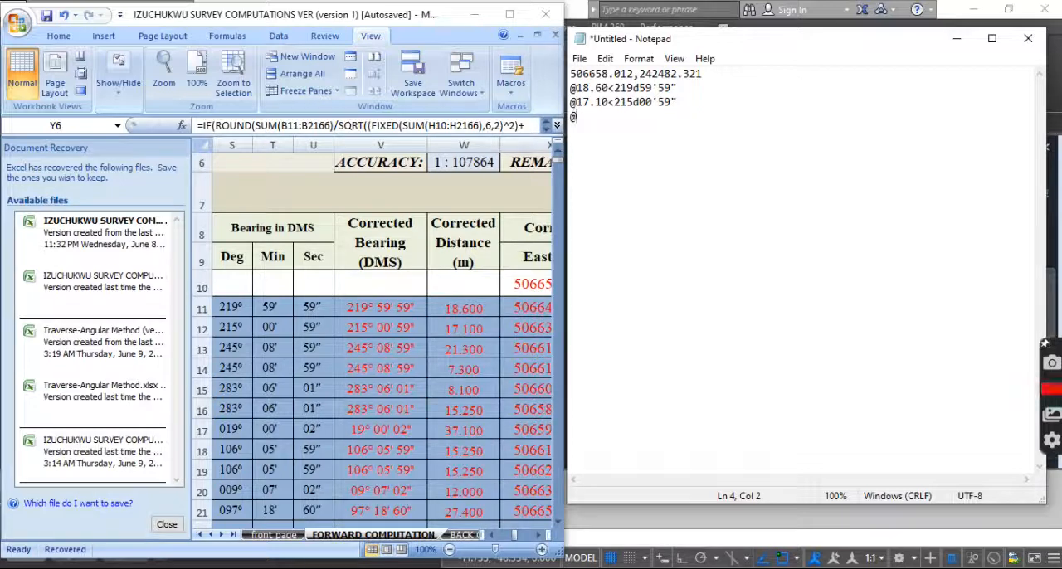
pyautogui.write('21.30')
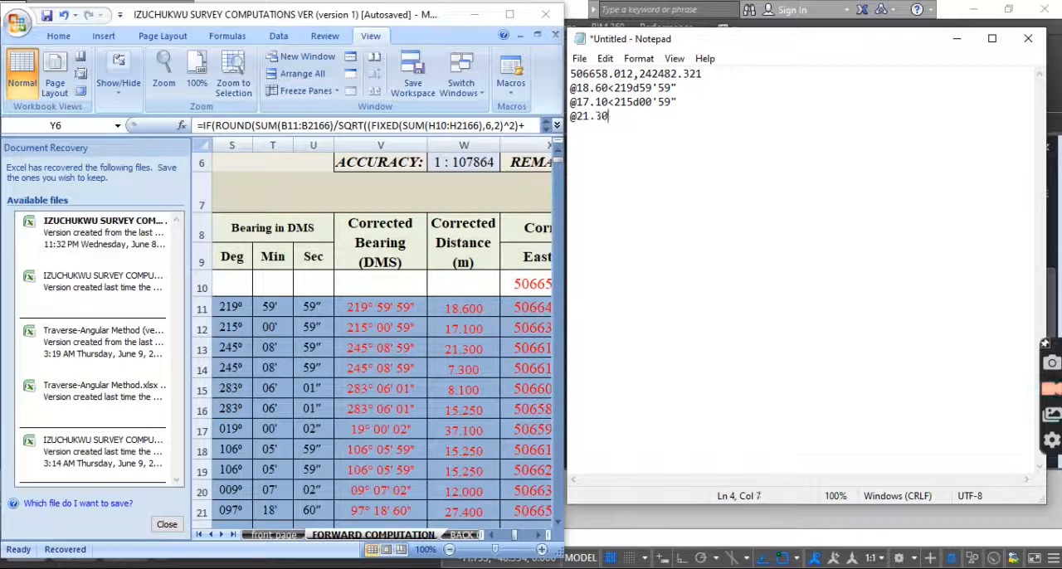
pyautogui.write('<2')
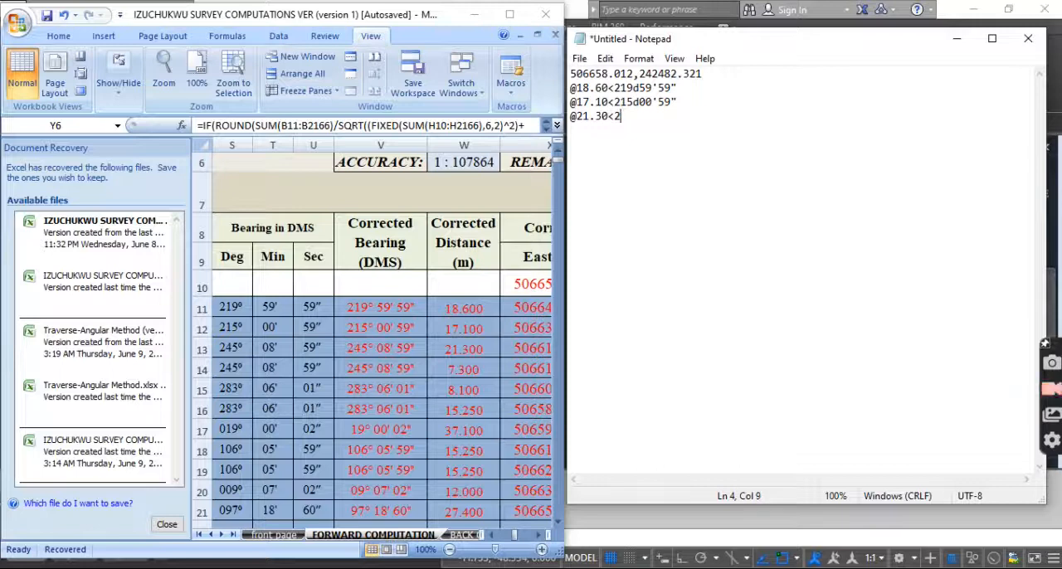
pyautogui.write('45')
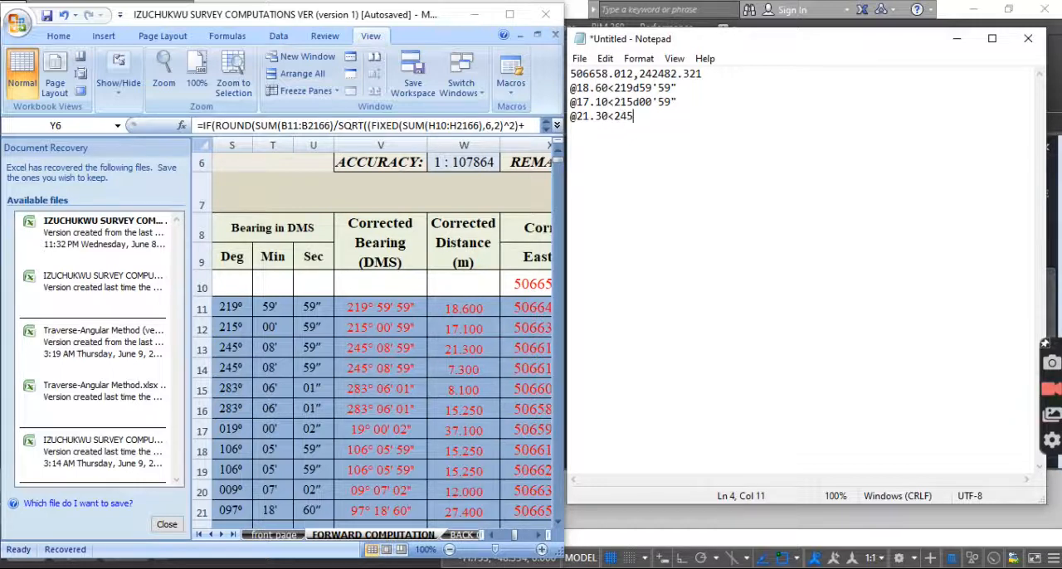
pyautogui.write('d')
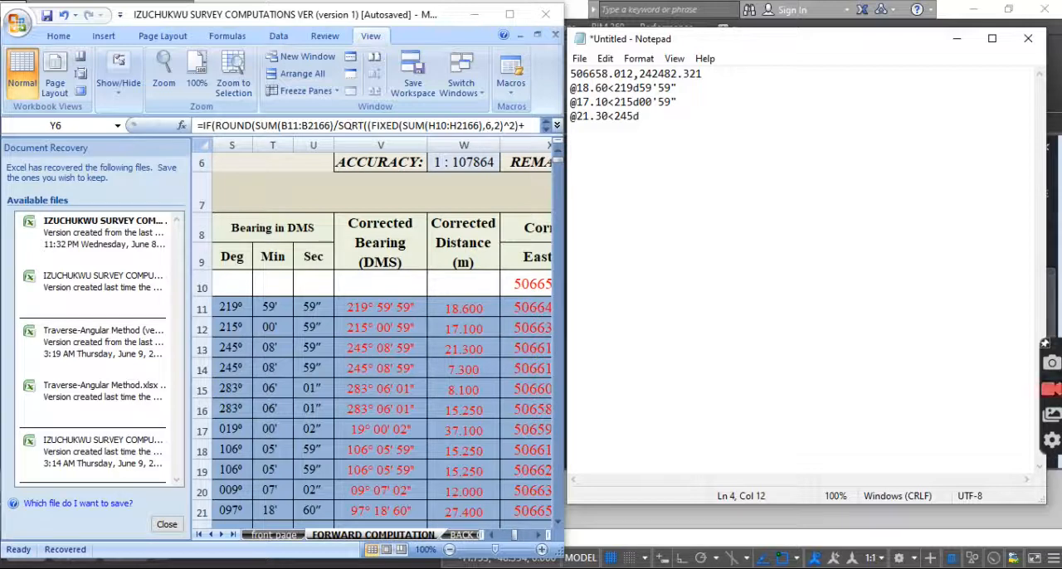
pyautogui.write('08\'59"')
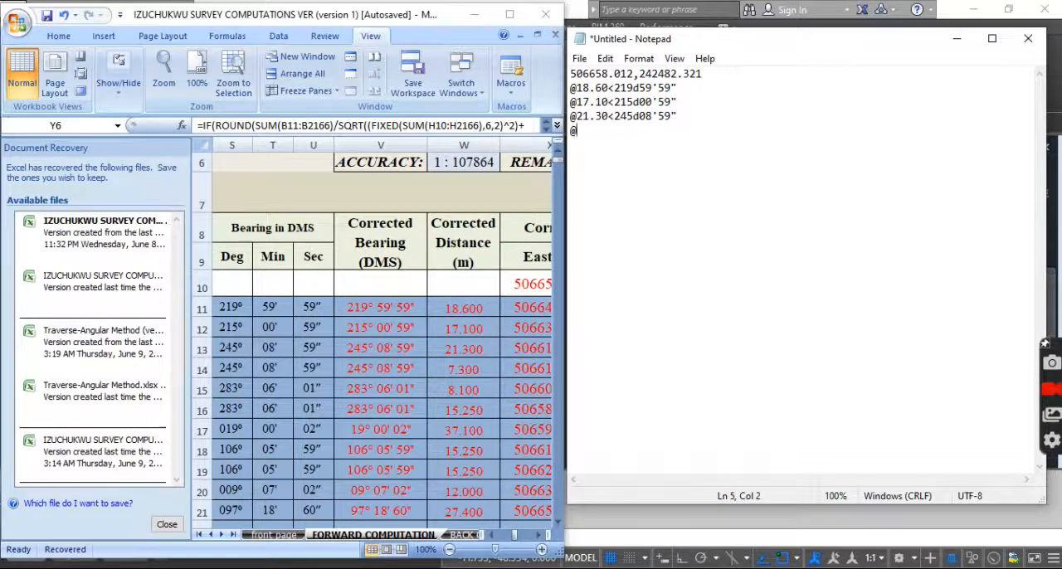
# Step: Enter the leg @7.30<245d08'59" on line 5, correcting the misplaced quote mark
pyautogui.write('7.30')
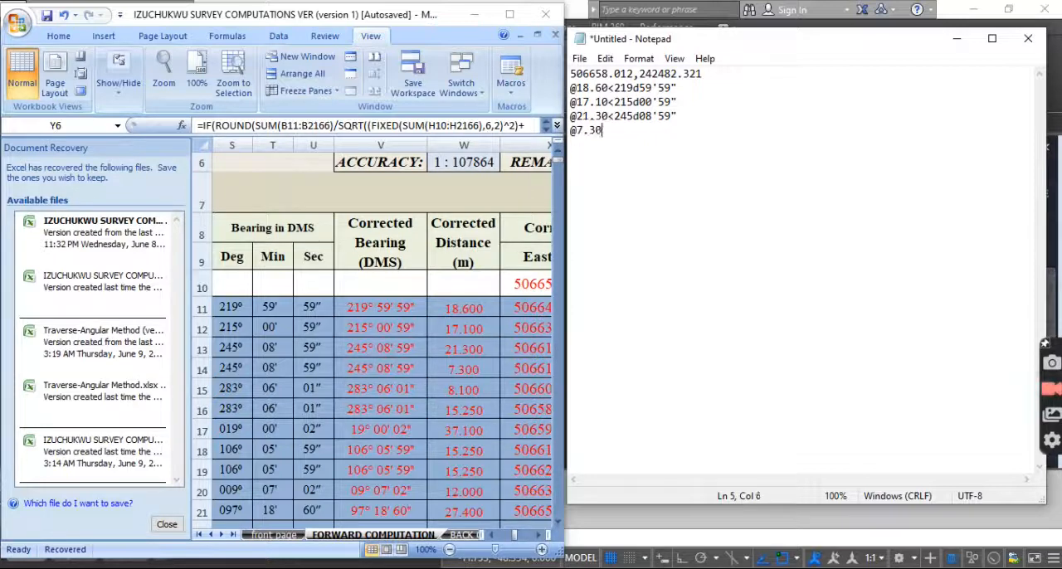
pyautogui.write('<')
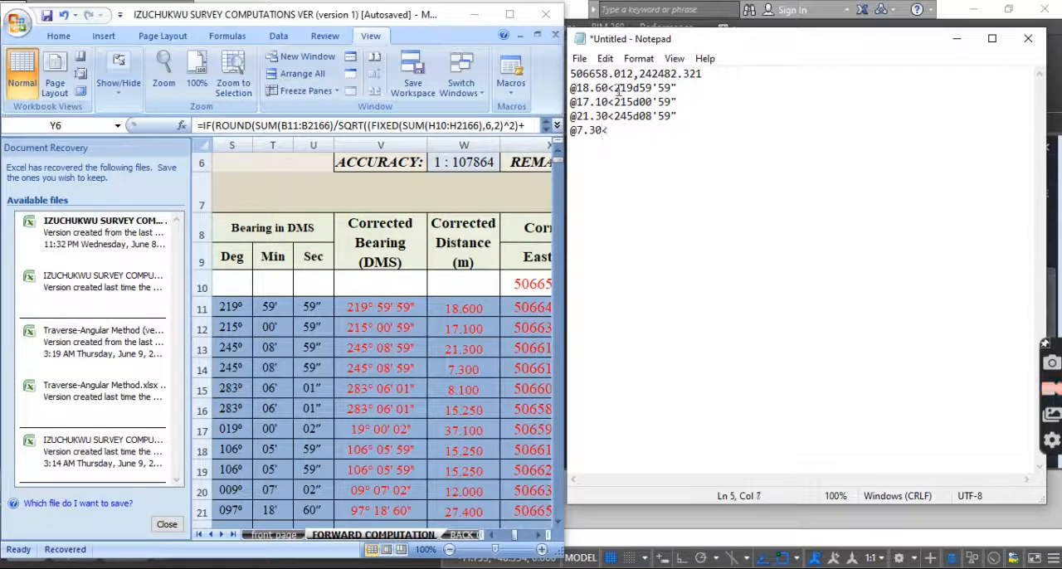
pyautogui.write('255')
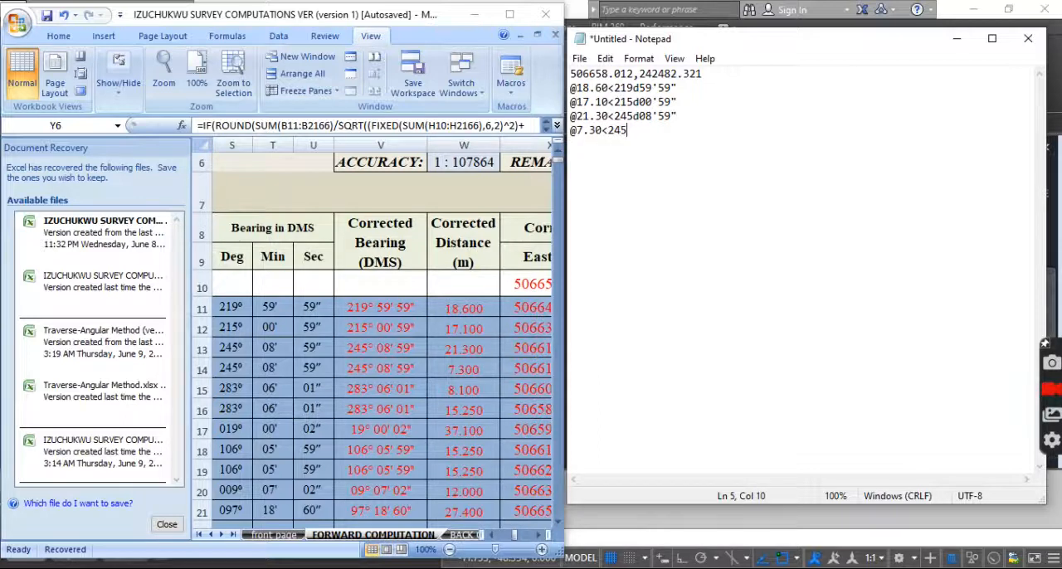
pyautogui.write('d')
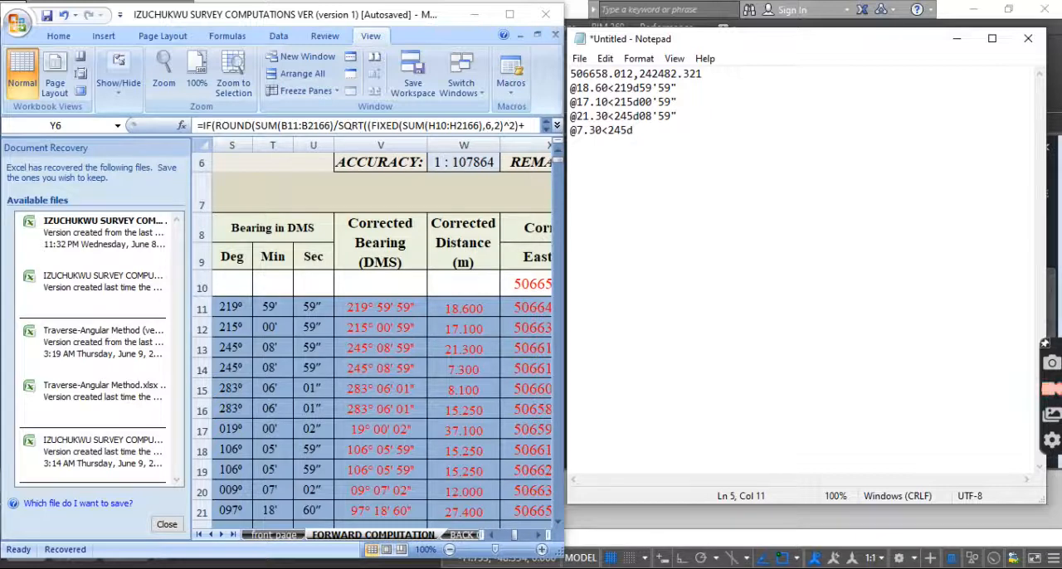
pyautogui.write('08')
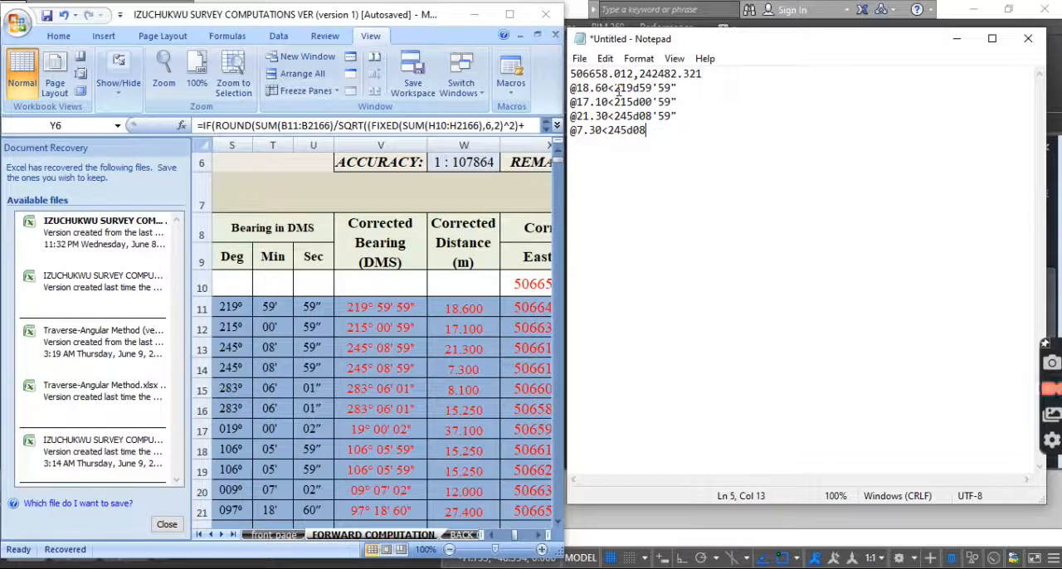
pyautogui.write('"')
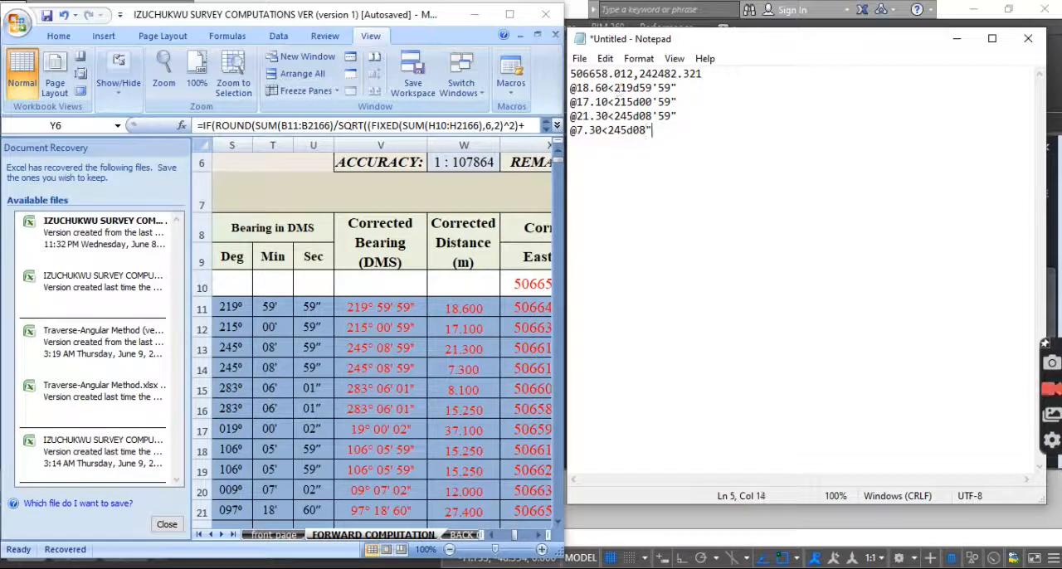
pyautogui.press('Backspace')
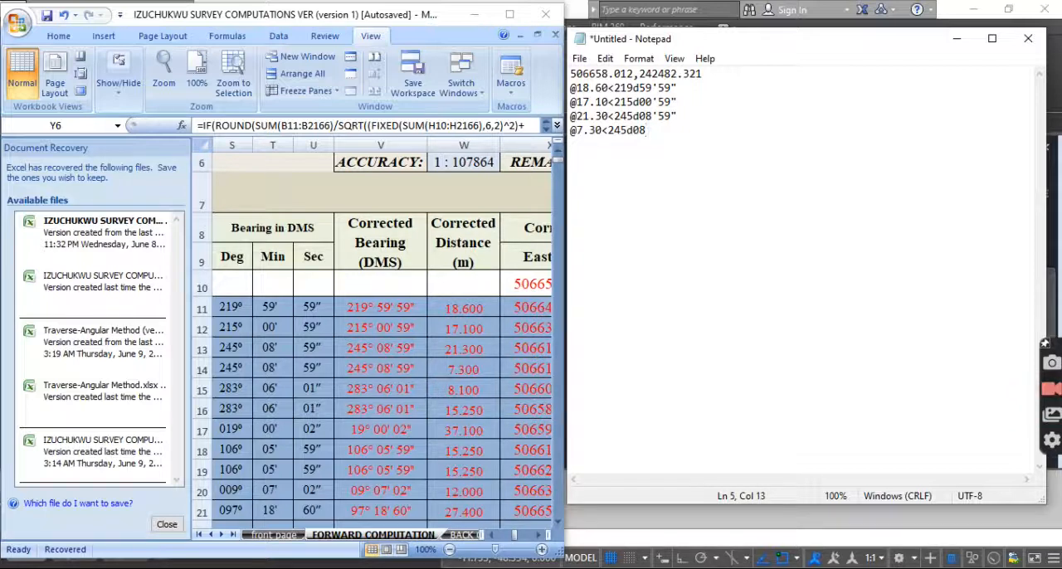
pyautogui.write("'")
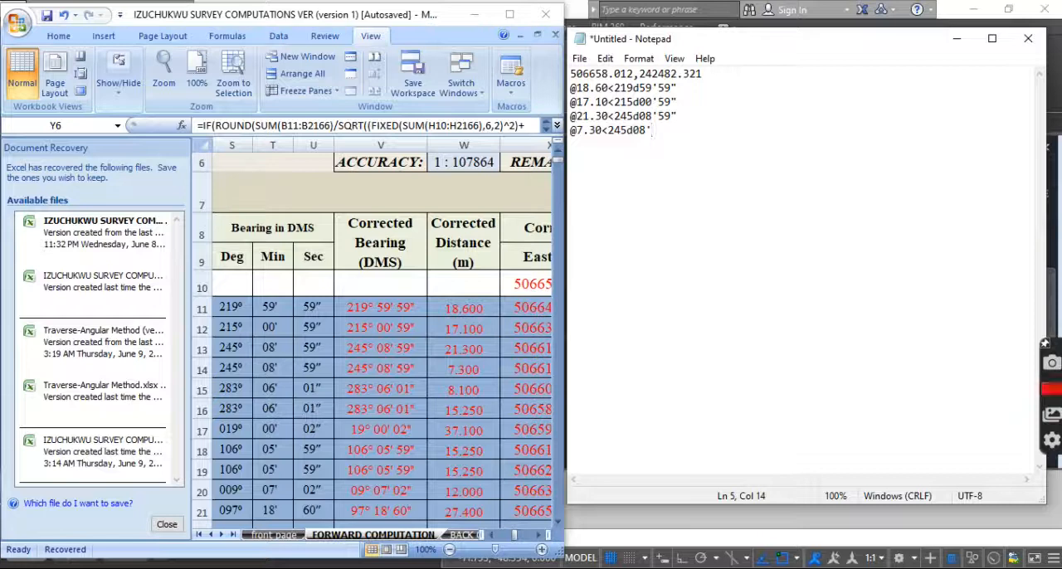
pyautogui.write('59')
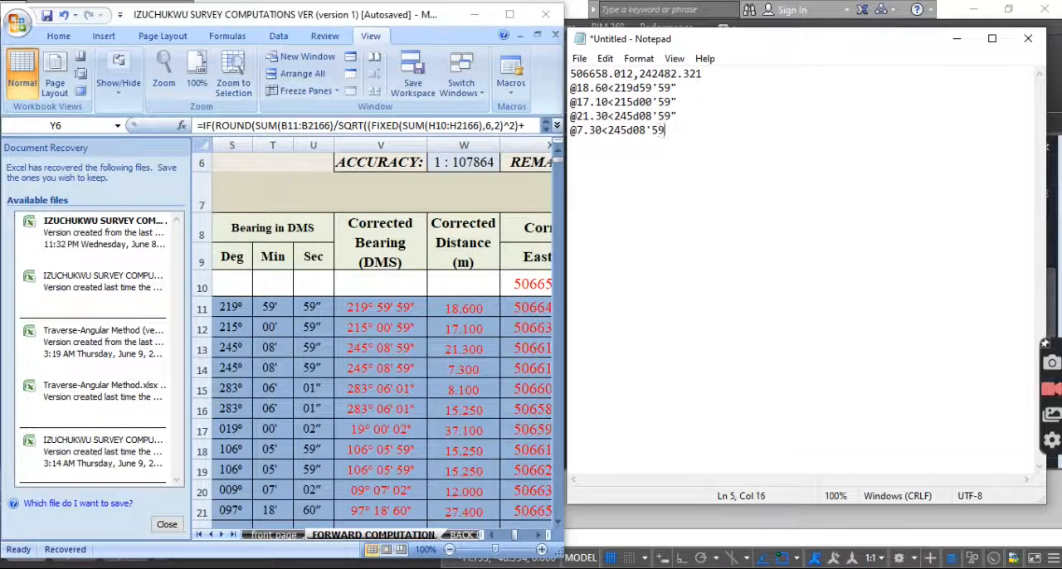
pyautogui.write('"')
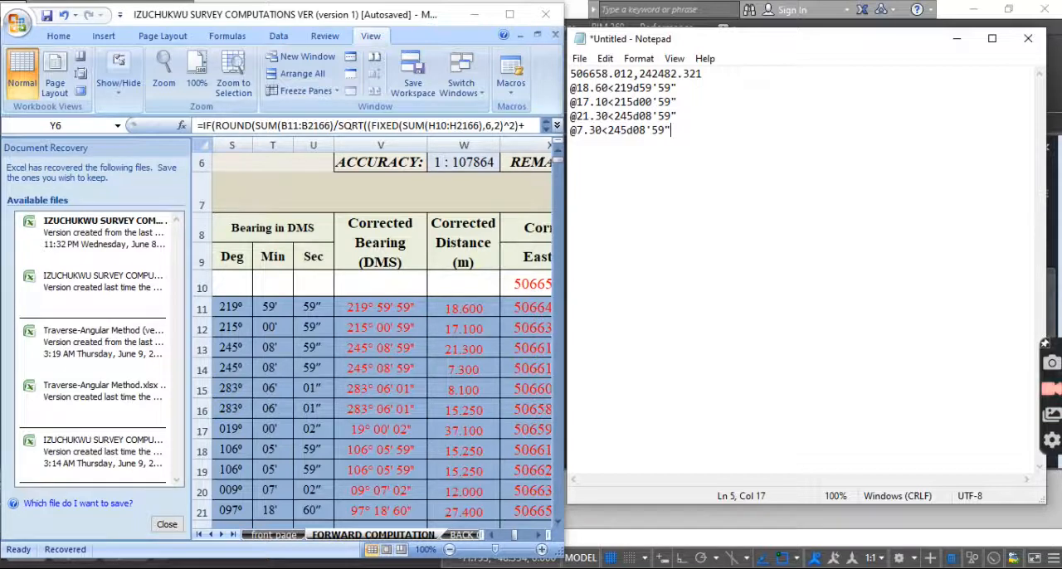
pyautogui.moveTo(444, 202)
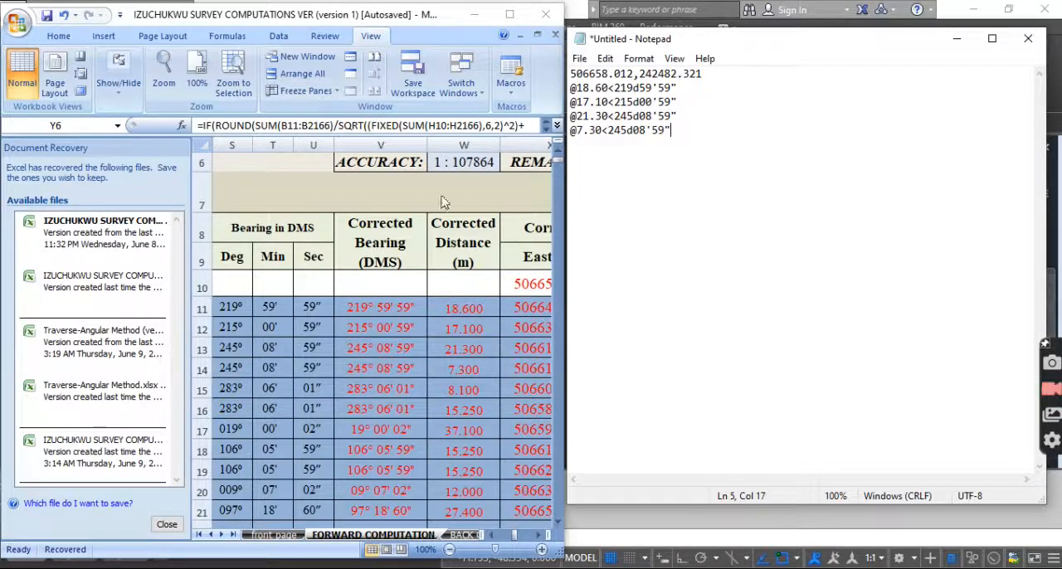
# Step: Scroll down in Notepad below the @7.30<245d08'59" entry
pyautogui.scroll(-3)
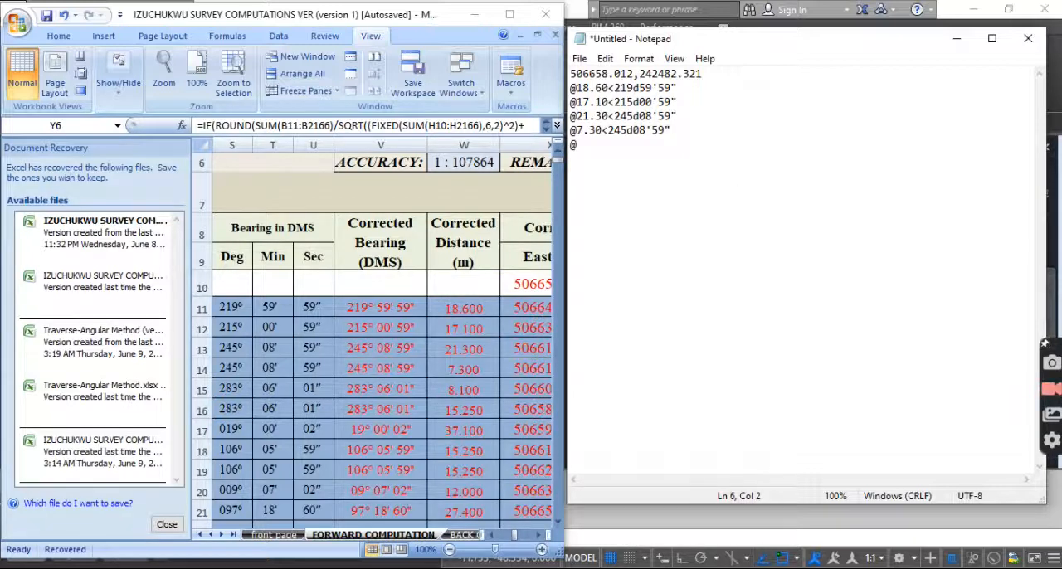
# Step: Enter the leg @8.10<283d06'01" and begin the following line with @
pyautogui.write('8.')
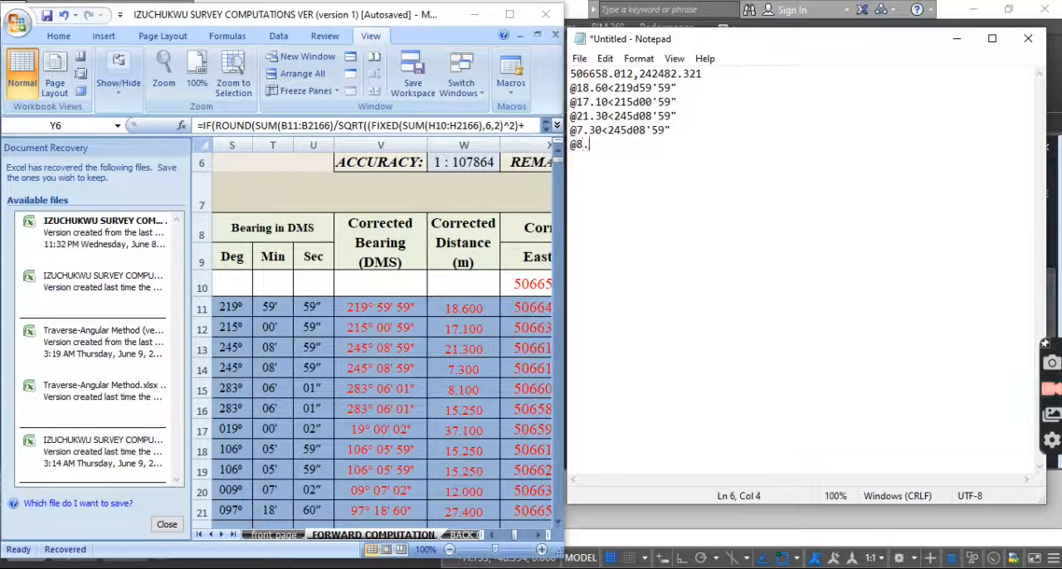
pyautogui.write('10')
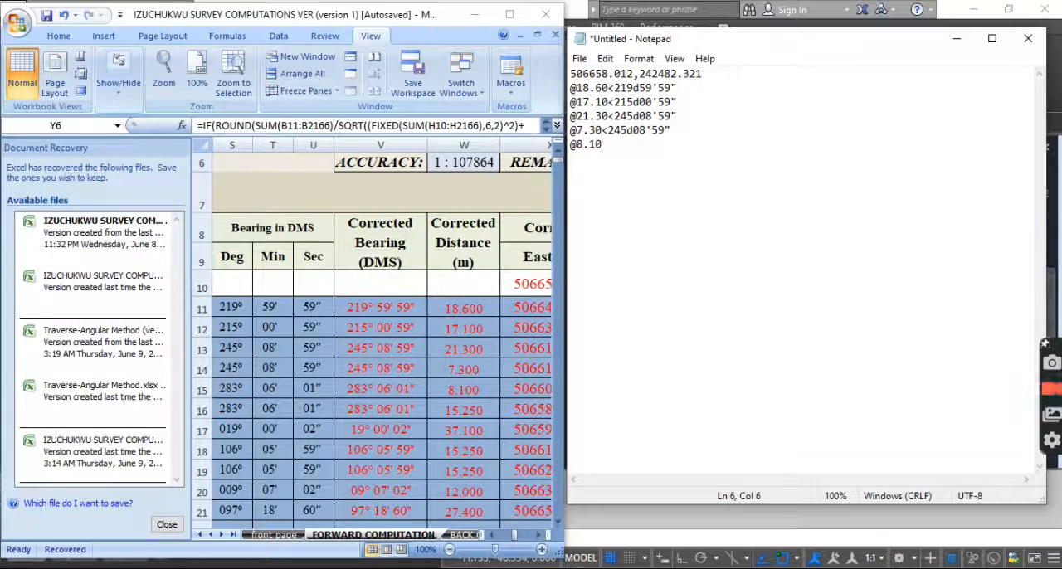
pyautogui.write('<')
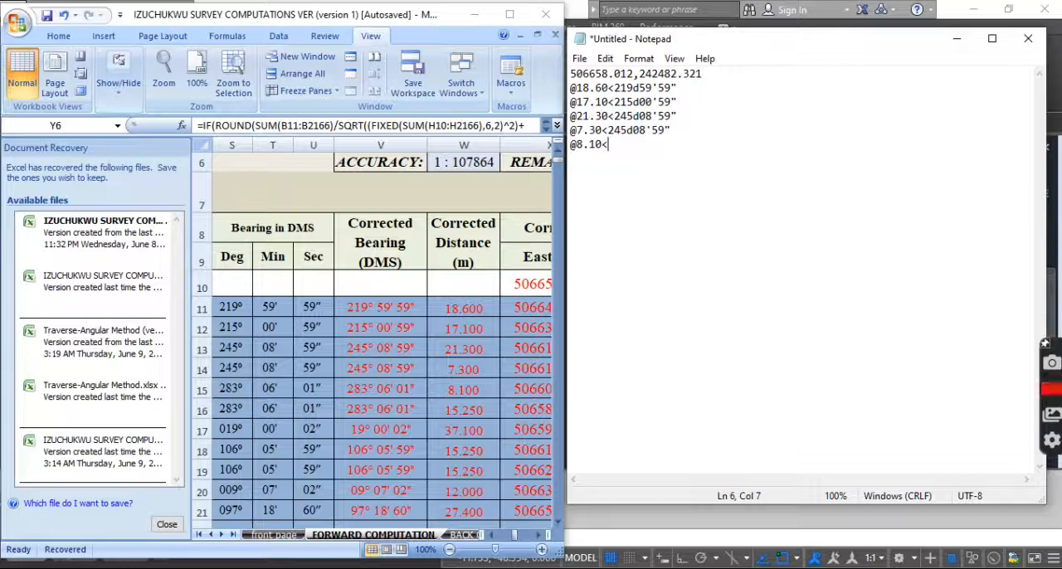
pyautogui.write('283d')
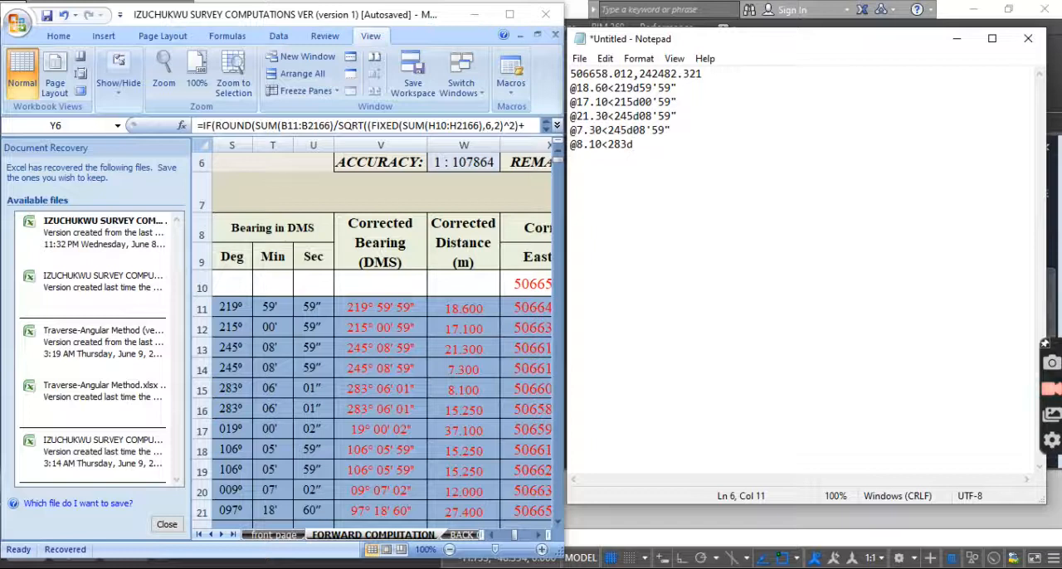
pyautogui.write("06'")
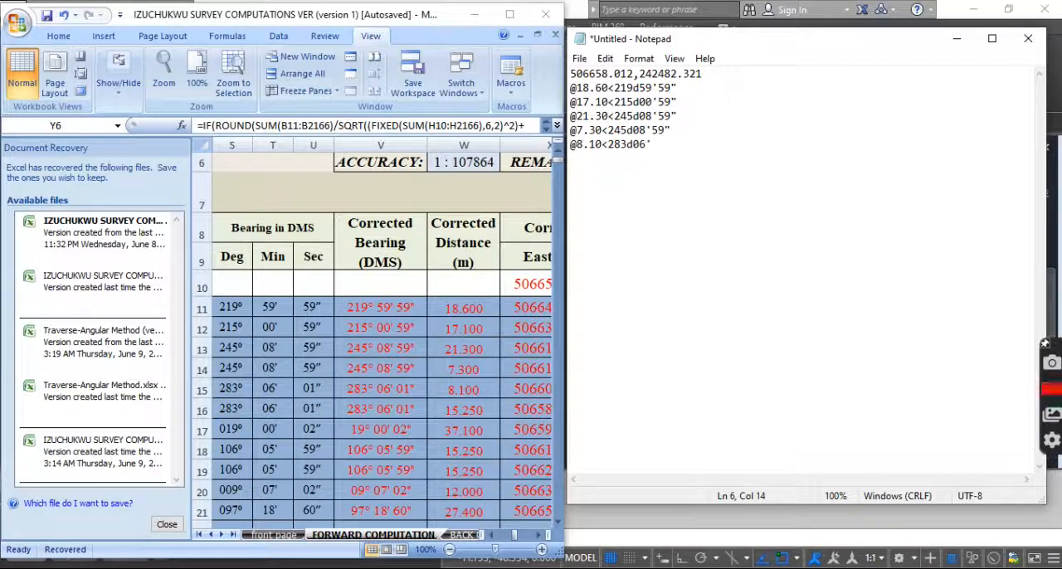
pyautogui.write('01"')
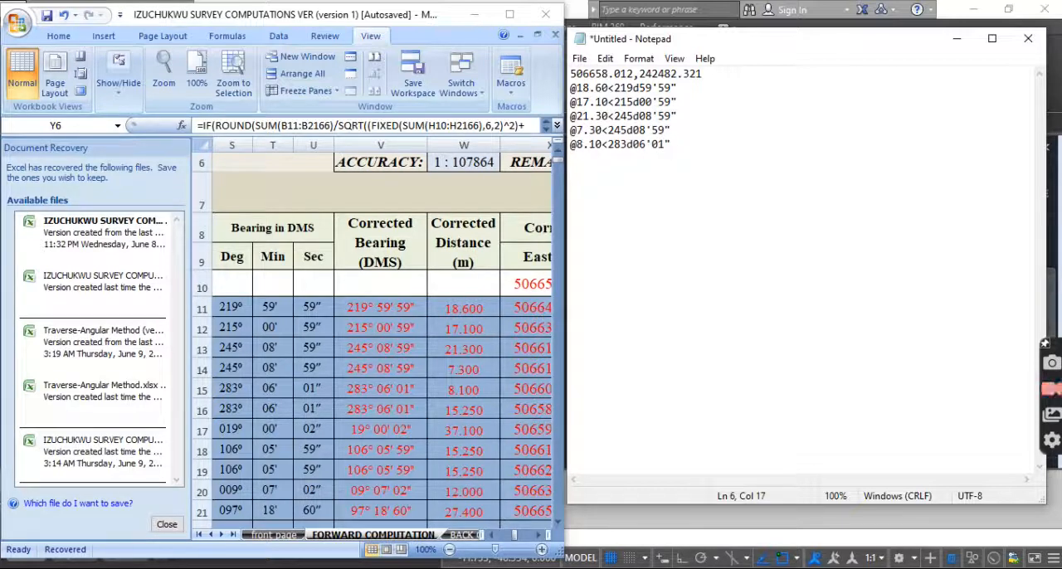
pyautogui.write('@')
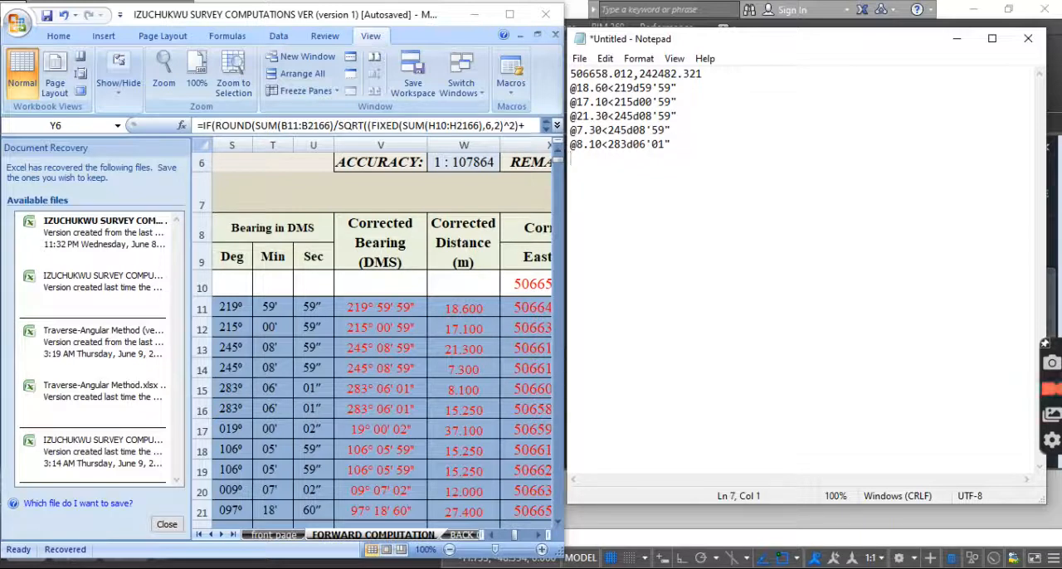
pyautogui.write('1')
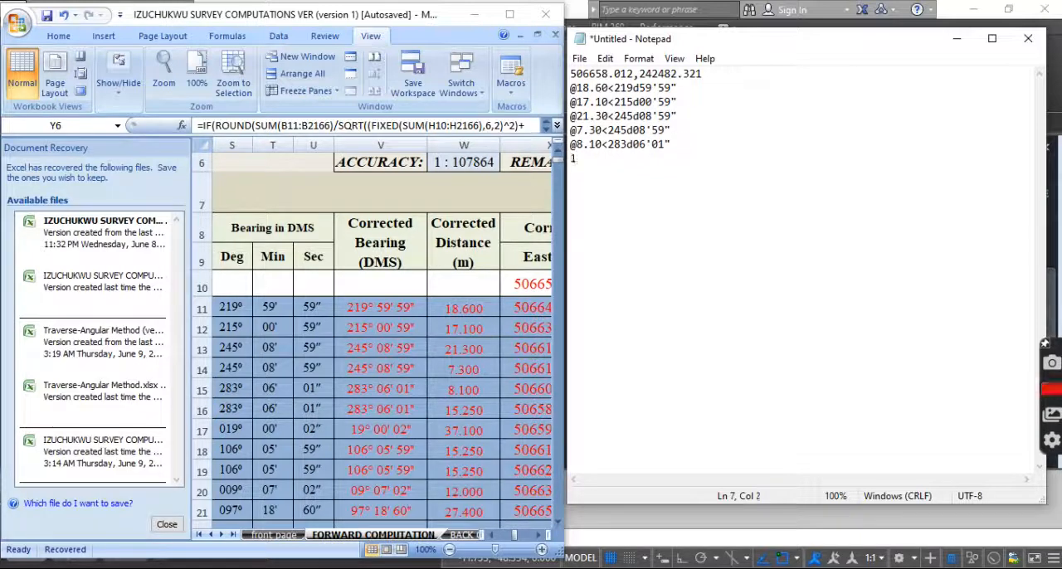
pyautogui.write('15.')
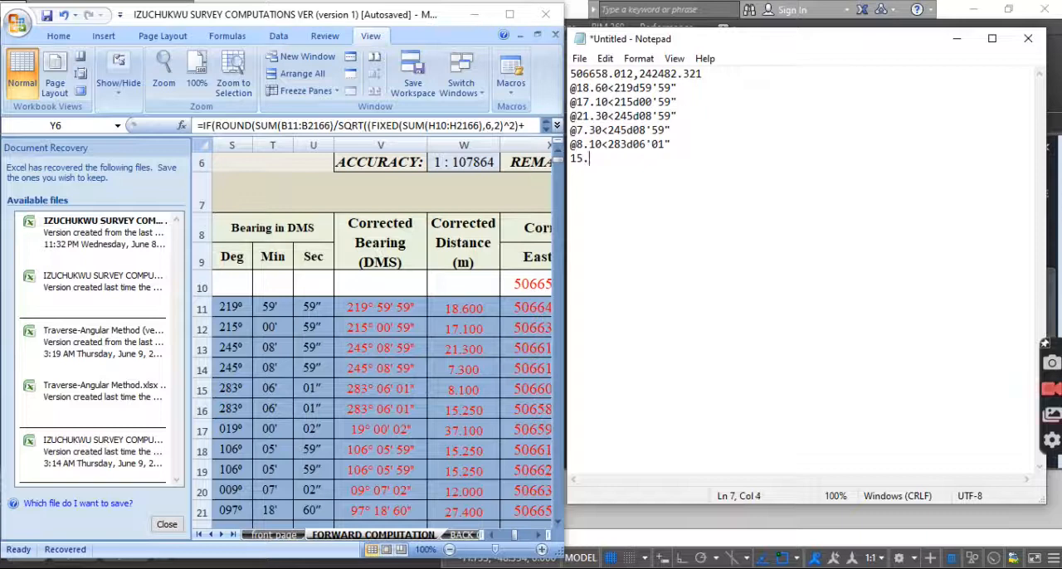
pyautogui.write('25')
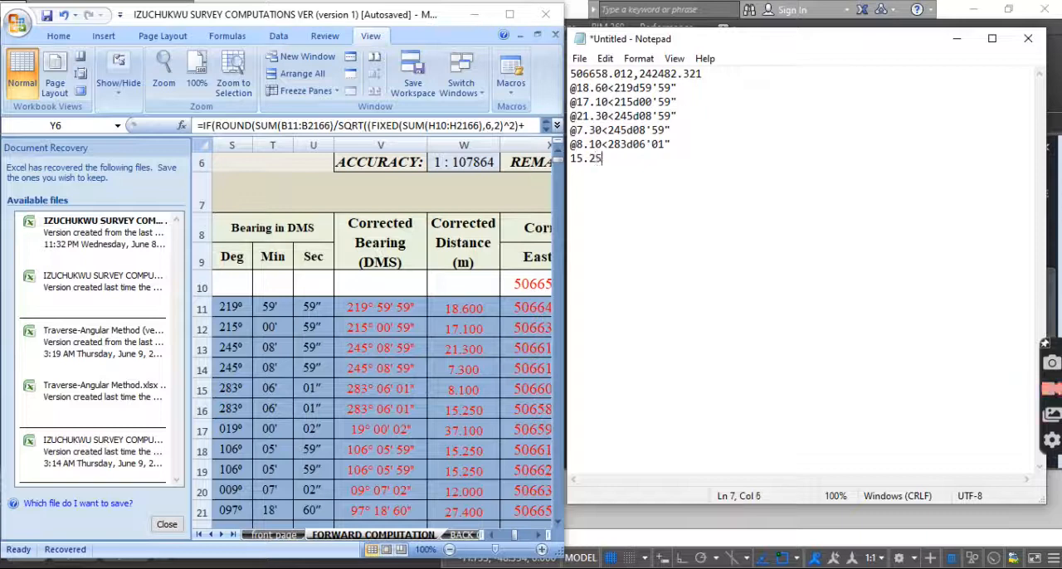
pyautogui.press('Backspace')
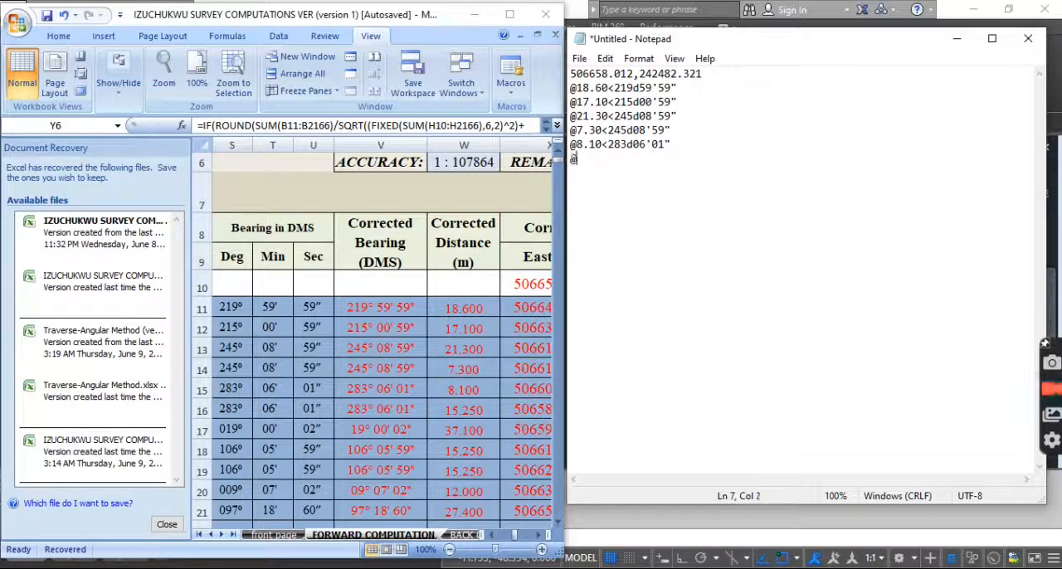
pyautogui.write('15')
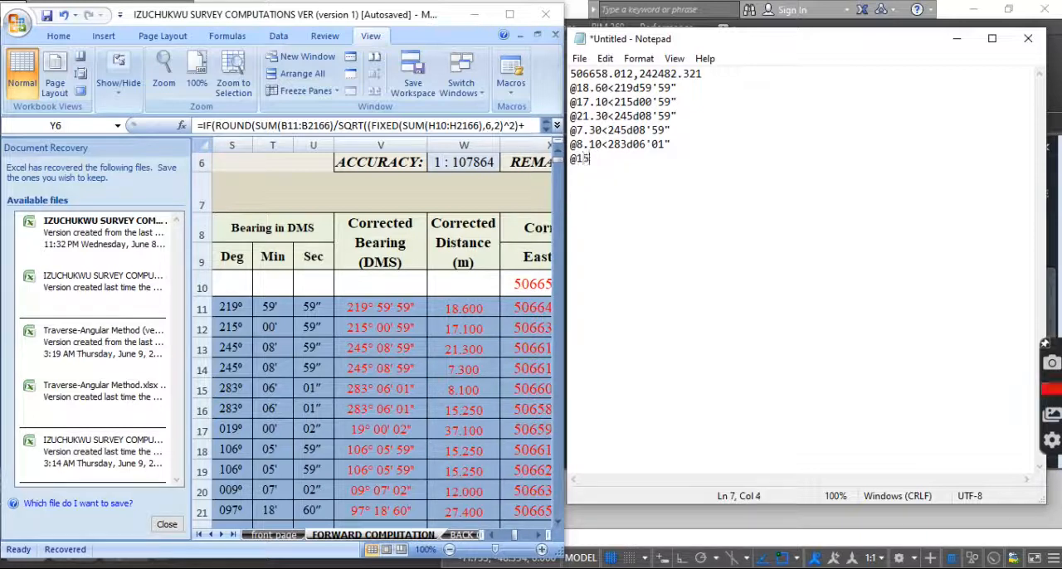
pyautogui.write('.25<')
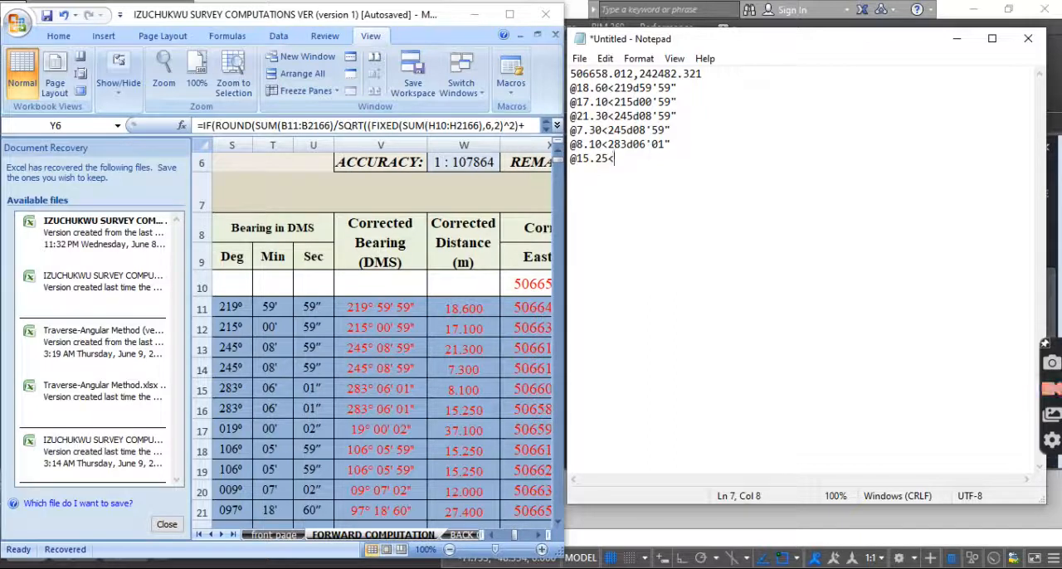
pyautogui.write('283')
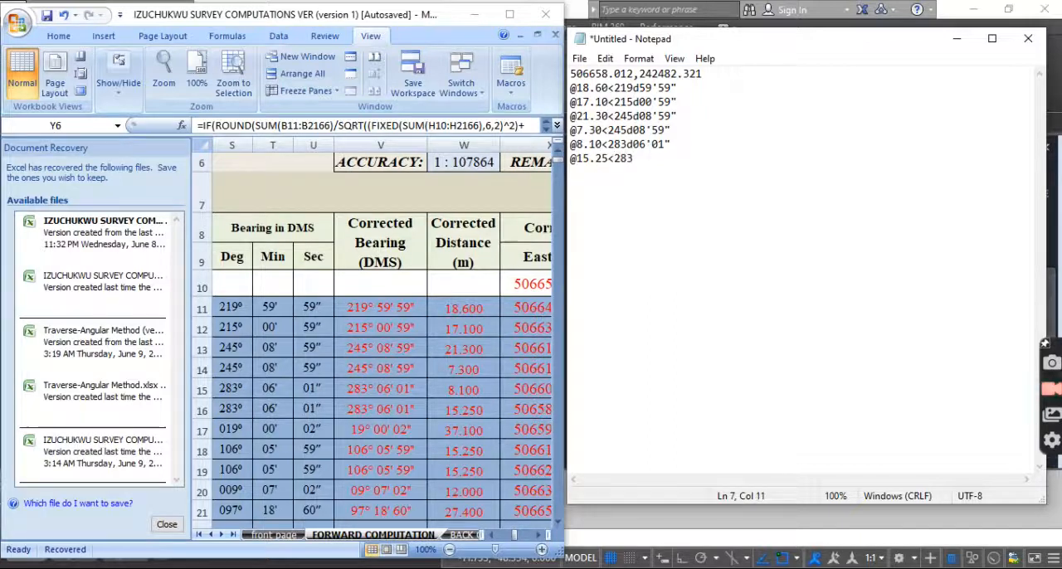
pyautogui.write('d06')
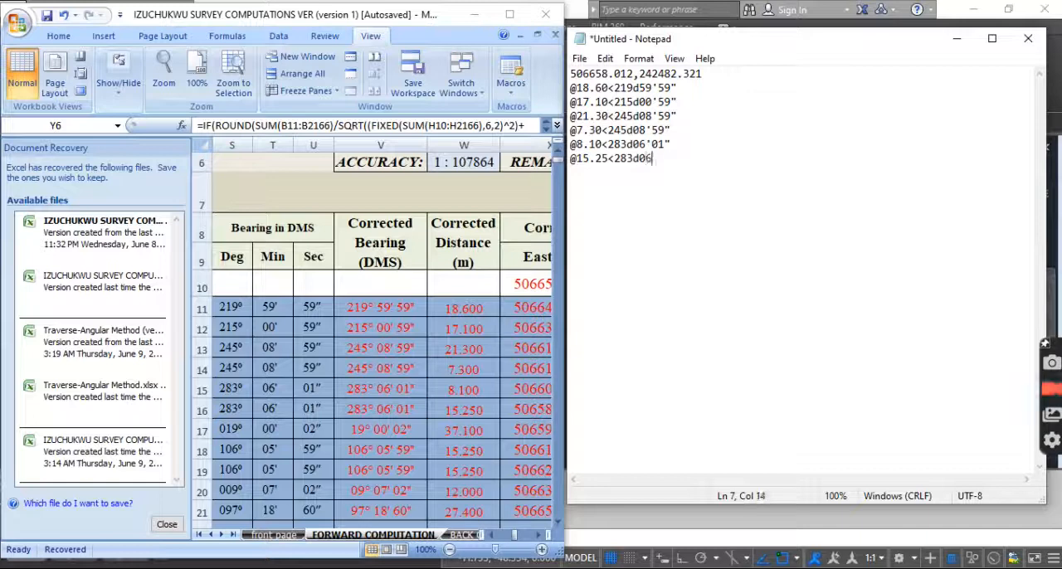
pyautogui.write("'")
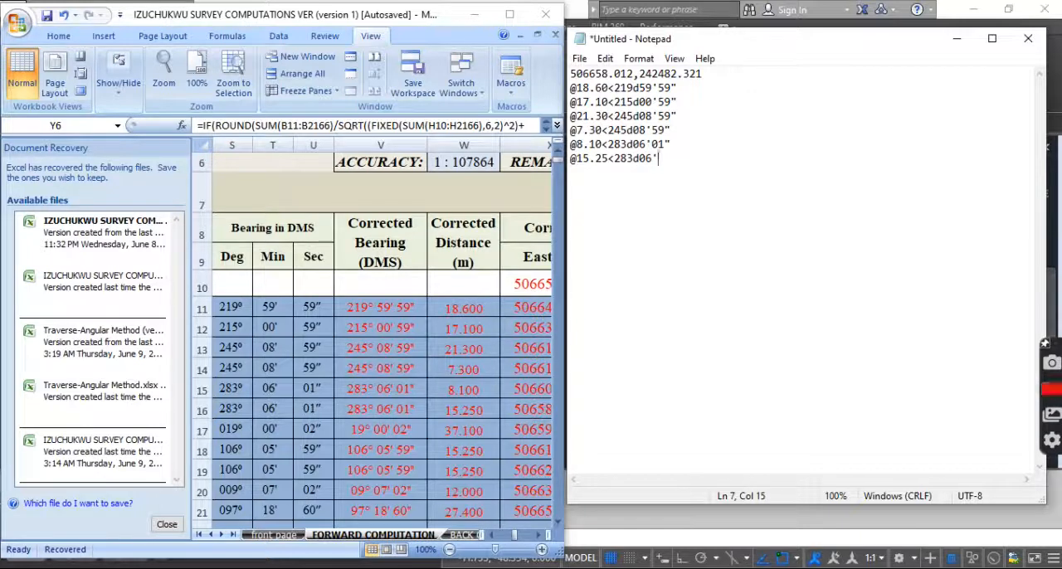
pyautogui.write('01"')
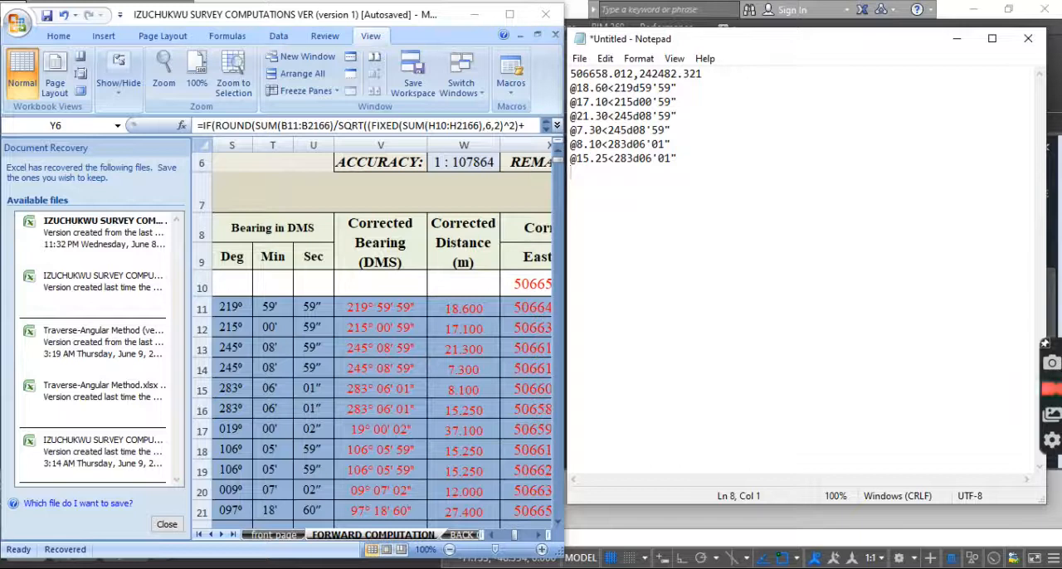
# Step: Type the mistaken distance 235.10< and erase it
pyautogui.write('2')
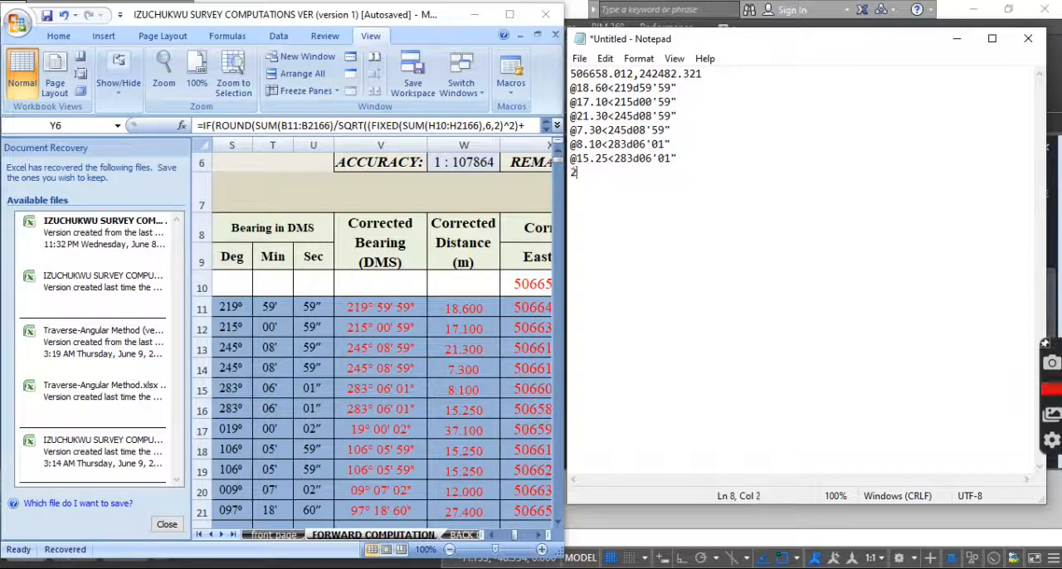
pyautogui.write('35')
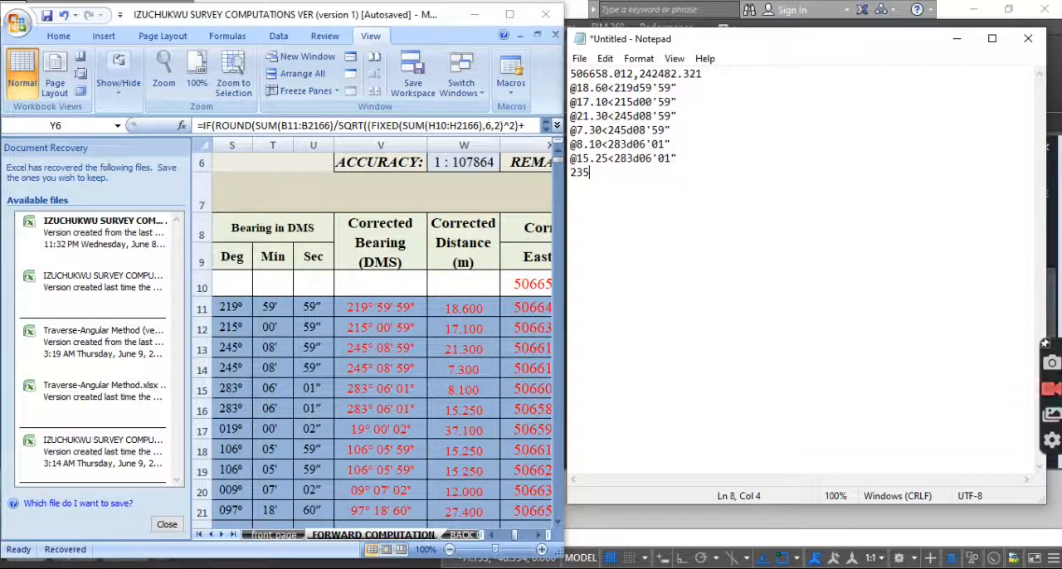
pyautogui.write('.10<')
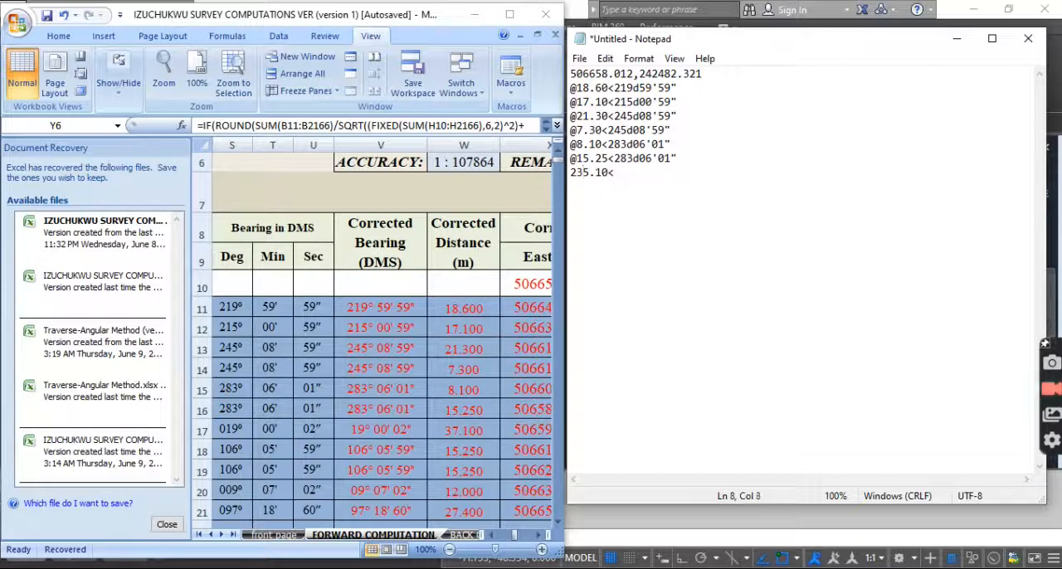
pyautogui.press('Backspace')
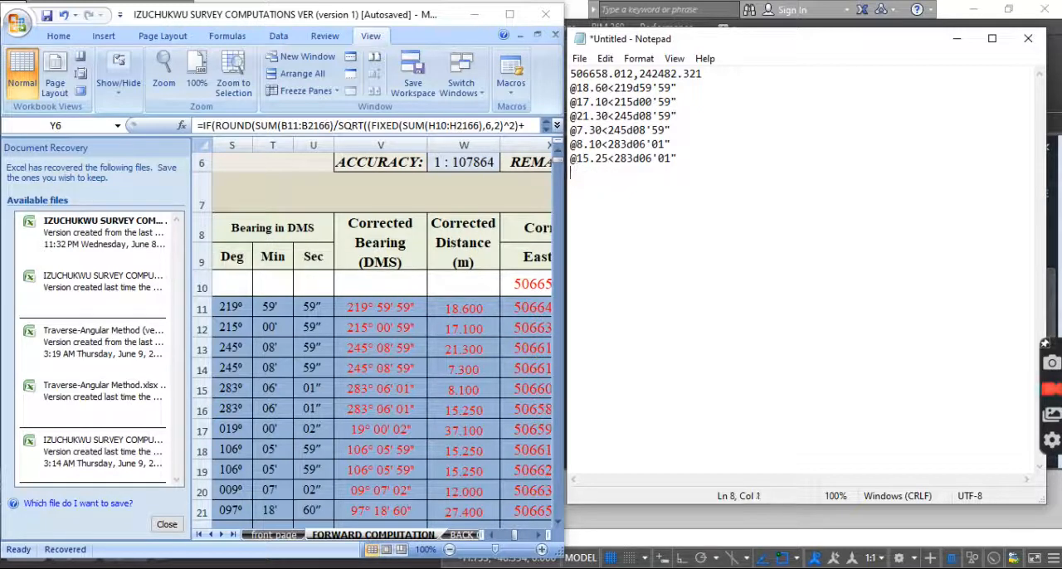
pyautogui.write('@')
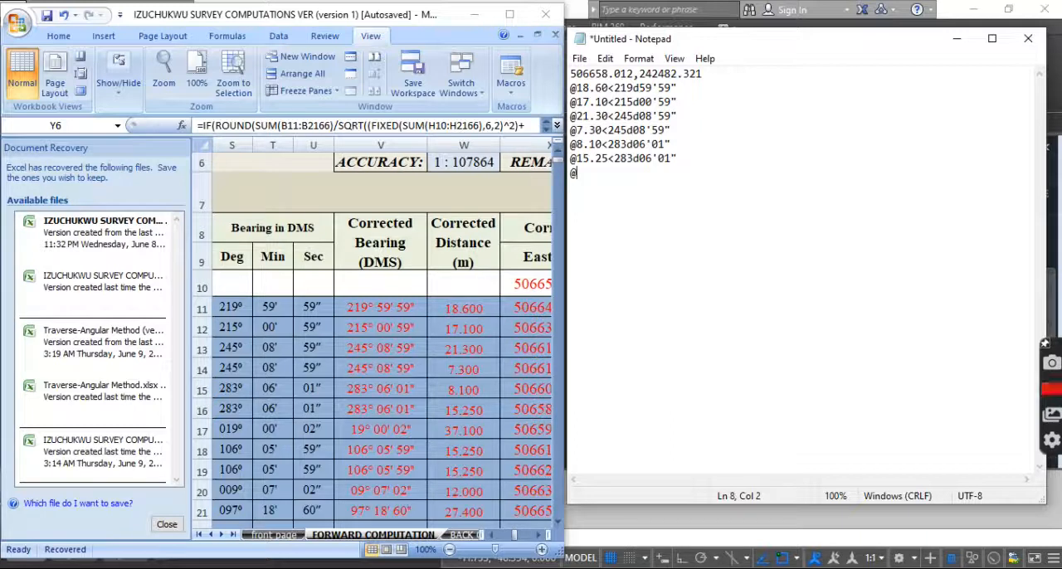
pyautogui.write('3B')
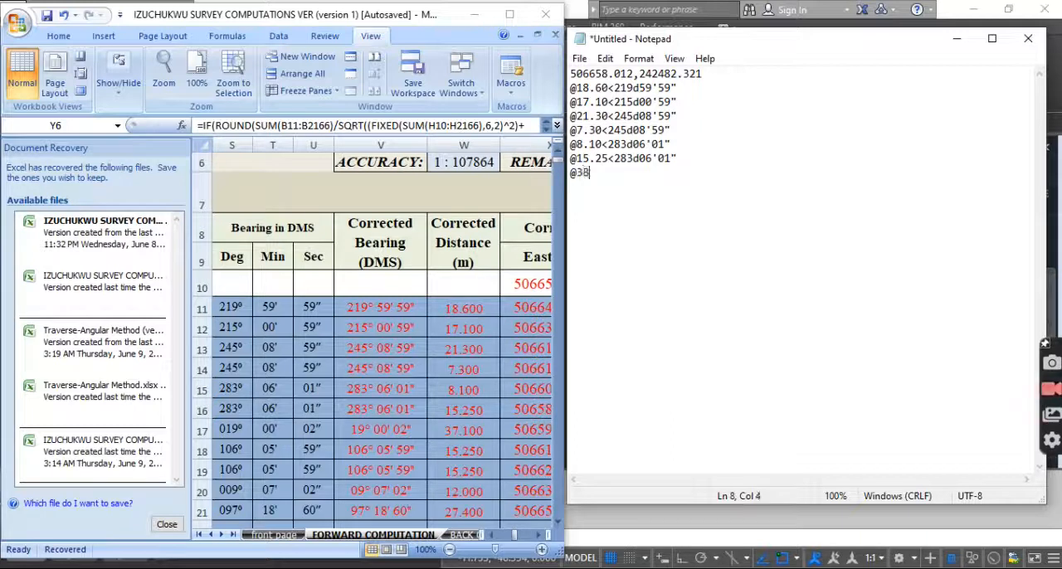
pyautogui.write('7.10')
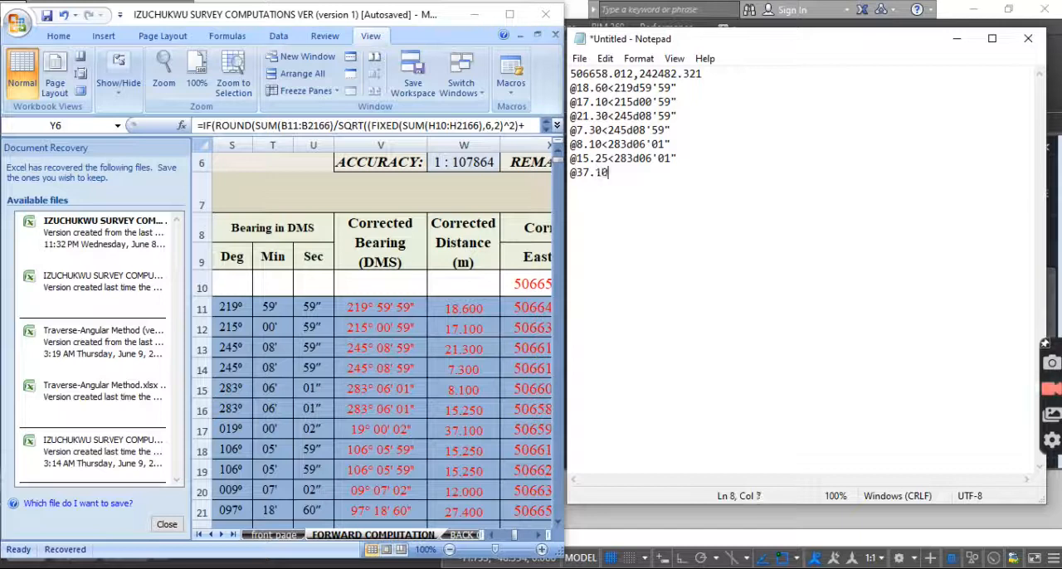
pyautogui.write('<')
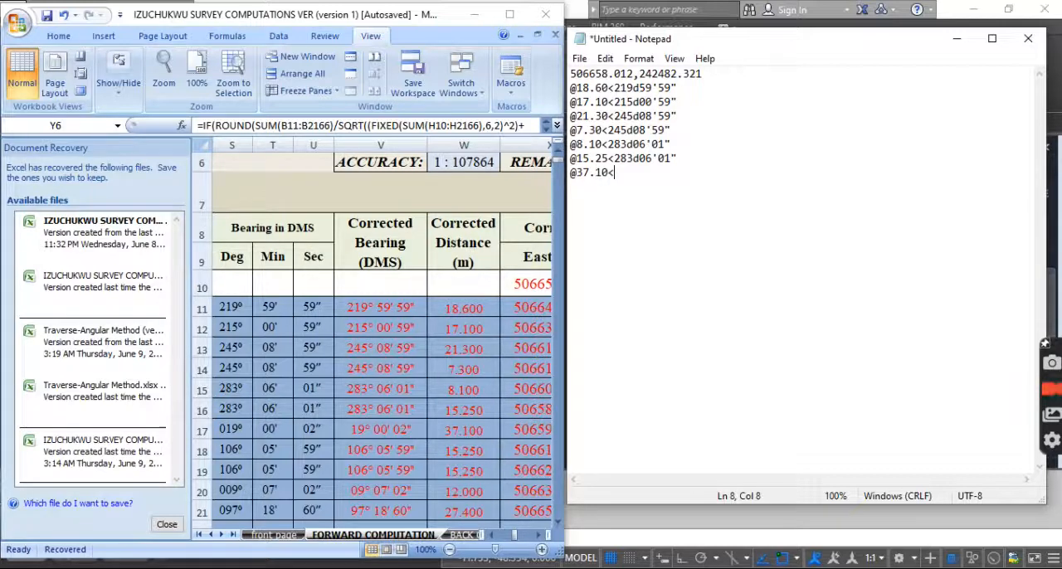
pyautogui.write('19')
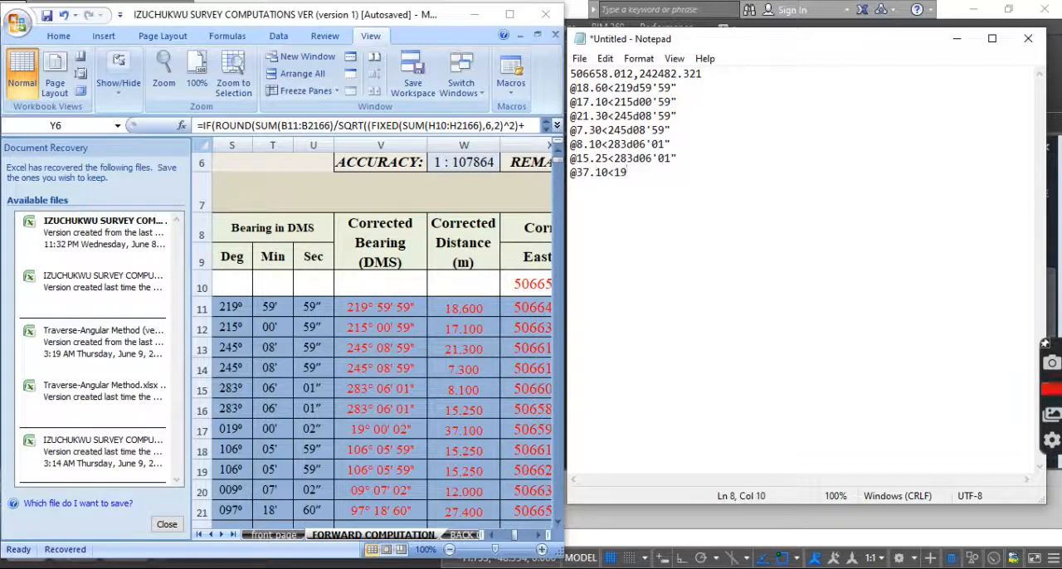
pyautogui.write('D')
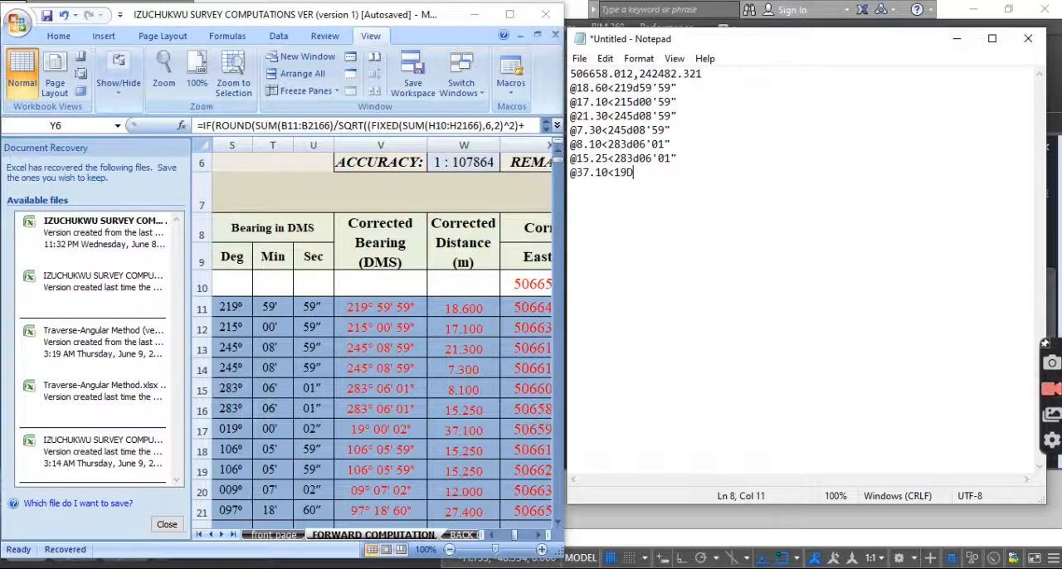
pyautogui.write('00')
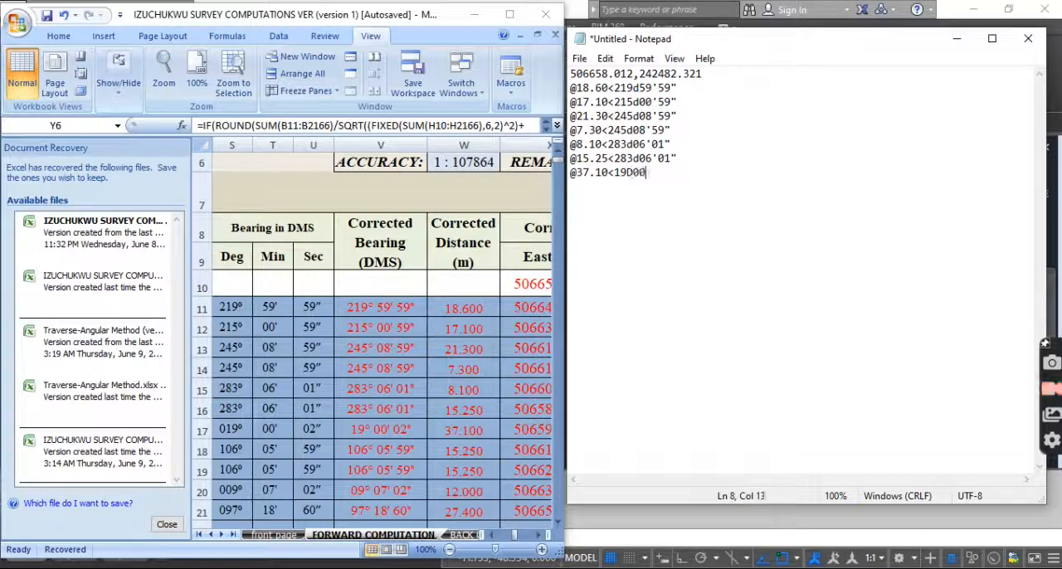
pyautogui.write("'")
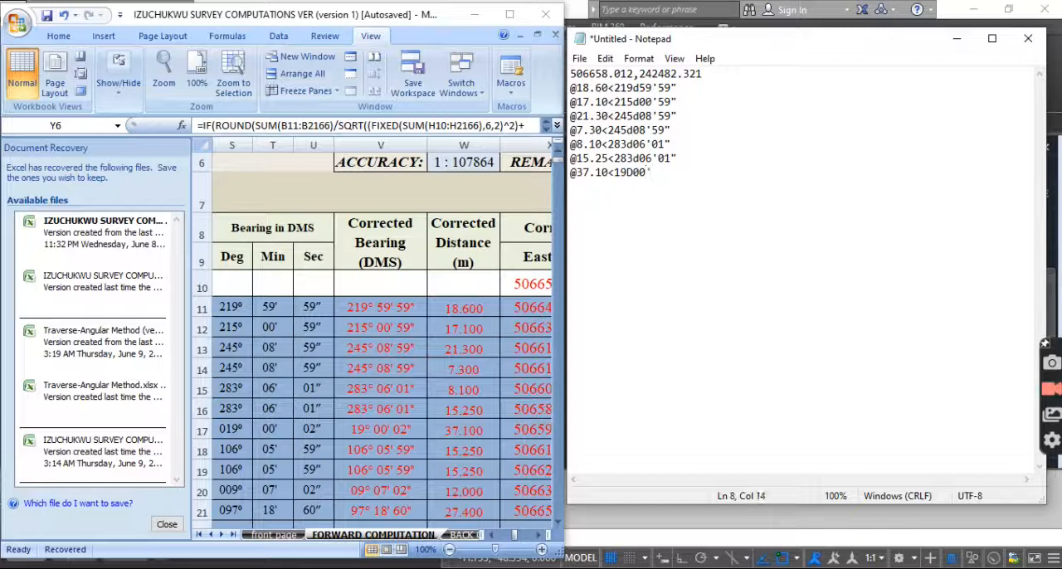
pyautogui.write('02"')
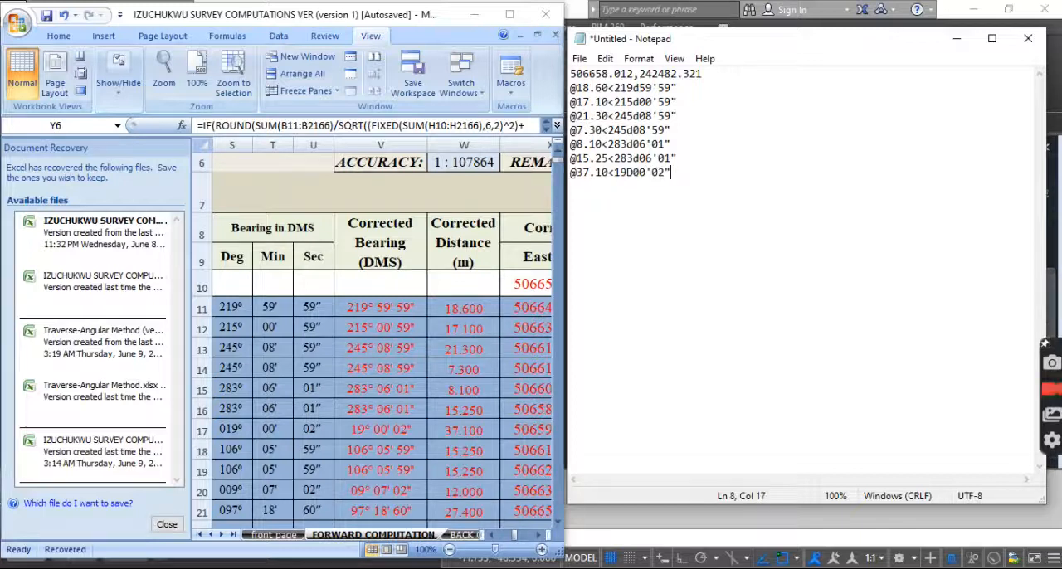
pyautogui.press('enter')
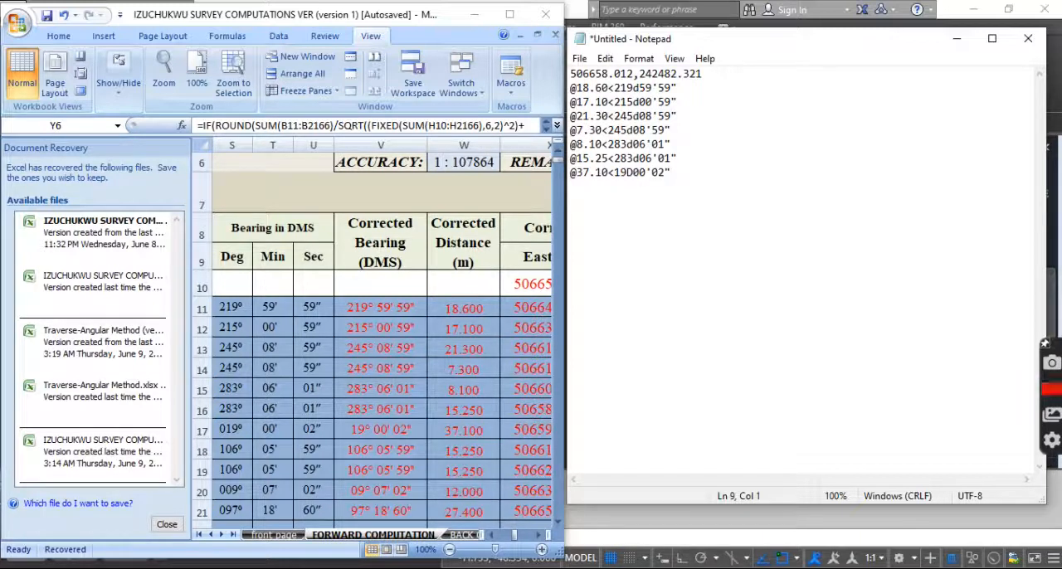
pyautogui.write('@')
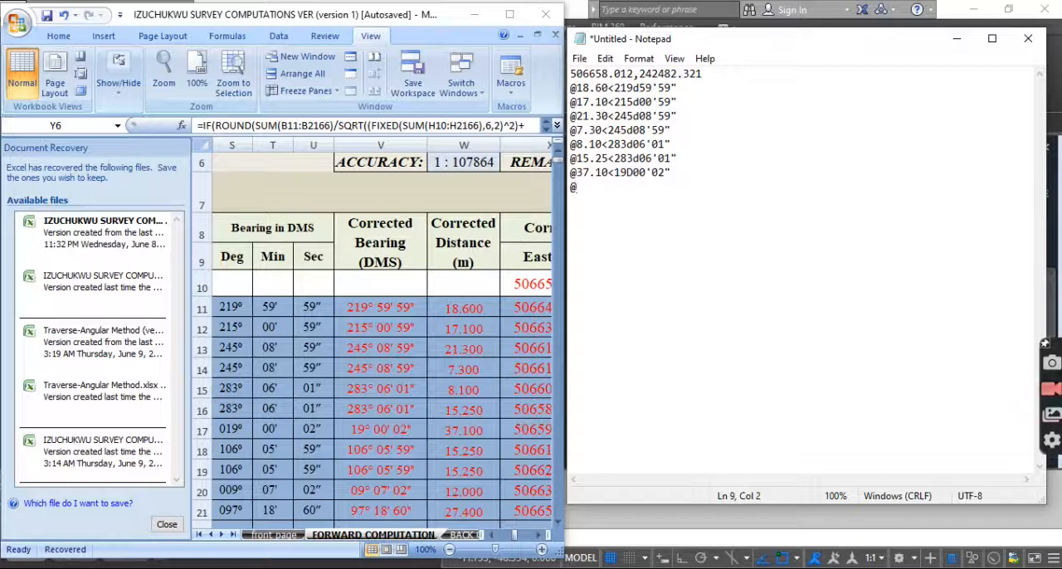
pyautogui.write('15')
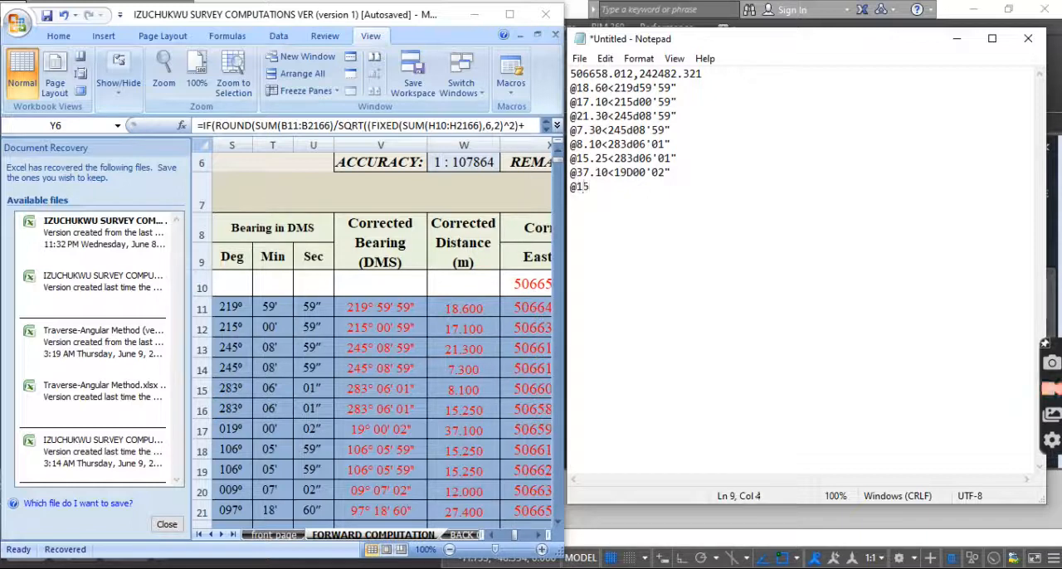
pyautogui.write('.25')
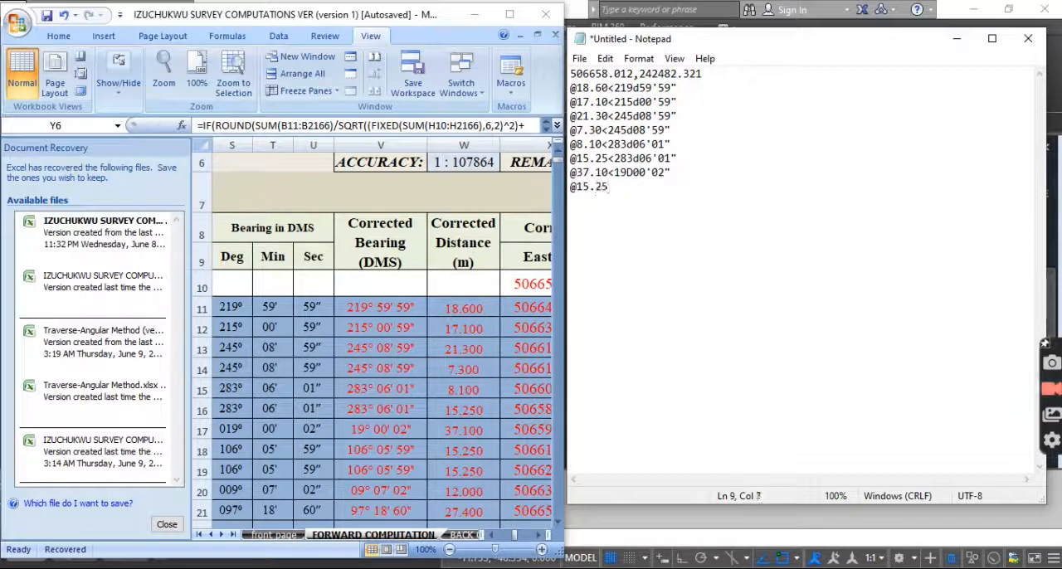
pyautogui.write('0')
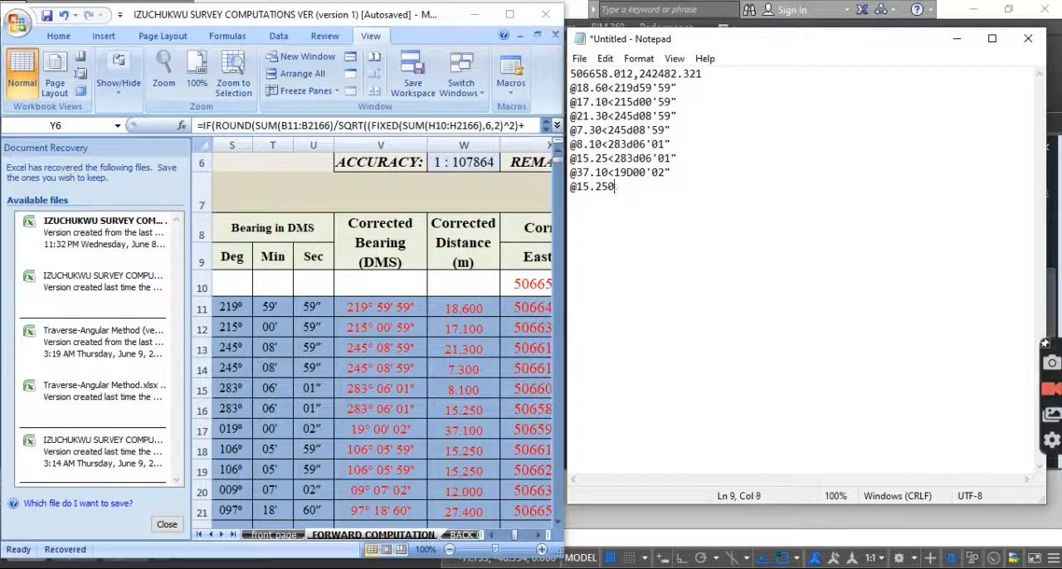
pyautogui.write('<')
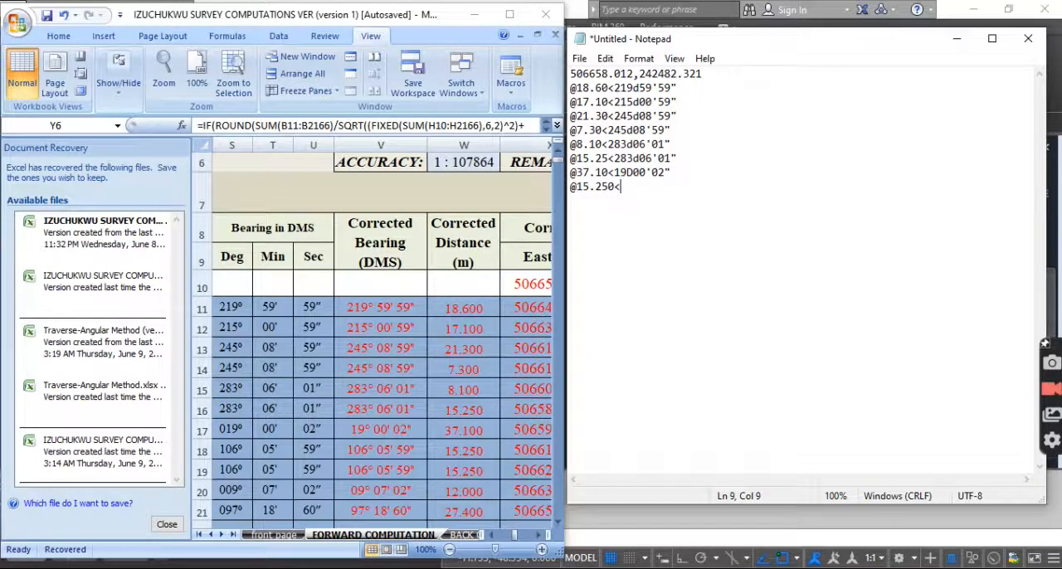
pyautogui.write('106')
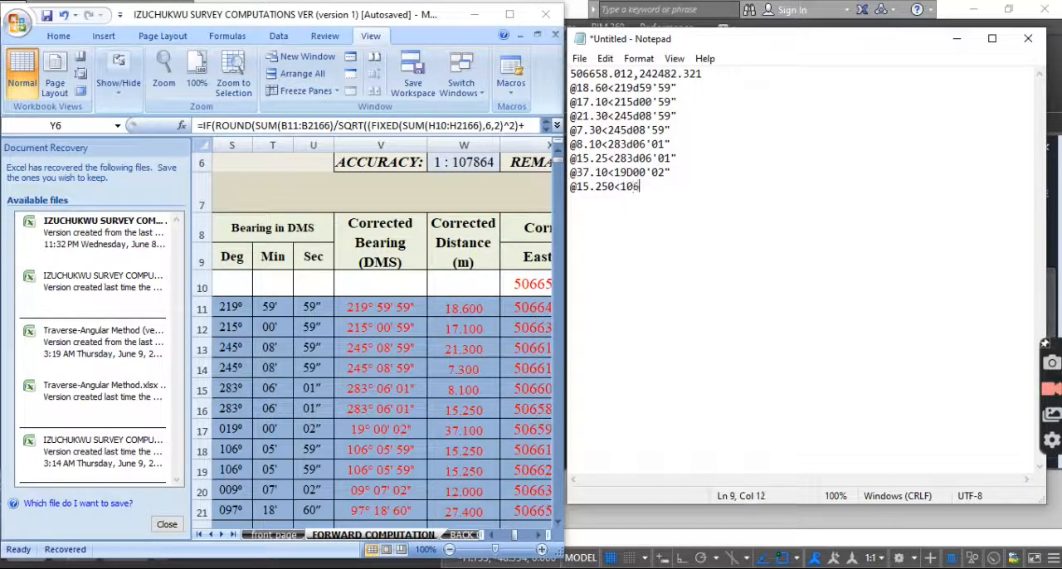
pyautogui.write('D0')
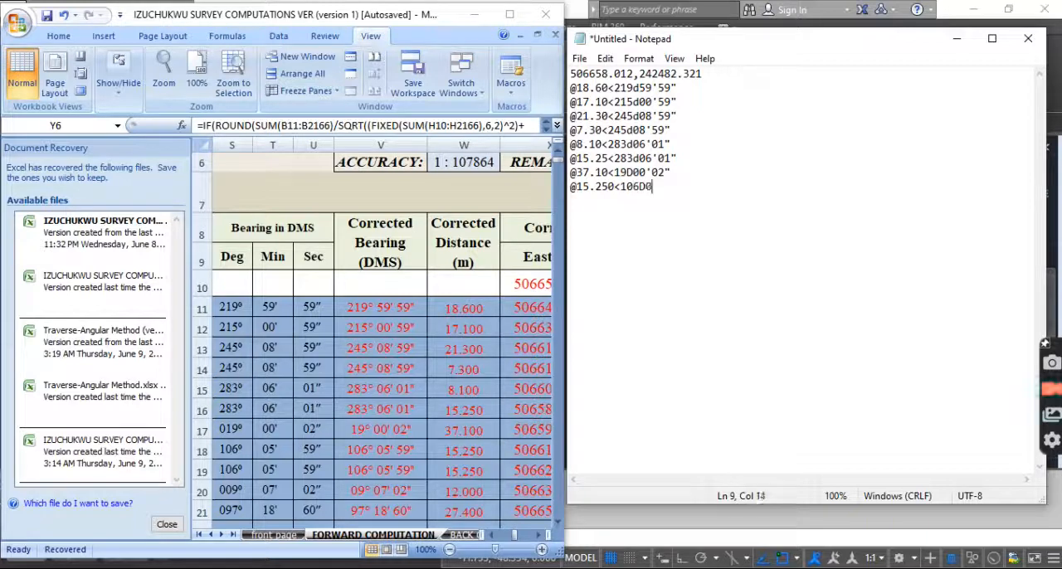
pyautogui.write("05'")
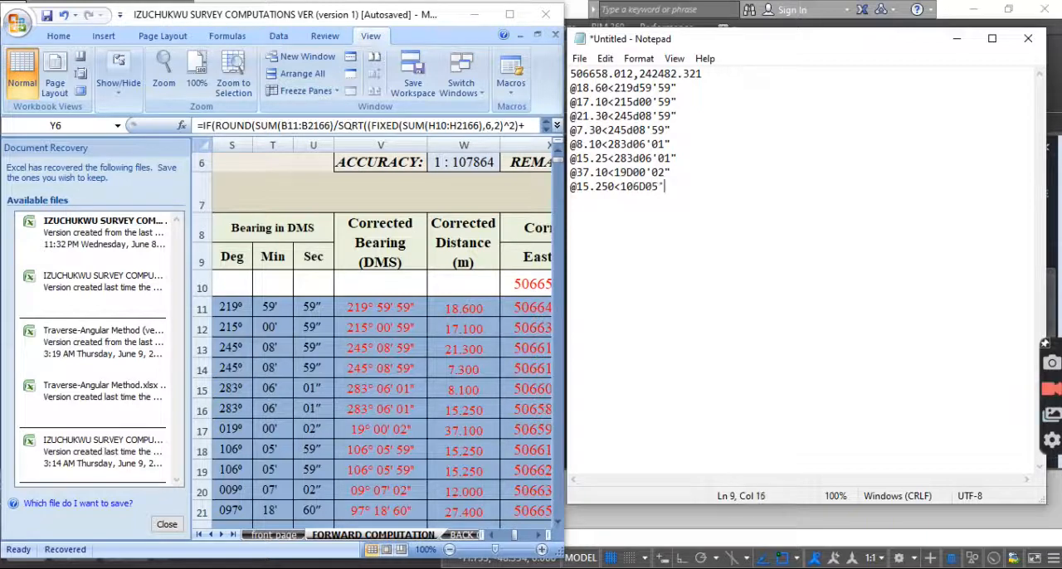
pyautogui.write('59"')
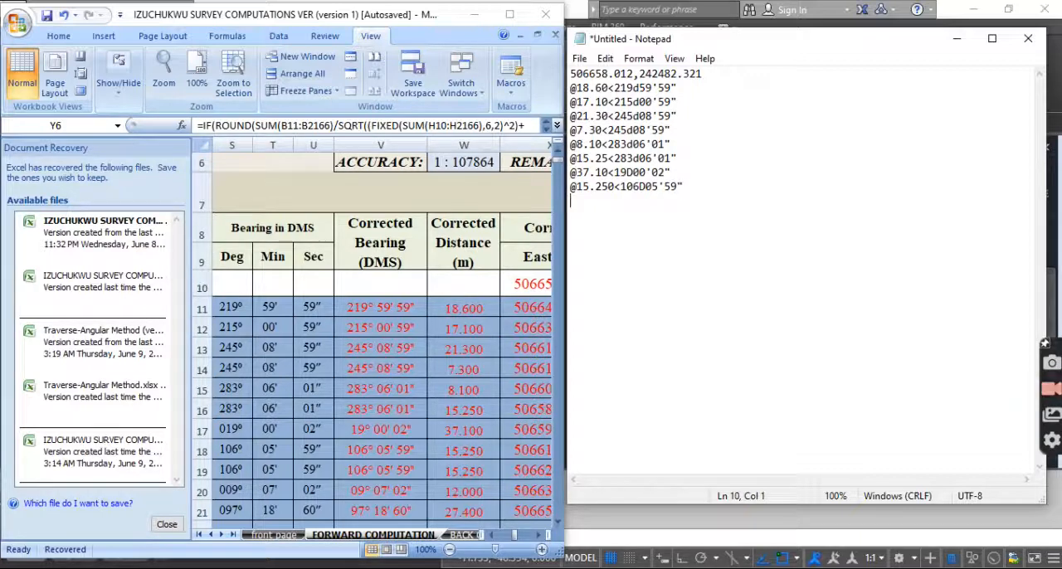
pyautogui.write('@15.')
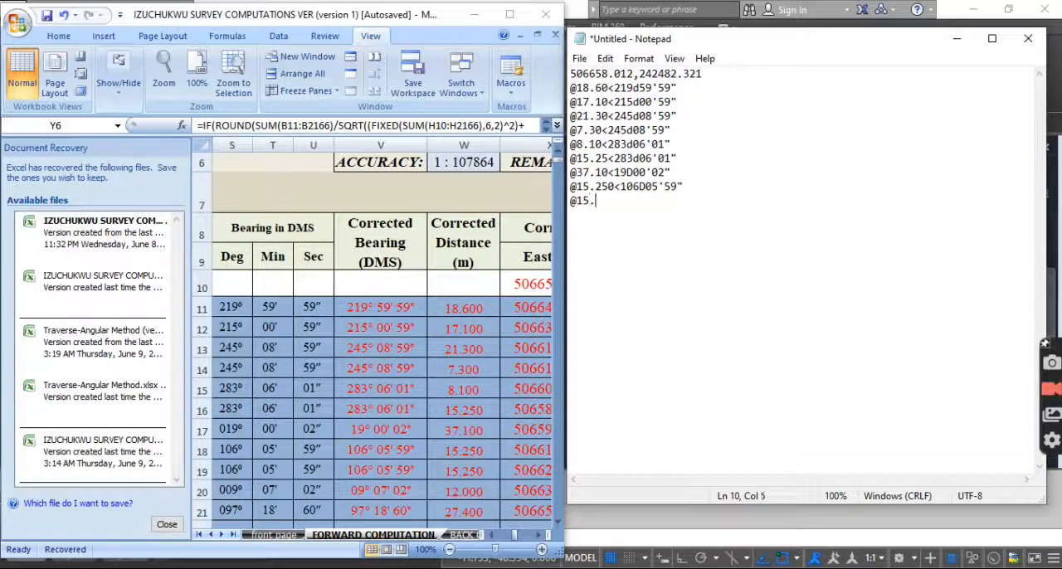
pyautogui.write('25')
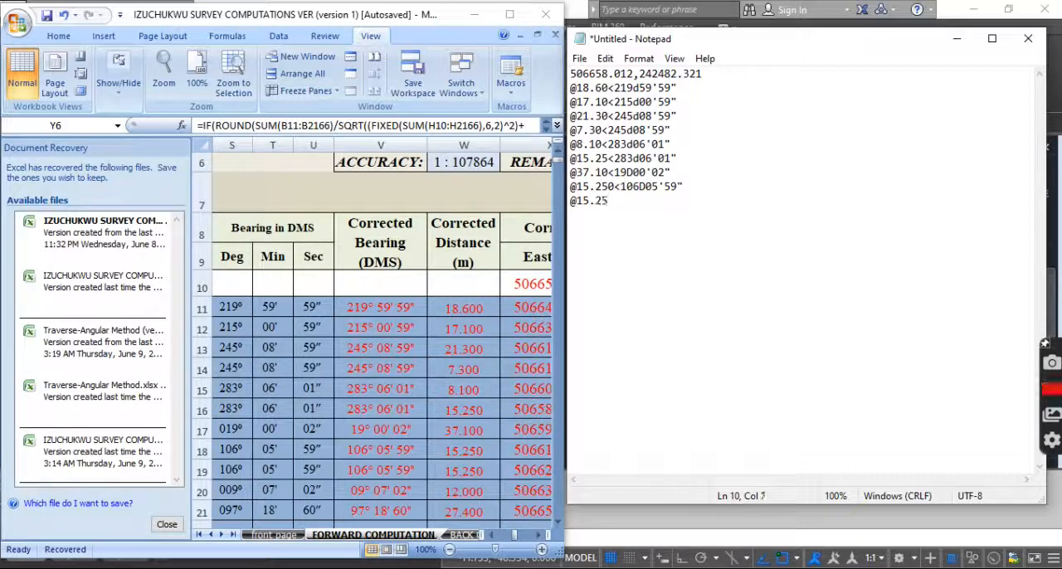
pyautogui.write('0<<')
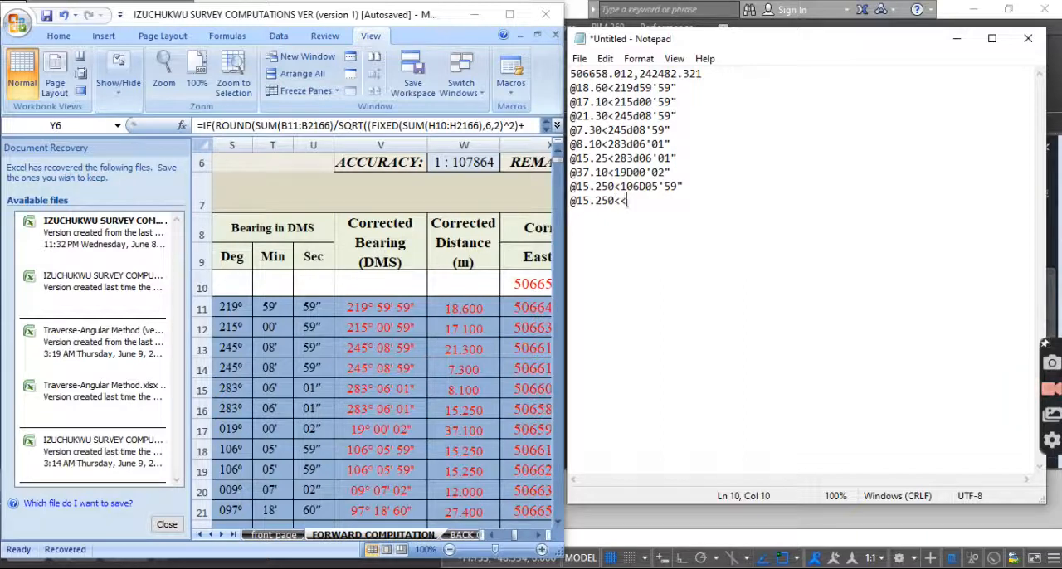
pyautogui.write('106D')
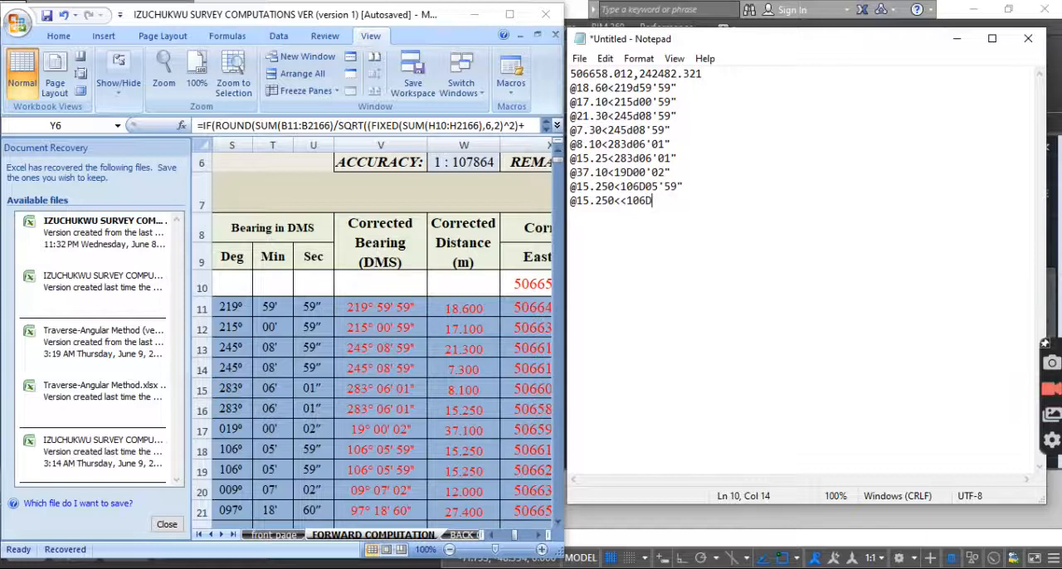
pyautogui.write('5')
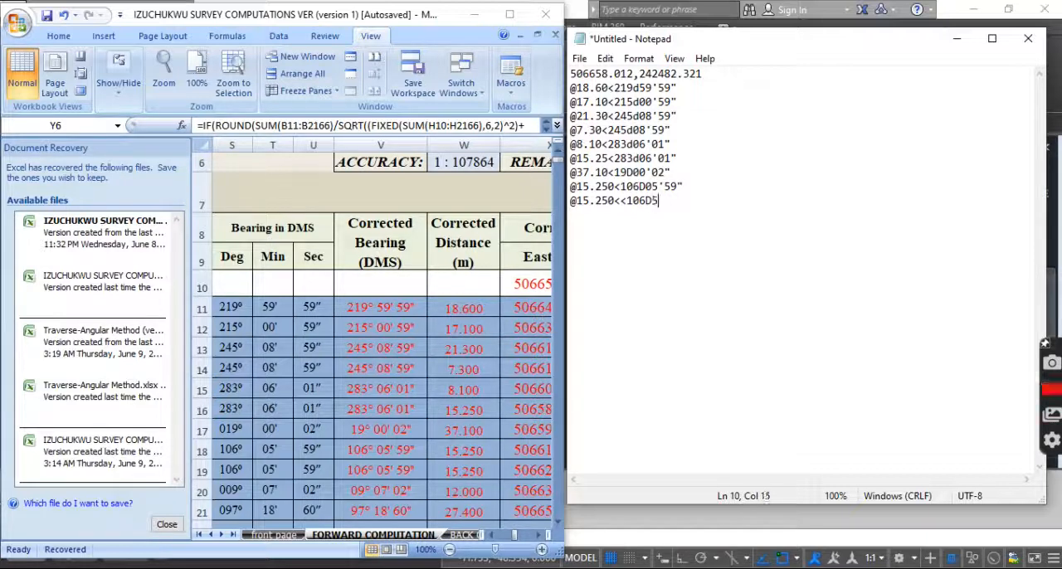
pyautogui.write("'")
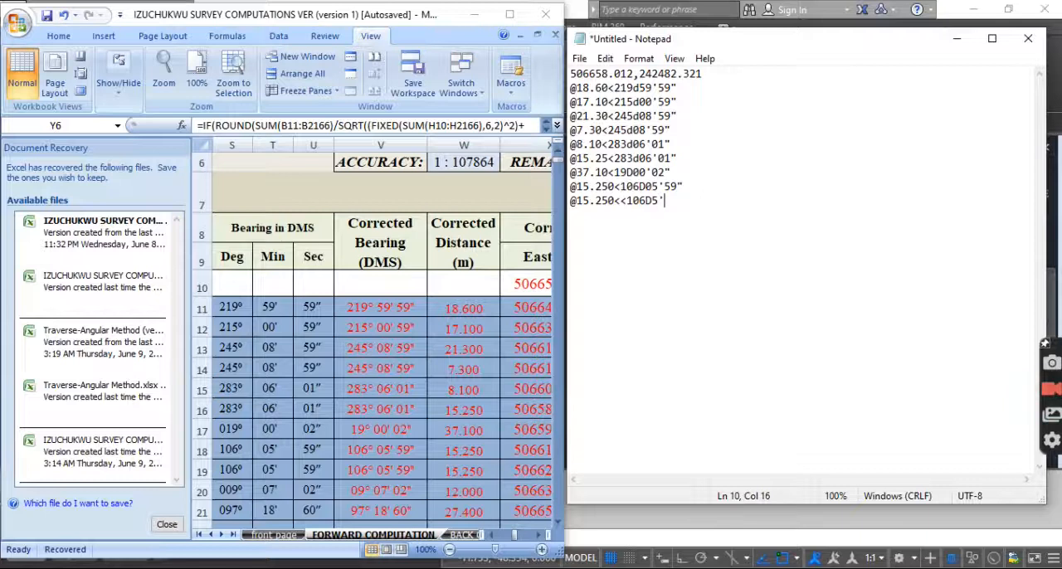
pyautogui.write('59')
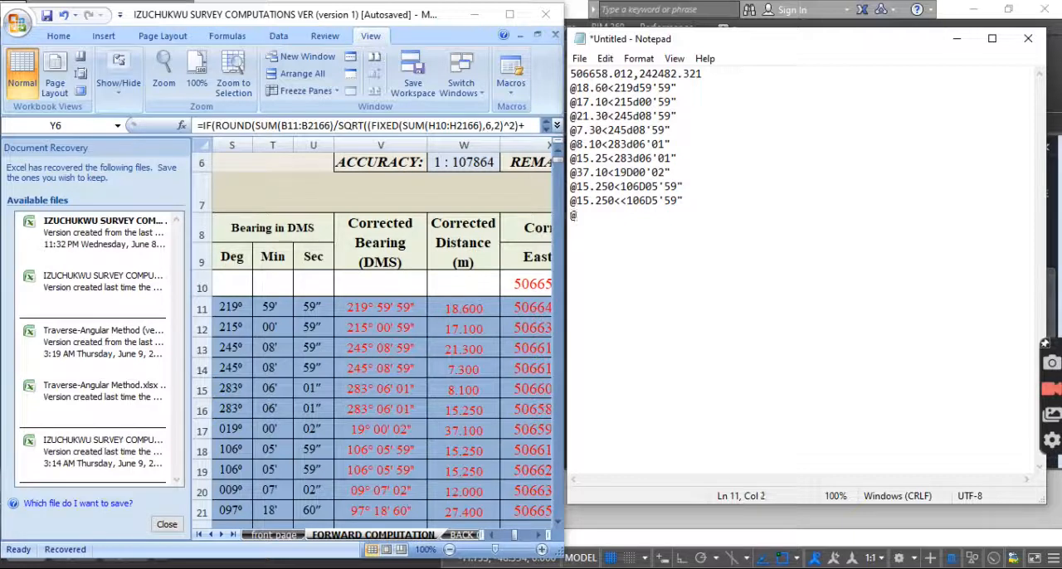
# Step: Begin the 12.00 m leg entry, typing 12.00<09D
pyautogui.scroll(-3)
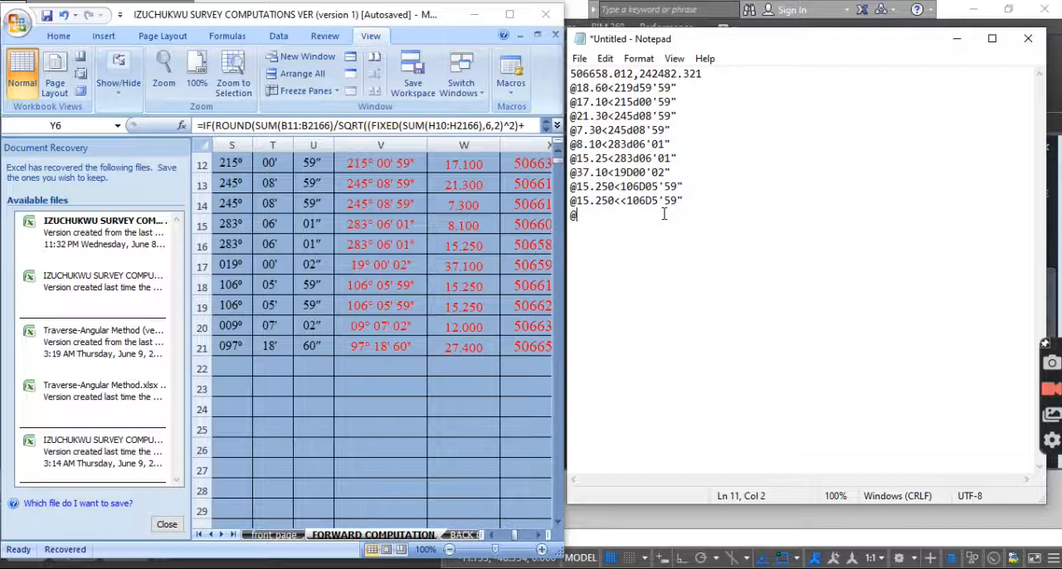
pyautogui.write('12.0')
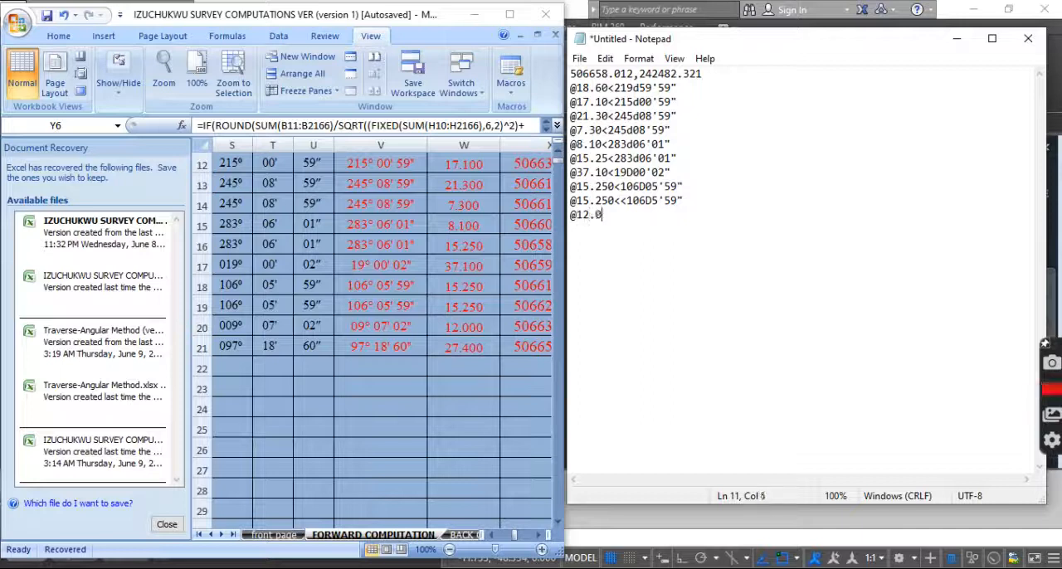
pyautogui.write('0<')
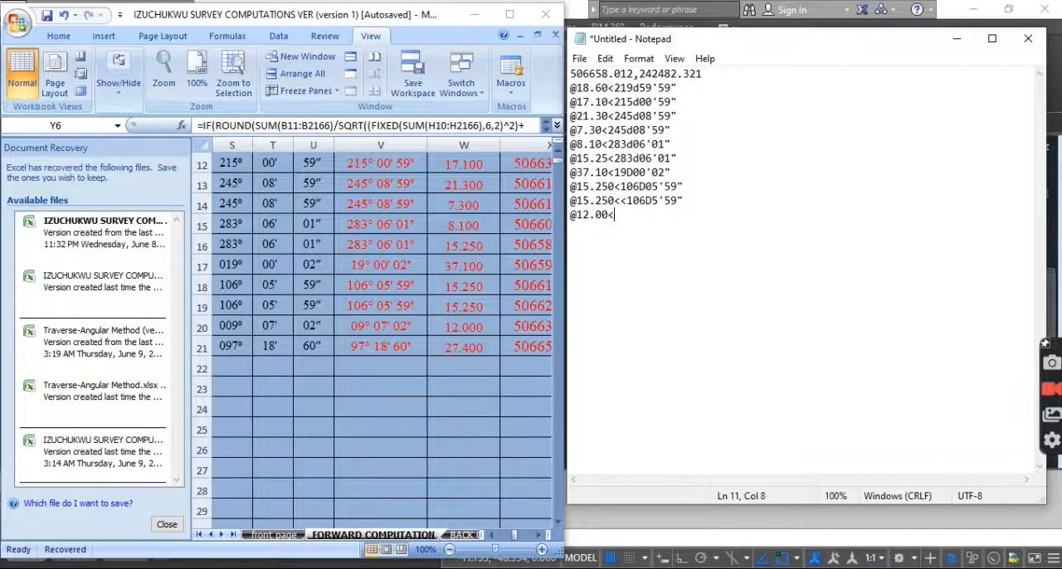
pyautogui.write('09')
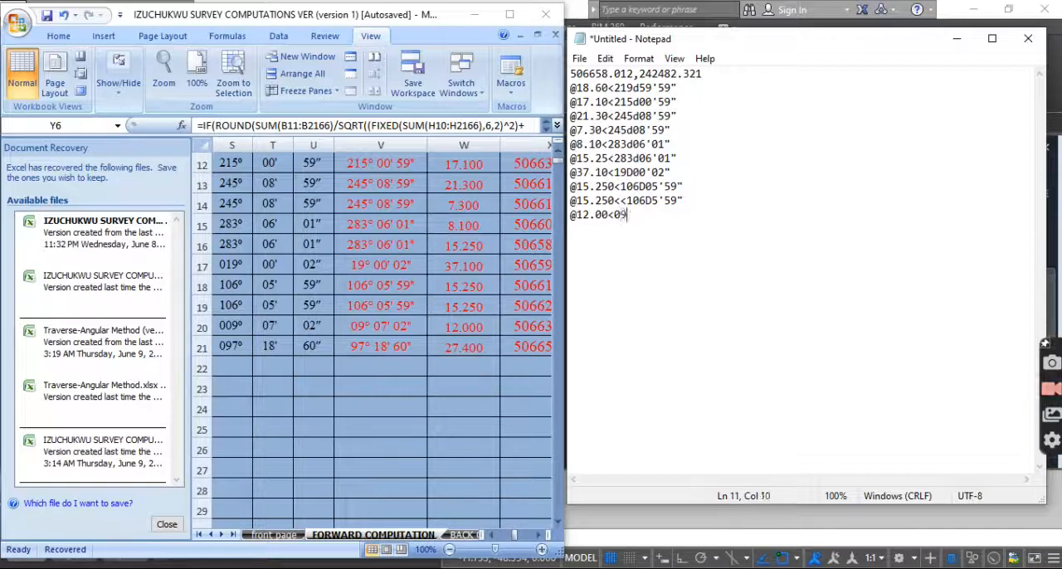
pyautogui.write('D')
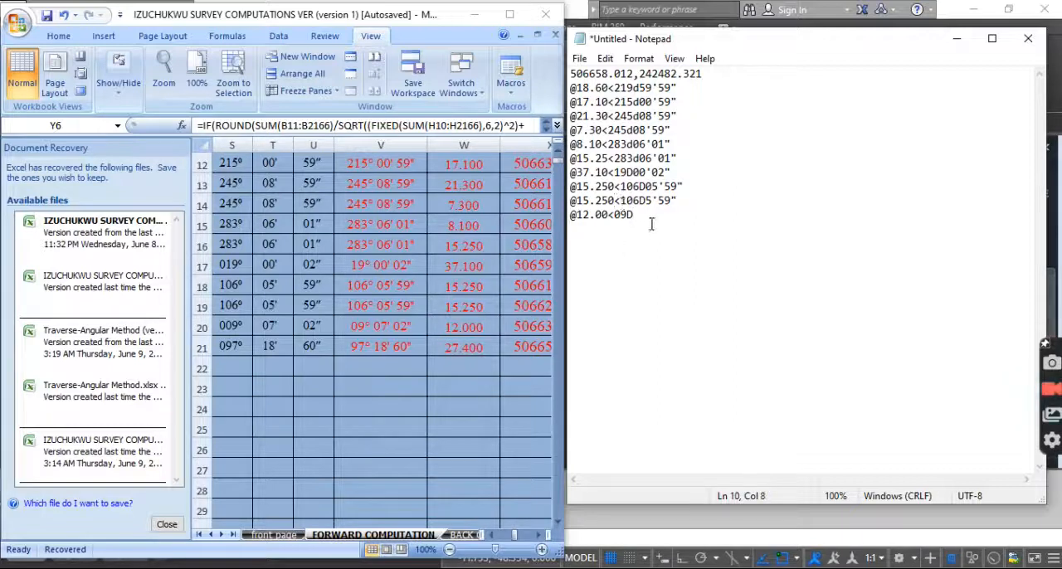
# Step: Complete the bearing as 09D07'02", fix the seconds mark, and start a new line
pyautogui.click(615, 189)
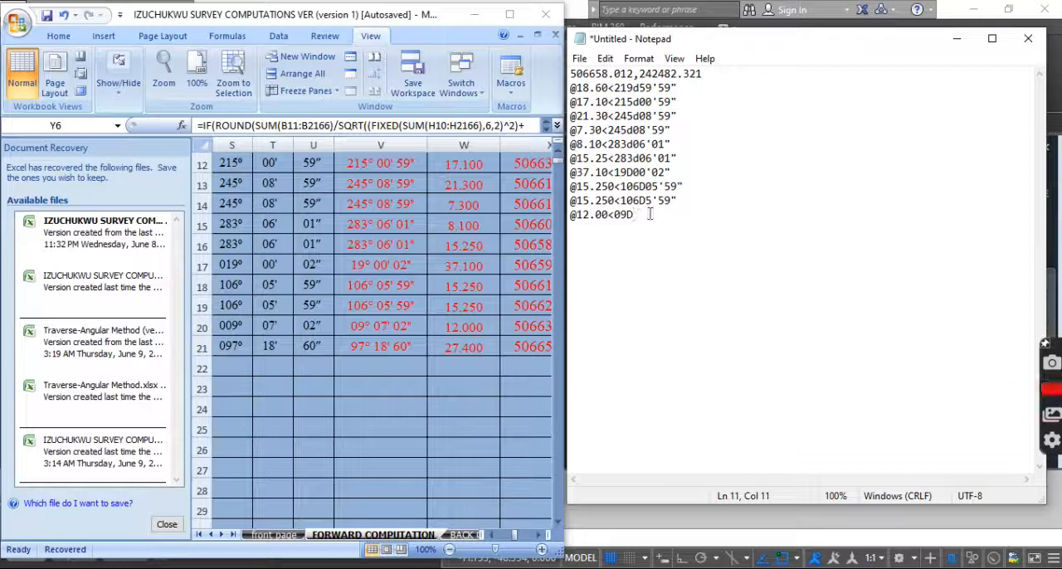
pyautogui.write('07')
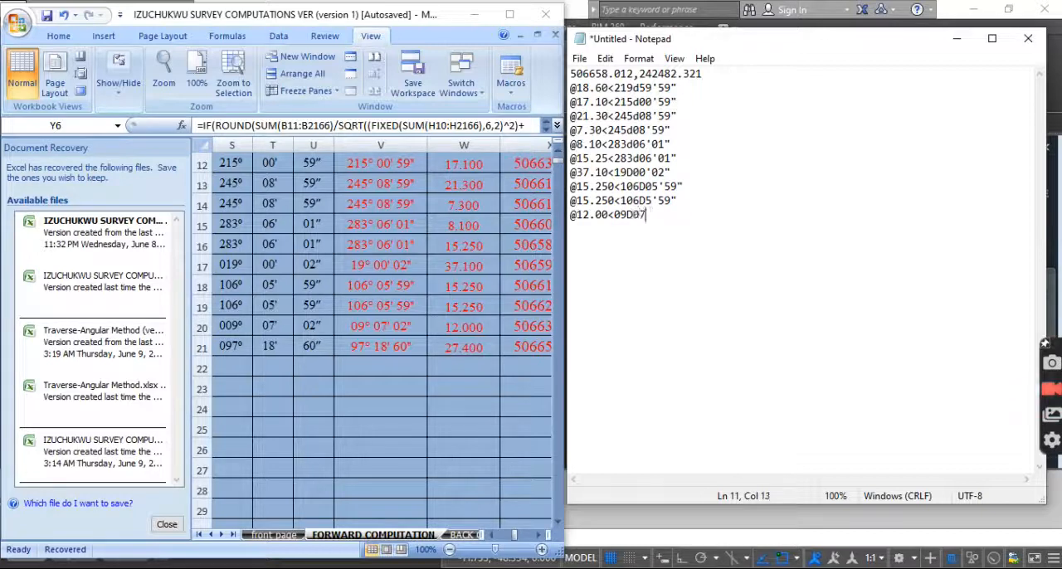
pyautogui.write('2')
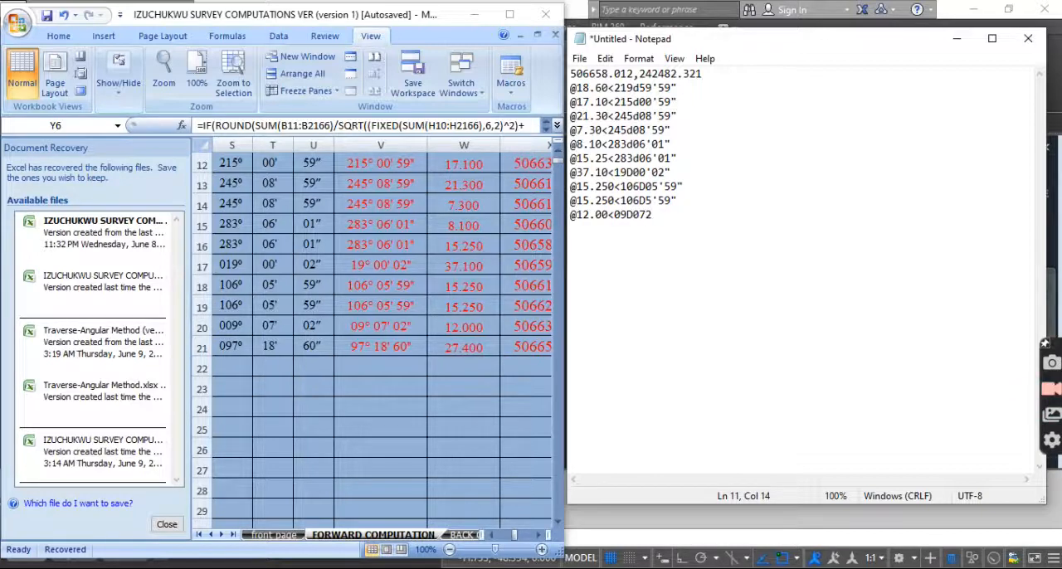
pyautogui.write("'")
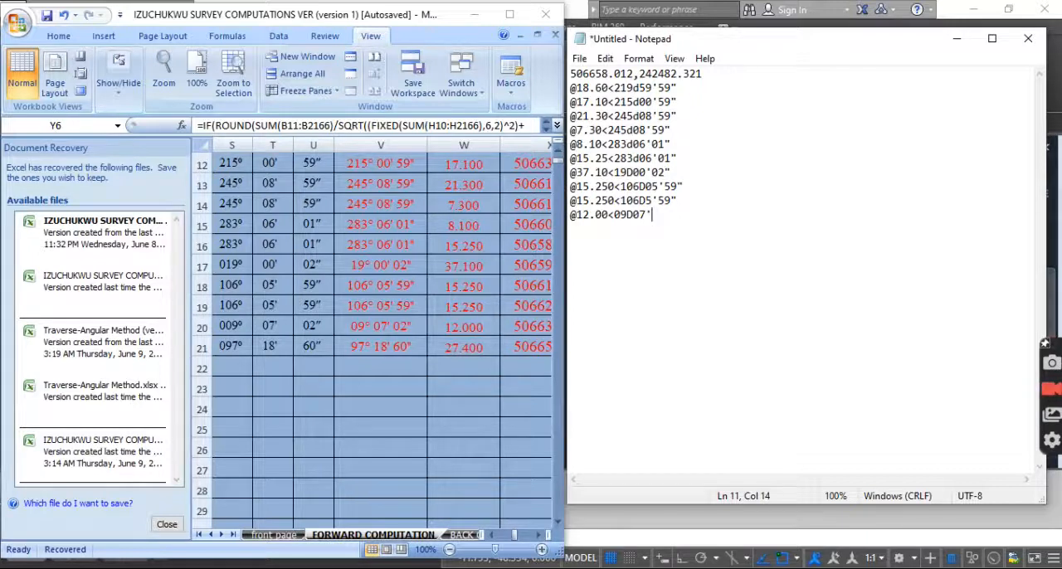
pyautogui.write("02'")
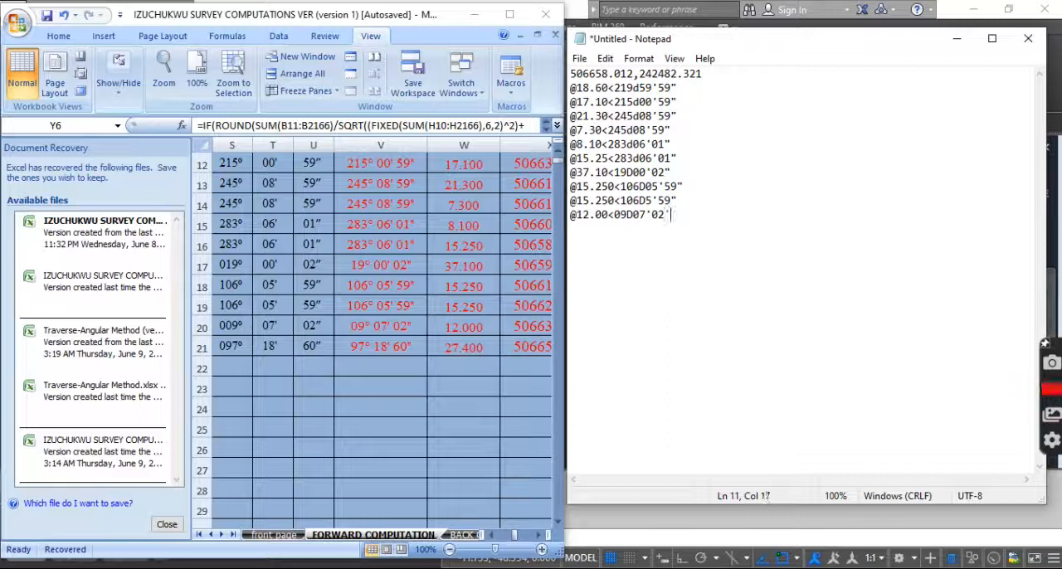
pyautogui.press('Backspace')
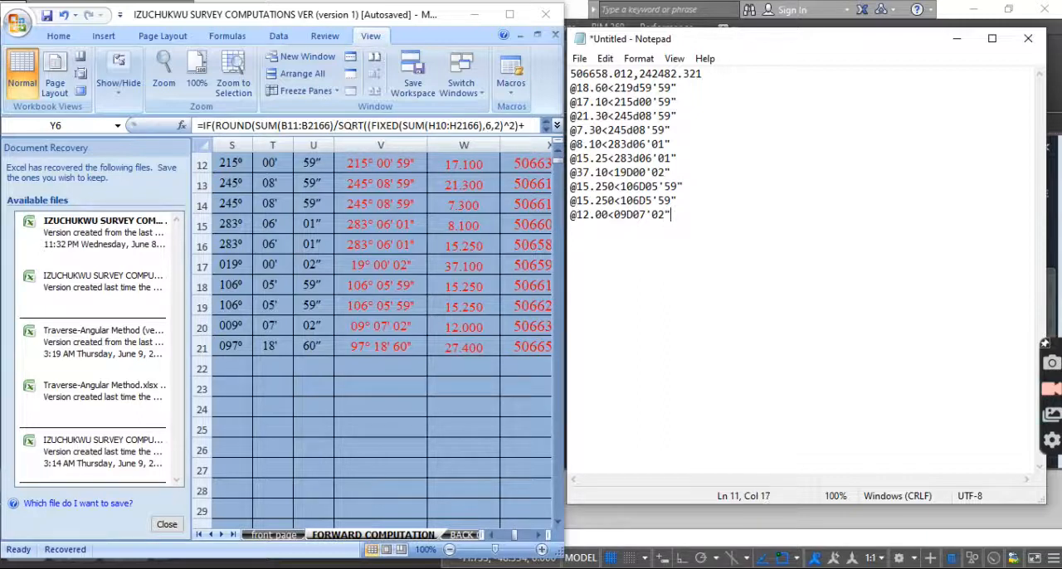
pyautogui.press('enter')
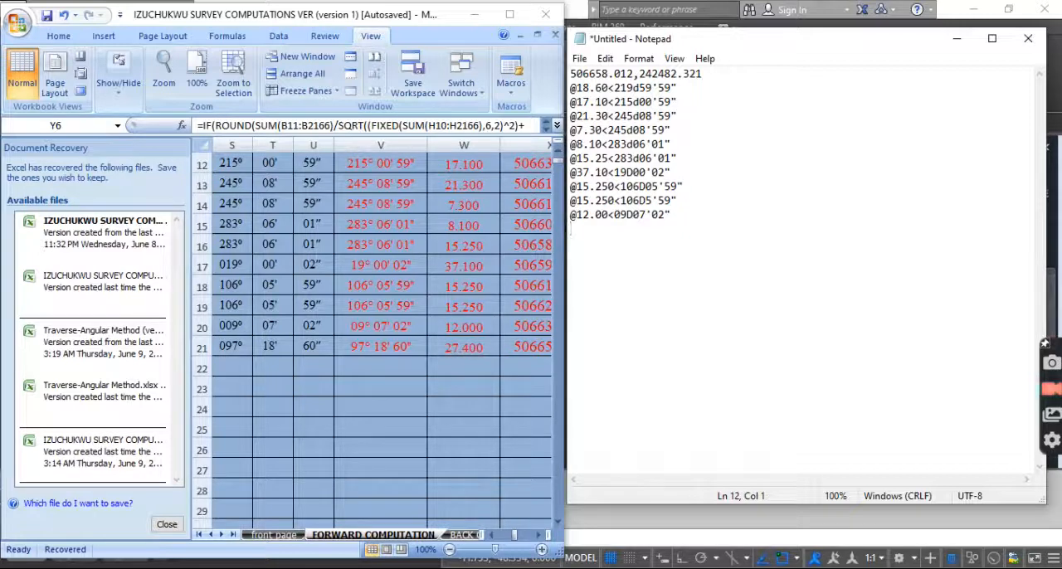
pyautogui.write('27')
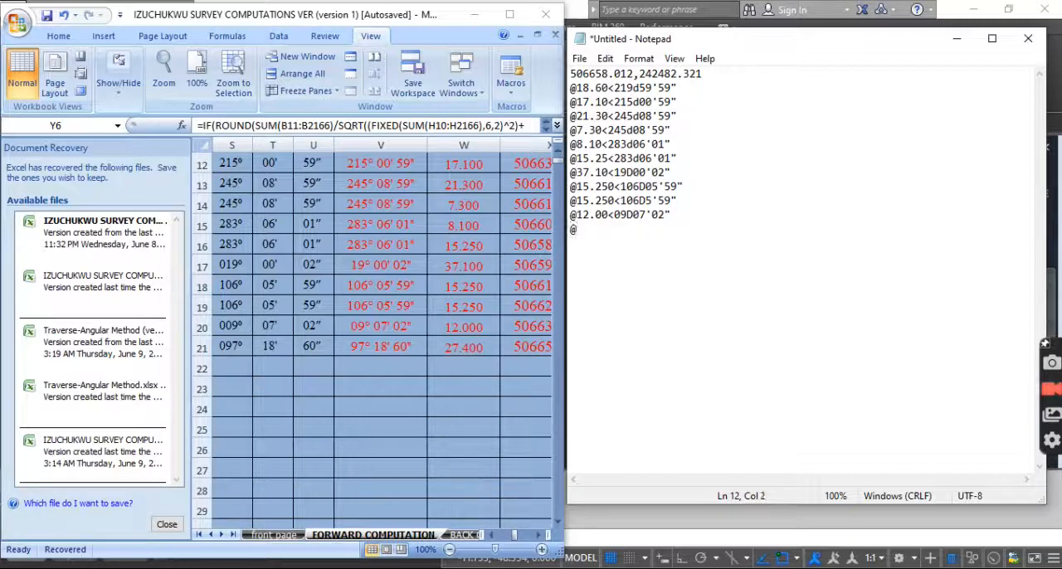
pyautogui.write('27')
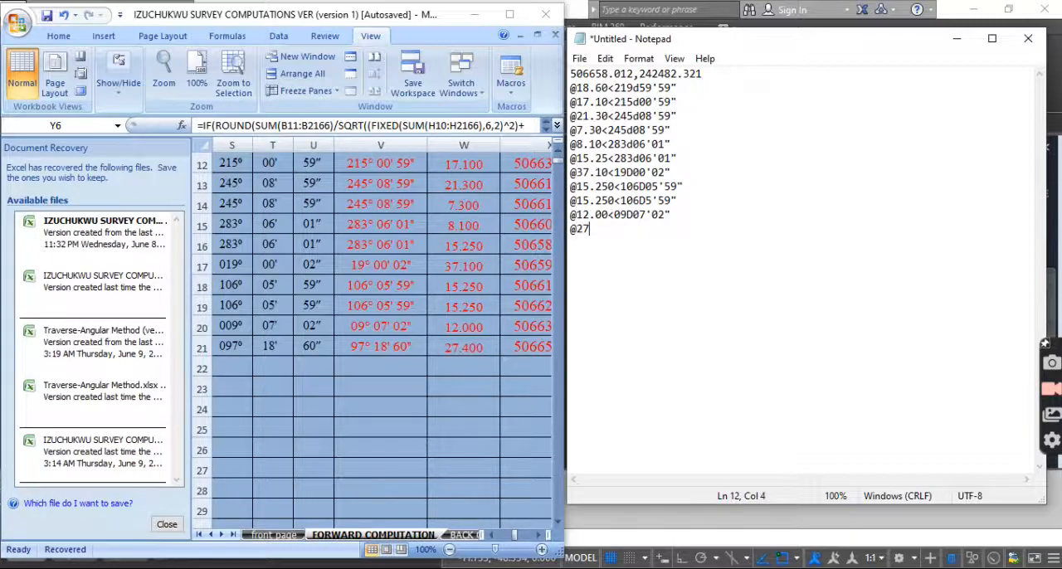
pyautogui.write('.40')
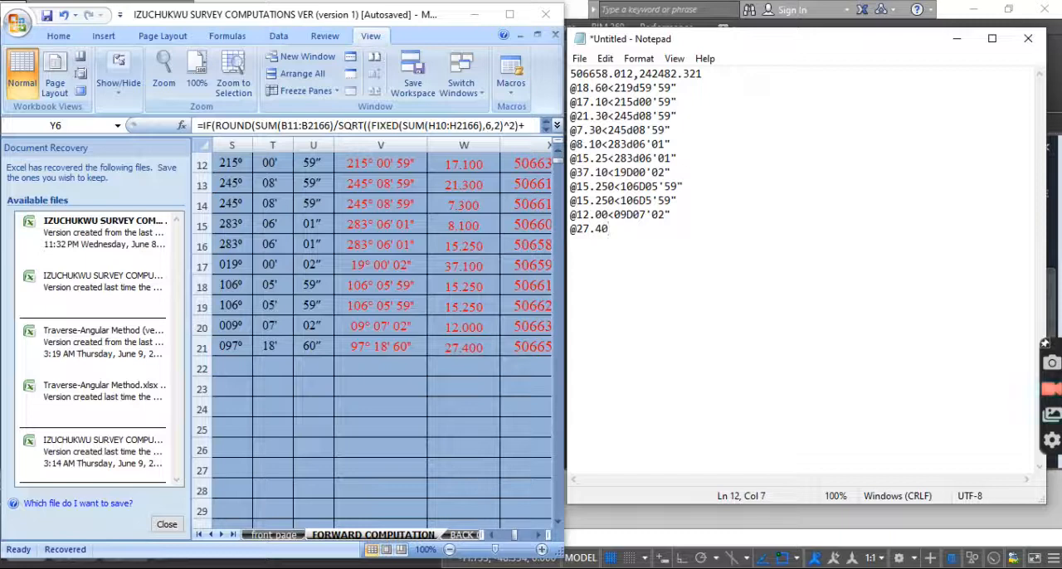
pyautogui.write('<')
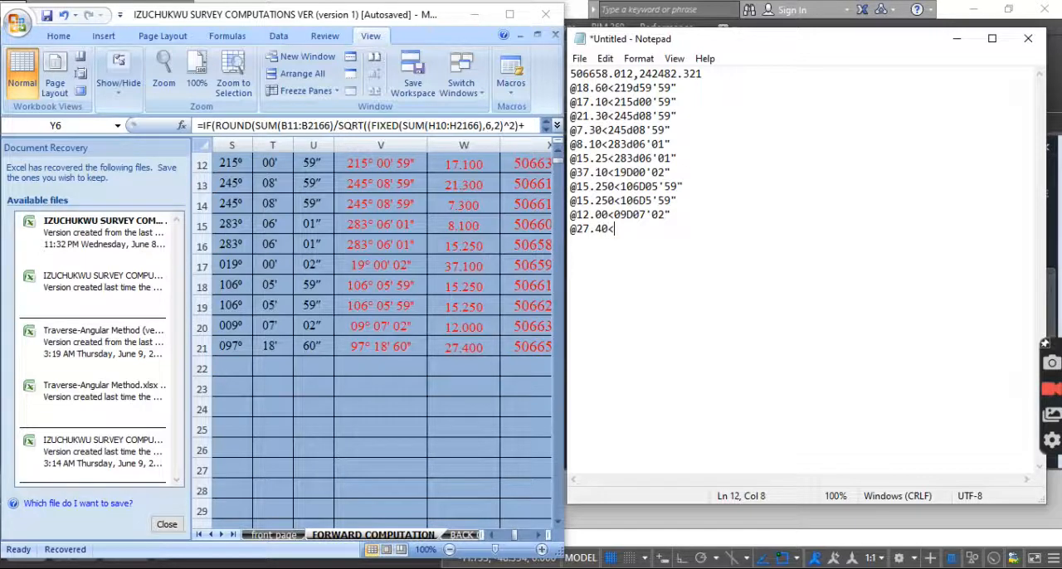
pyautogui.write('97D')
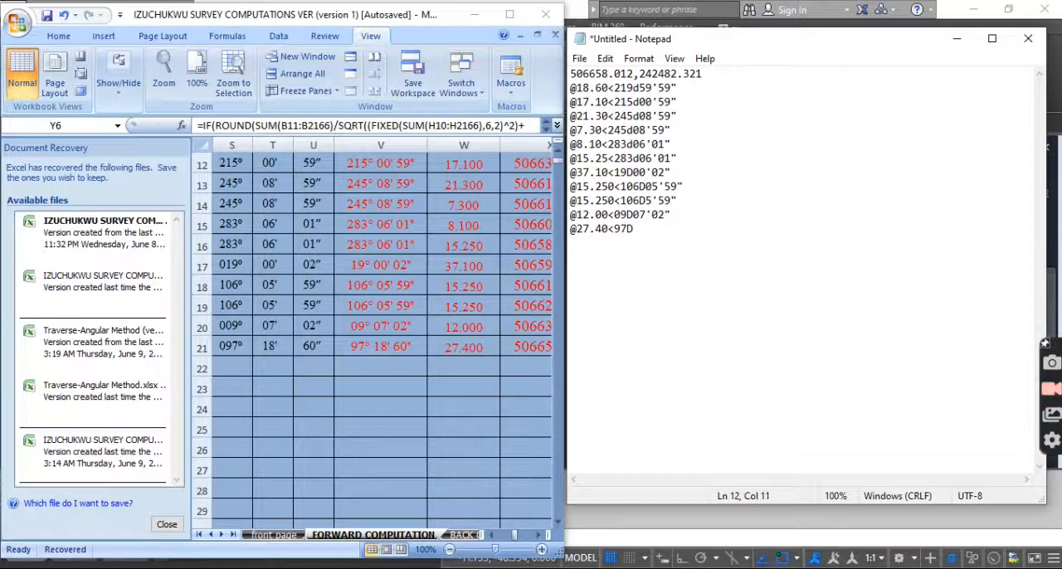
pyautogui.write('18')
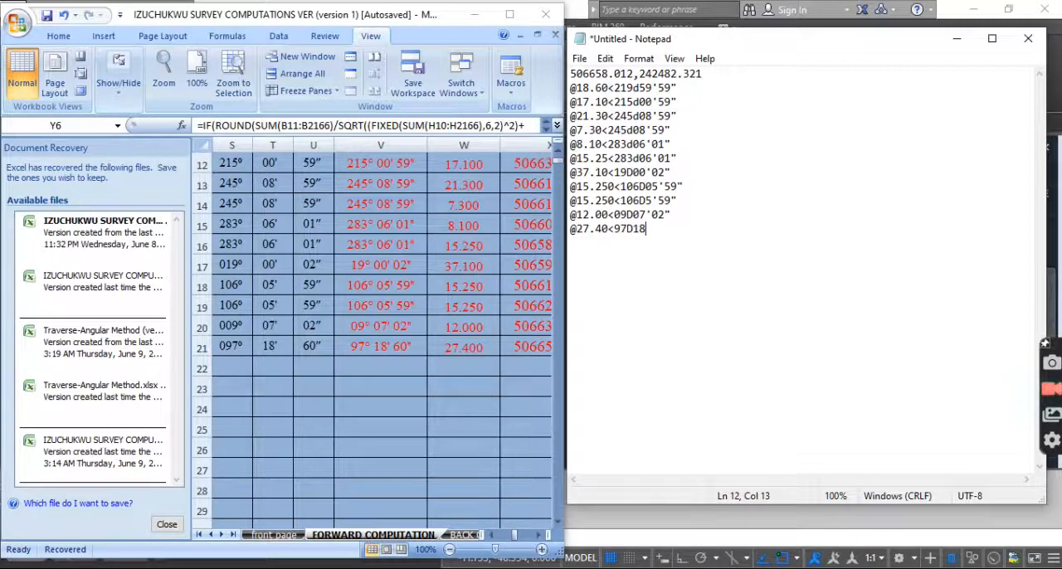
pyautogui.write("'")
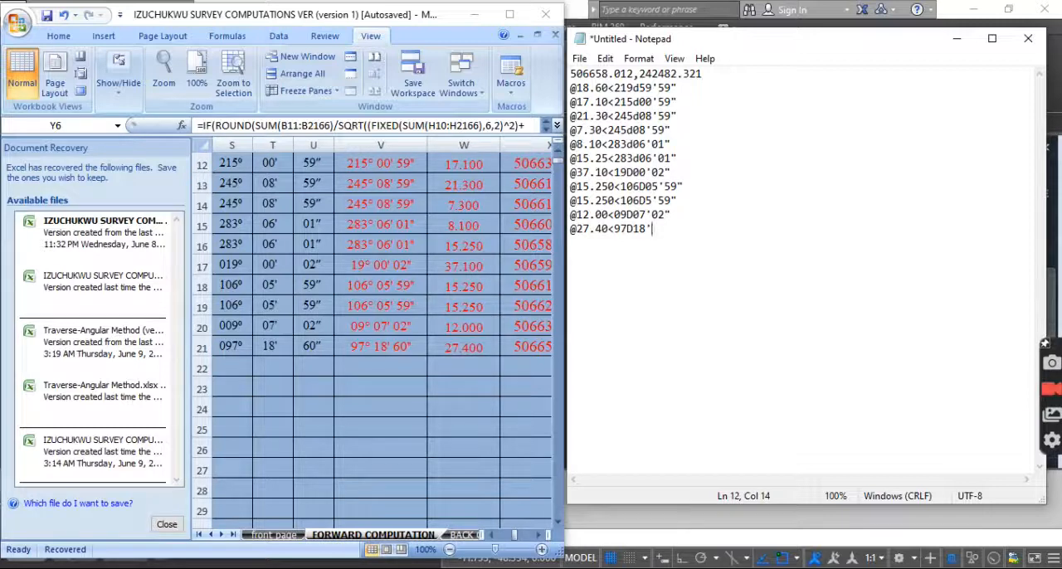
pyautogui.write('60')
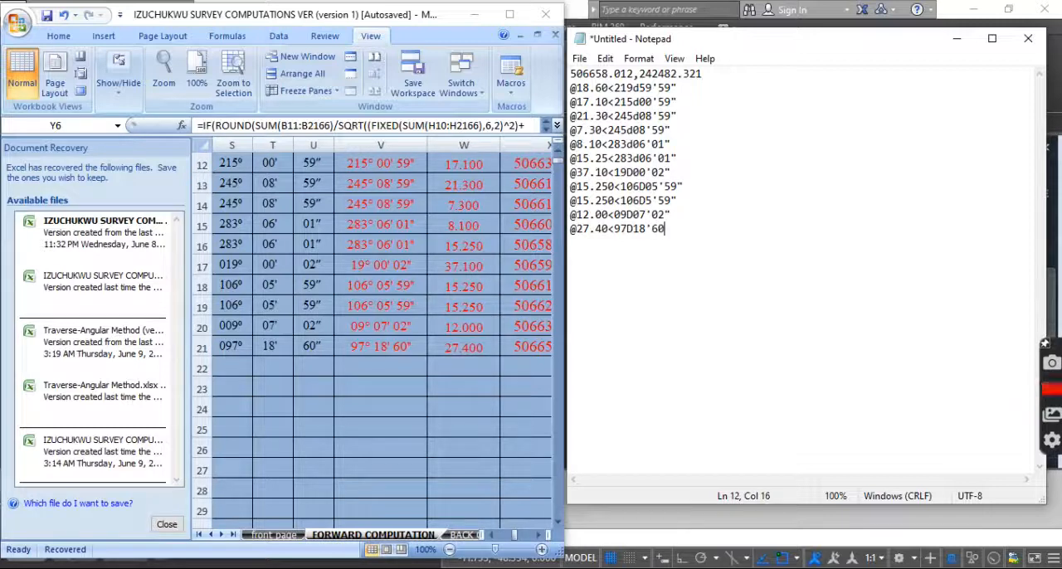
pyautogui.write('"')
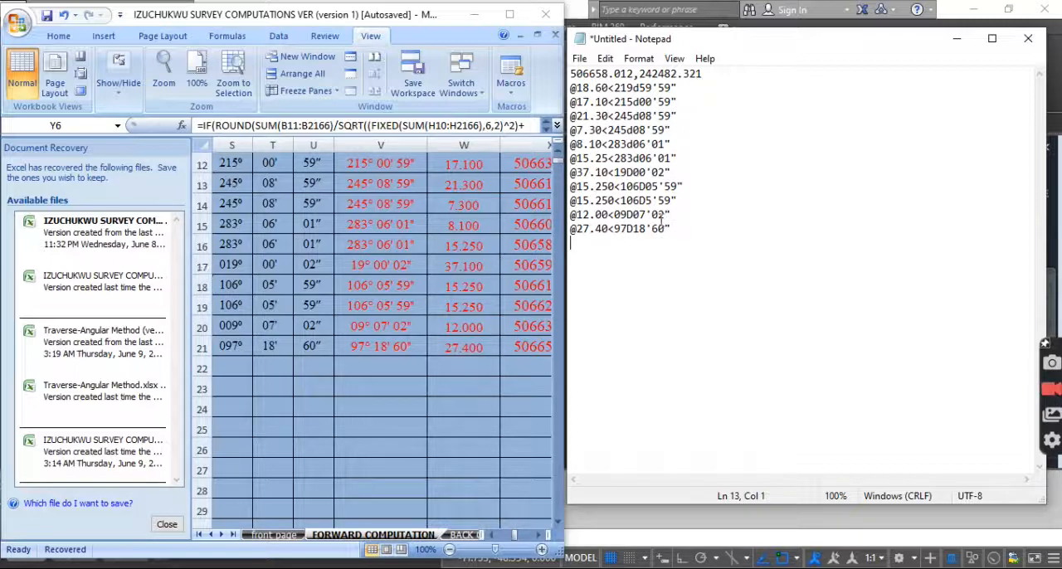
# Step: Select the full traverse coordinate list and copy it from the right-click menu
pyautogui.moveTo(584, 214); pyautogui.dragTo(652, 228)
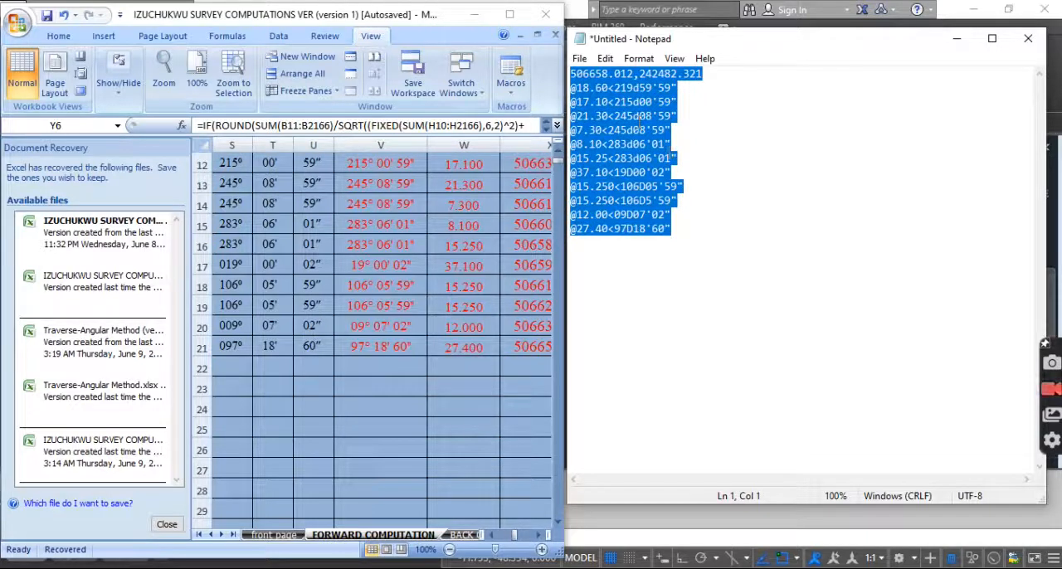
pyautogui.rightClick(639, 125)
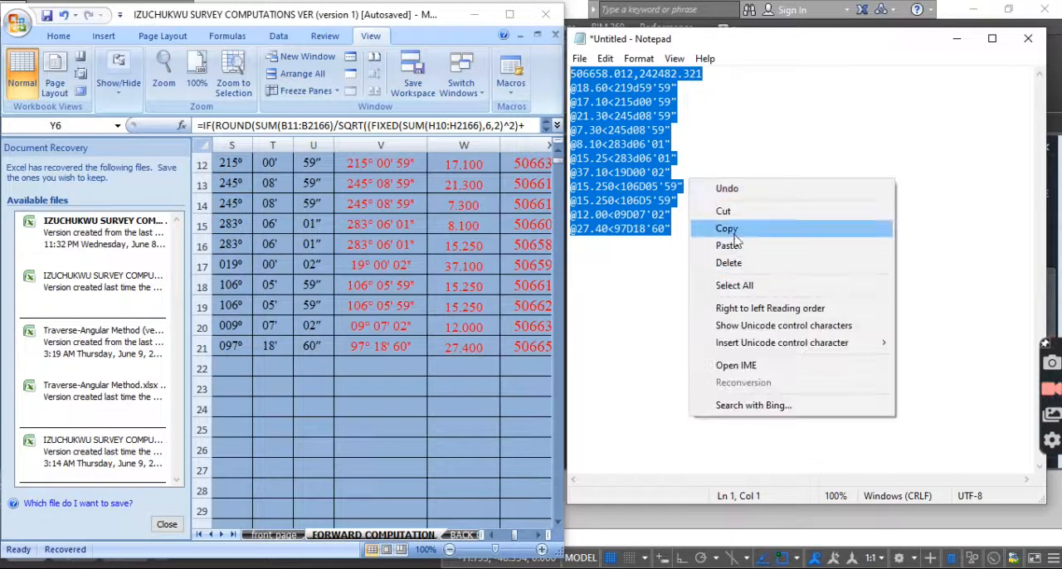
pyautogui.click(727, 228)
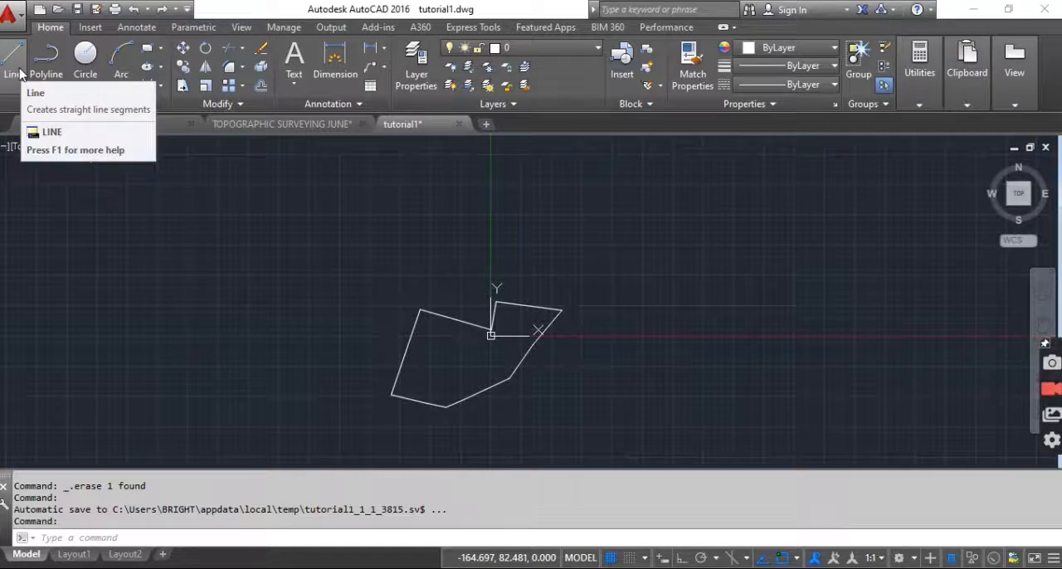
# Step: Start a line sketch, cancel it with Esc, and select the stray test lines
pyautogui.click(12, 62)
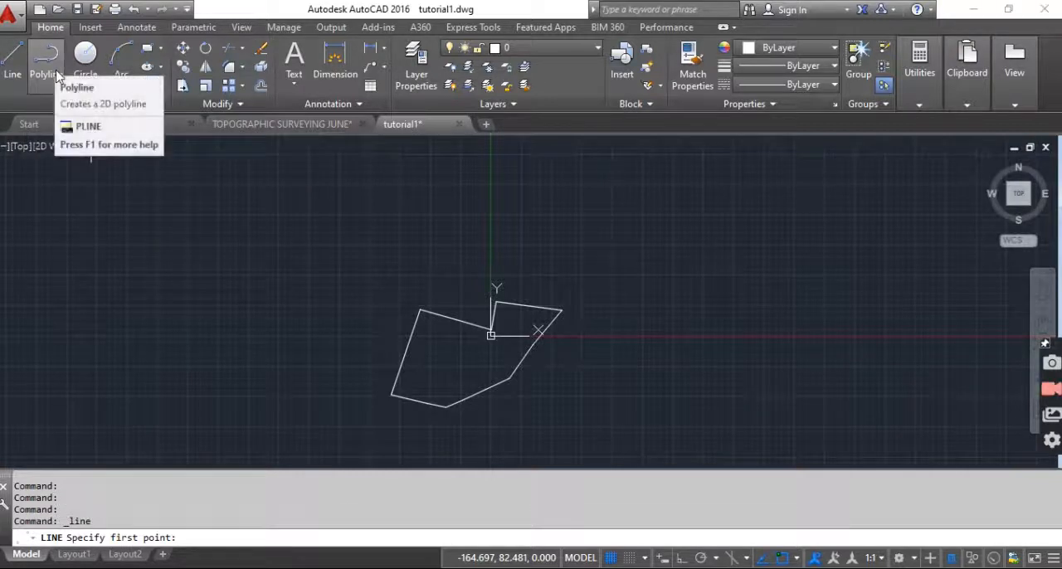
pyautogui.moveTo(13, 62)
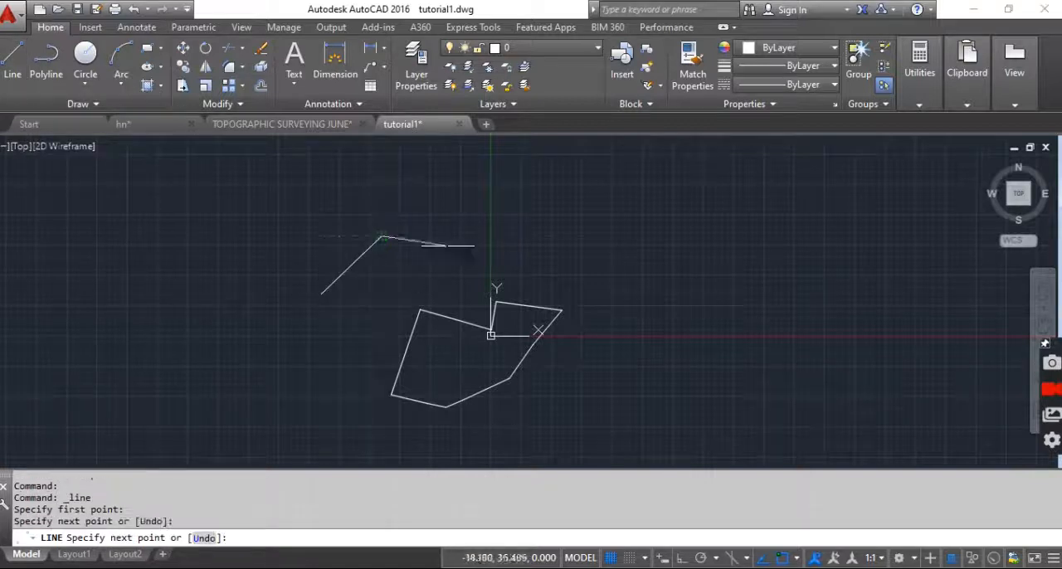
pyautogui.press('Escape')
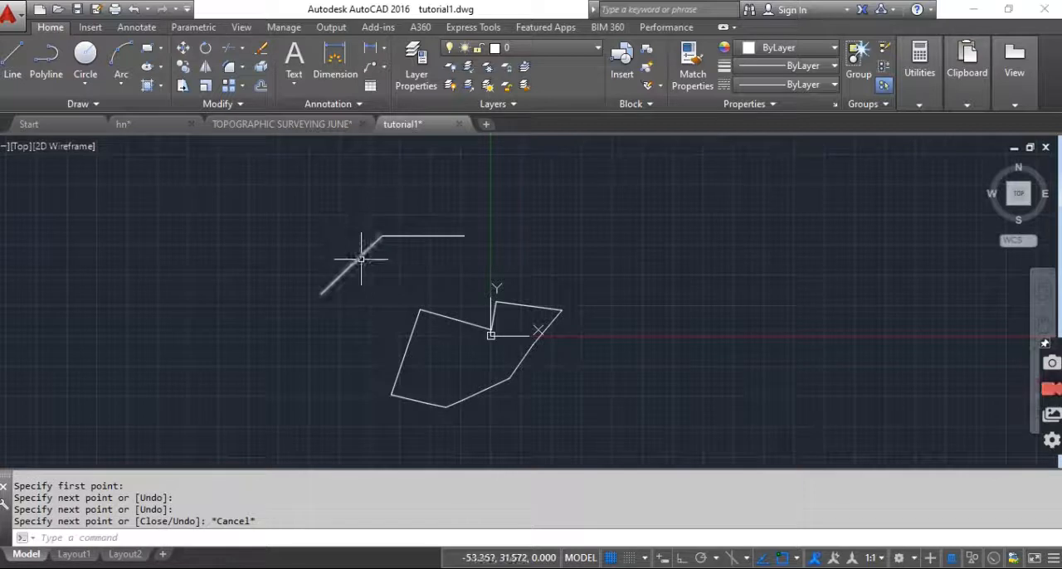
pyautogui.moveTo(379, 246)
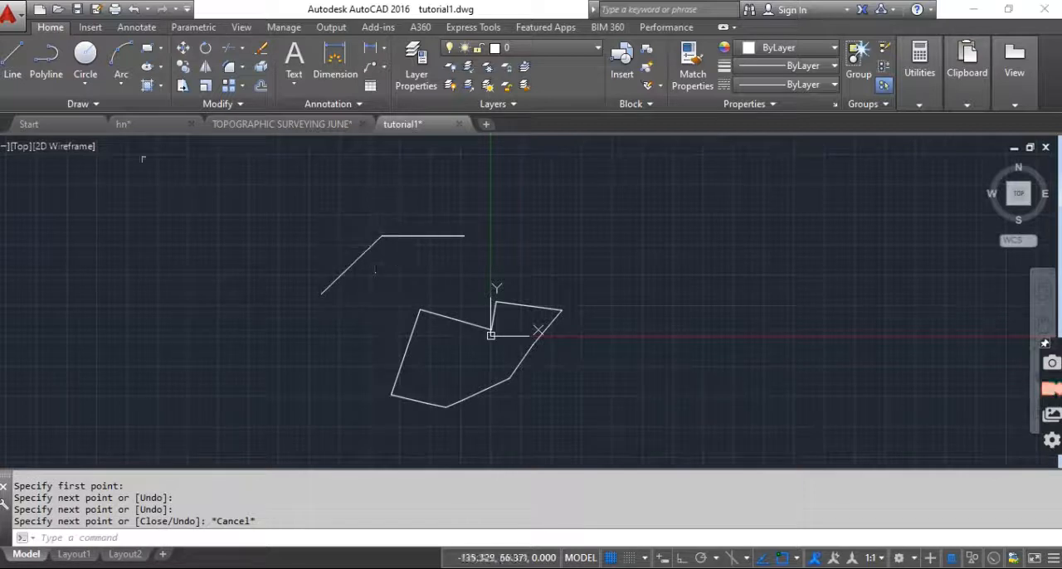
pyautogui.click(260, 253)
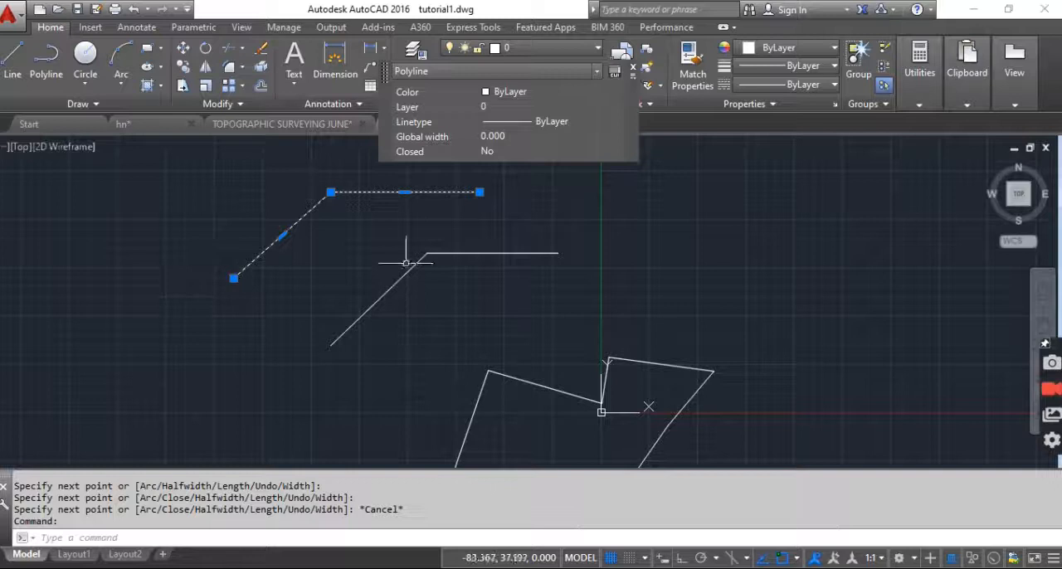
pyautogui.moveTo(378, 262)
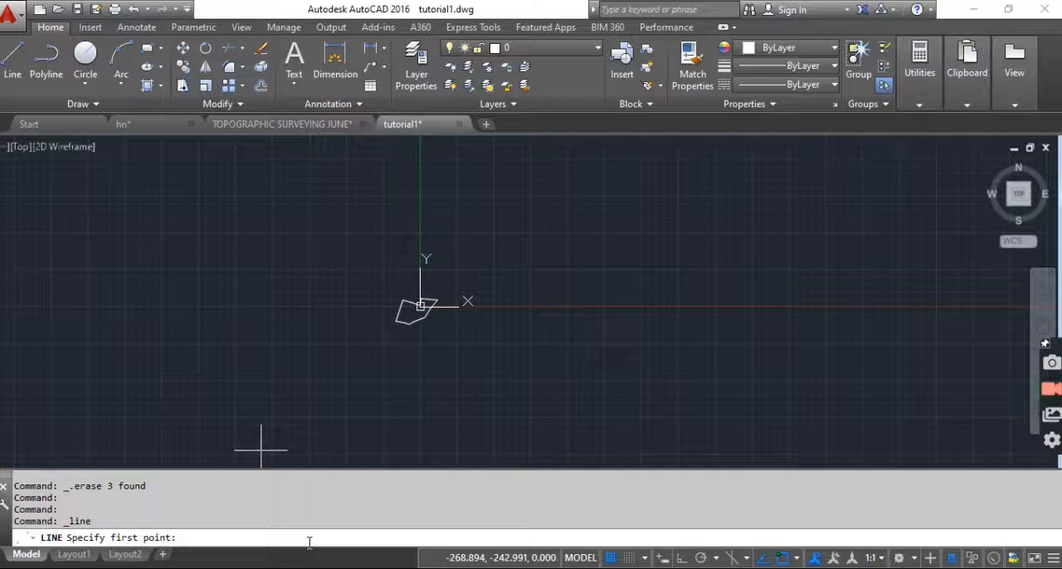
# Step: Paste the copied traverse list into the LINE command prompt
pyautogui.rightClick(310, 538)
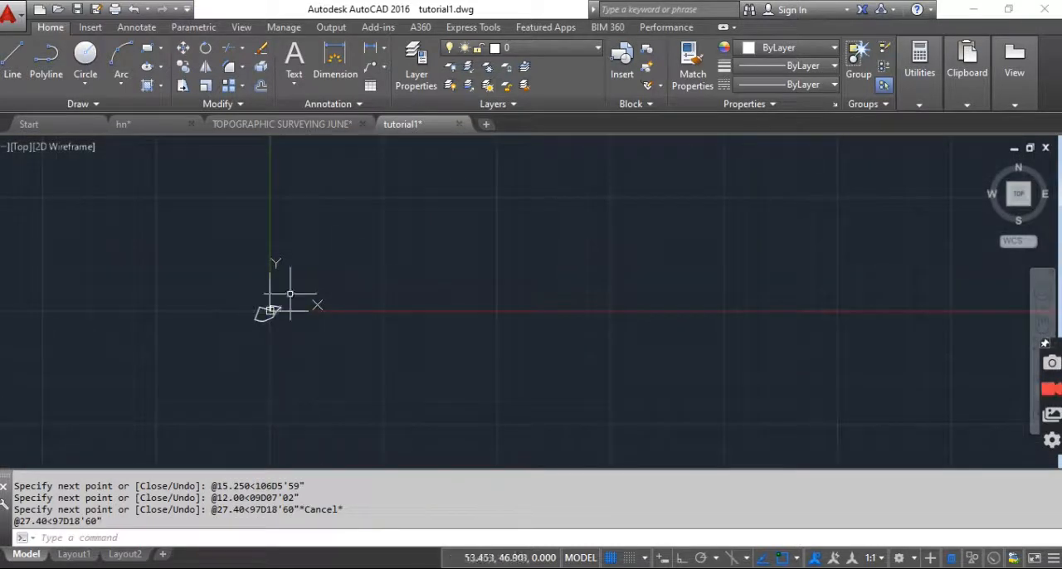
pyautogui.moveTo(531, 206)
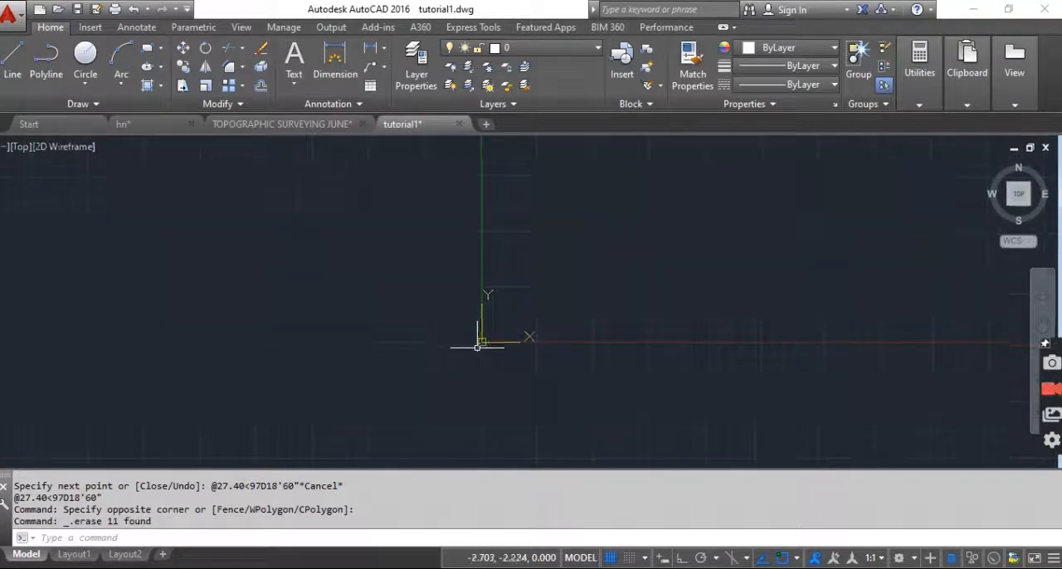
pyautogui.moveTo(916, 314)
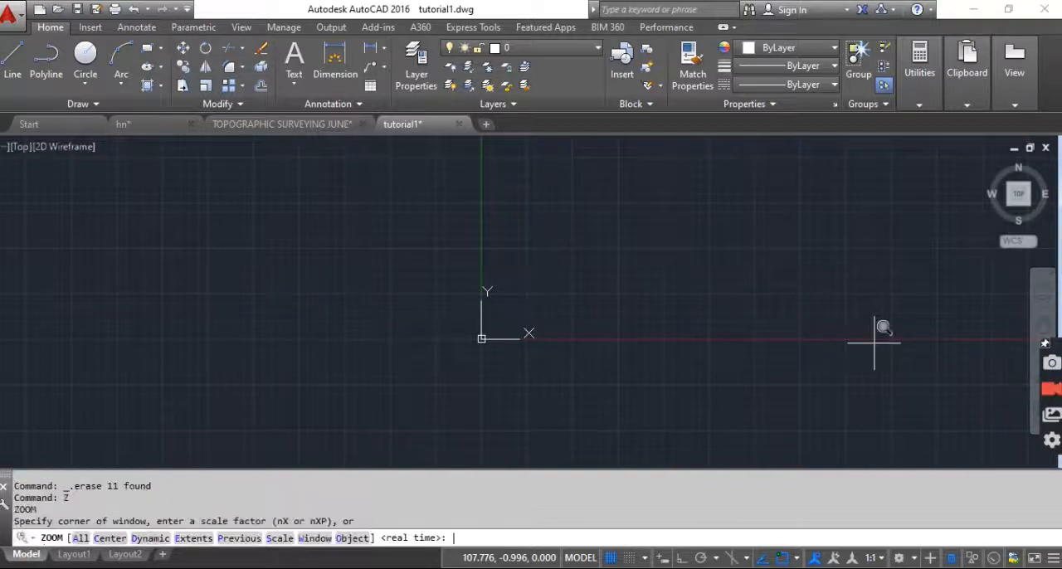
# Step: Zoom to extents and end the line command after the last traverse leg
pyautogui.write('E')
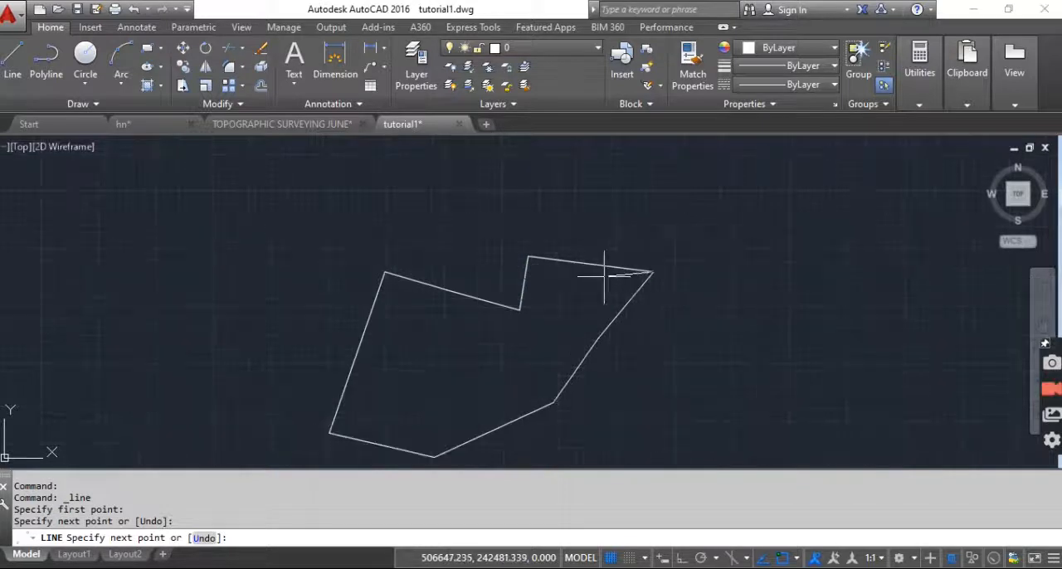
pyautogui.press('Escape')
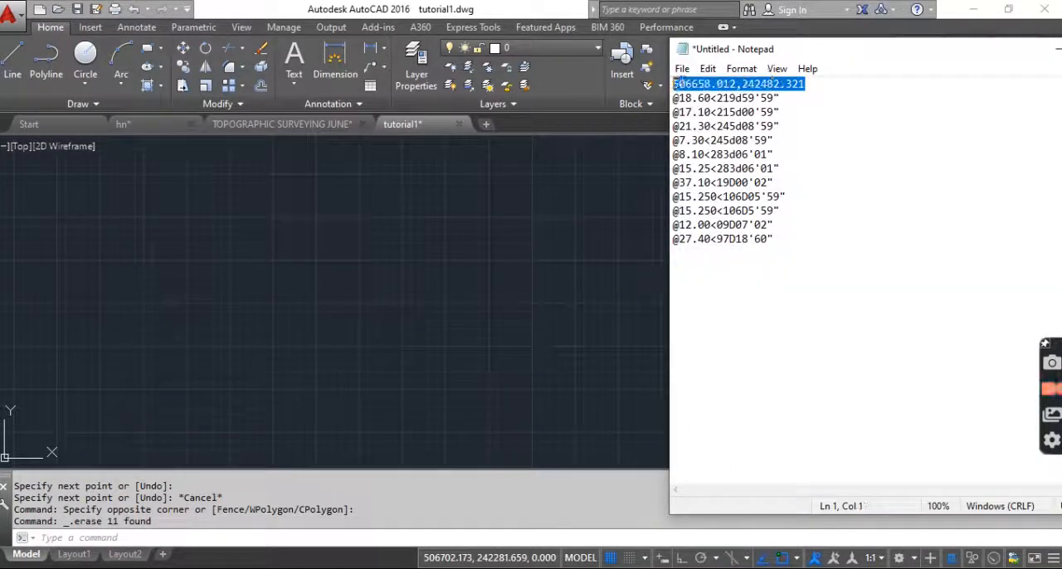
# Step: Copy the start coordinate 506658.012,242482.321 and append it as the list's final line
pyautogui.rightClick(739, 83)
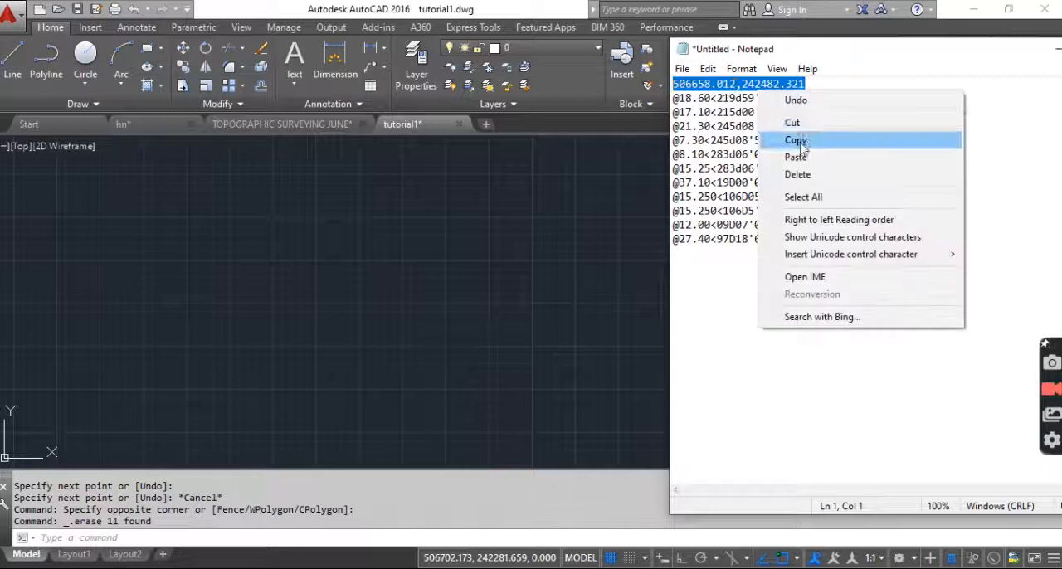
pyautogui.click(795, 140)
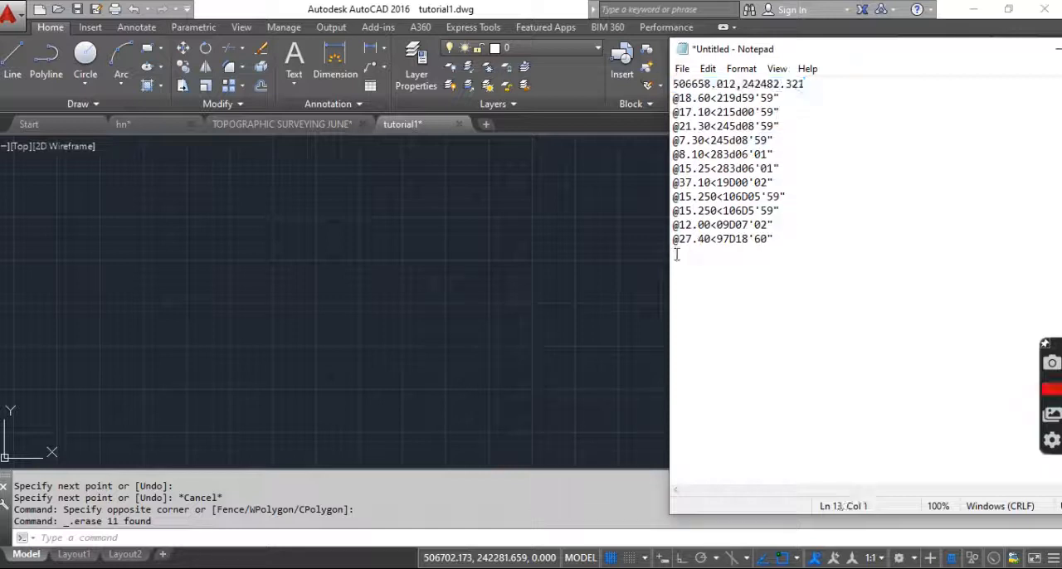
pyautogui.write('506658.012,242482.321')
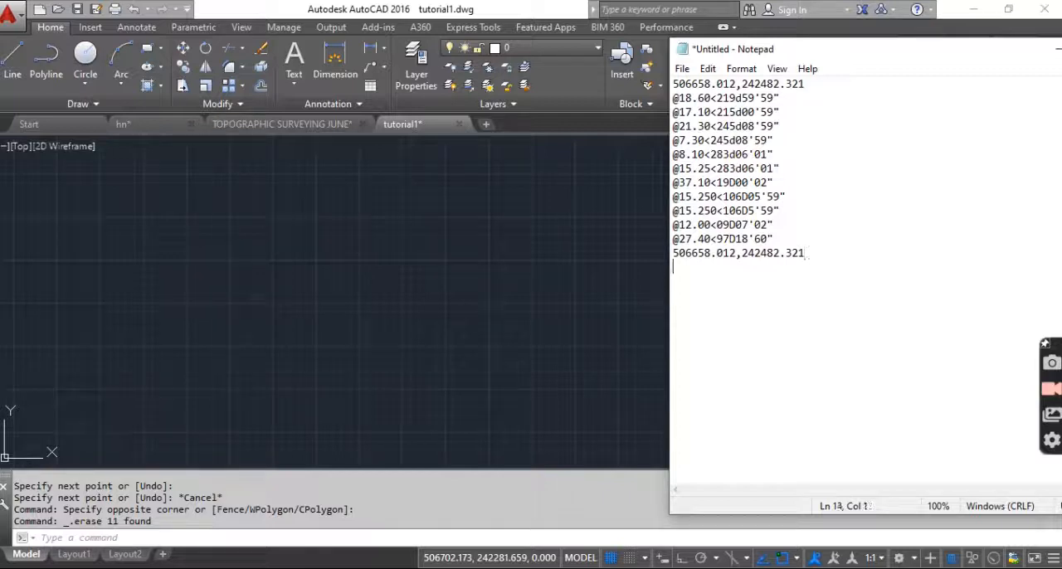
pyautogui.write('z')
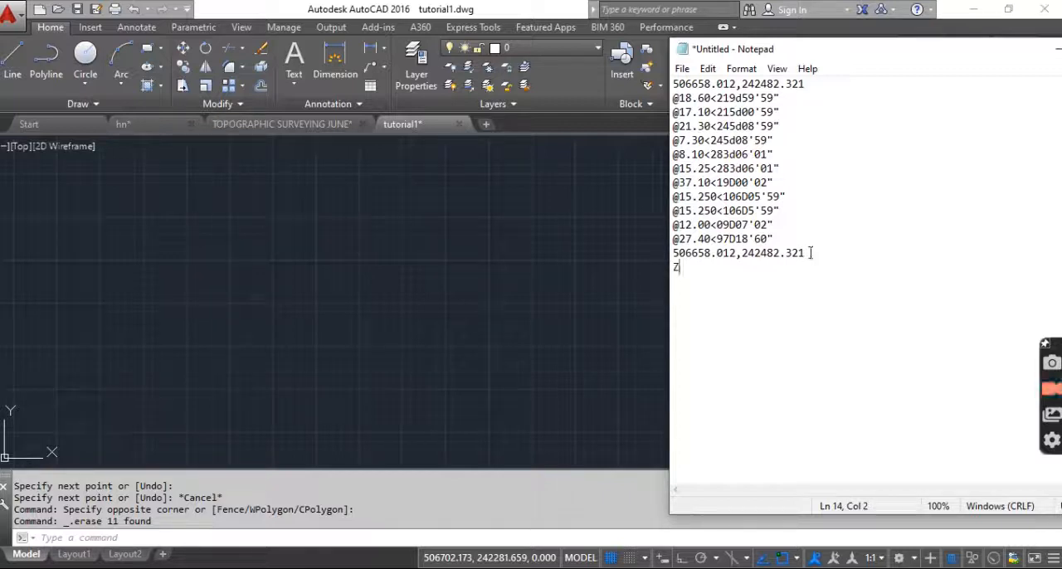
pyautogui.press('backspace')
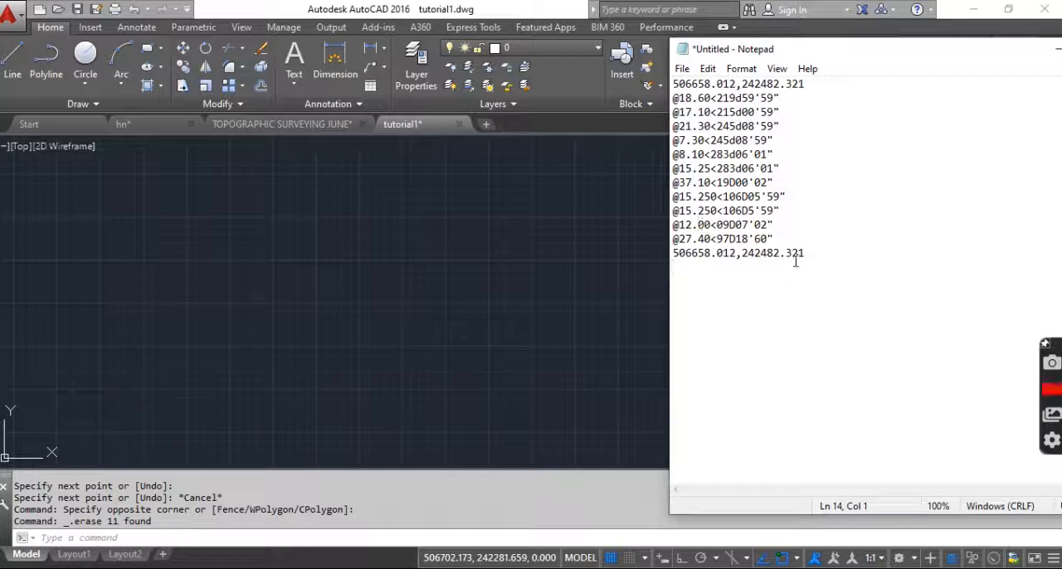
pyautogui.rightClick(731, 125)
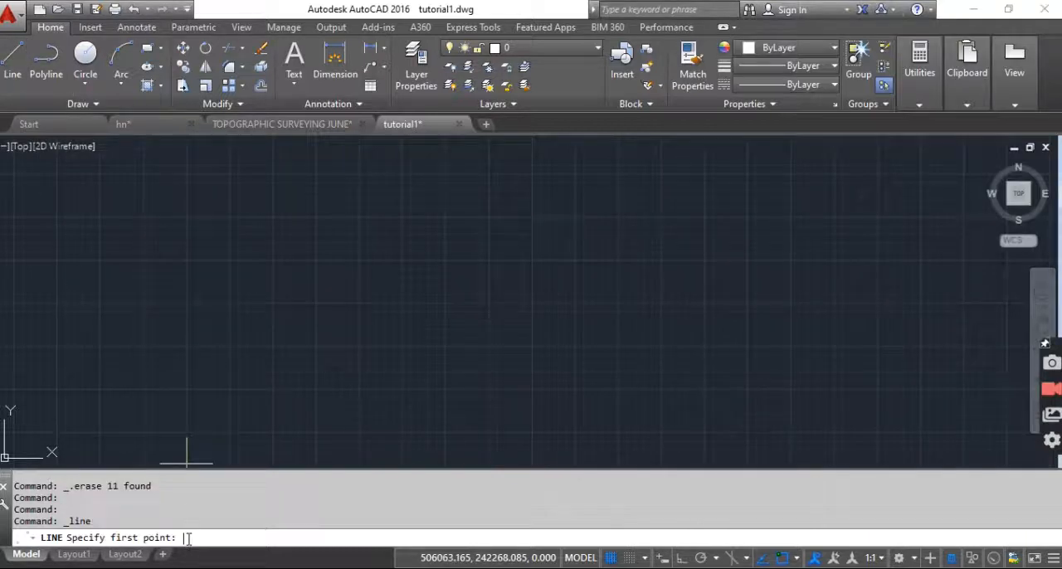
# Step: Paste the coordinate list into the LINE prompt and zoom to extents
pyautogui.rightClick(186, 537)
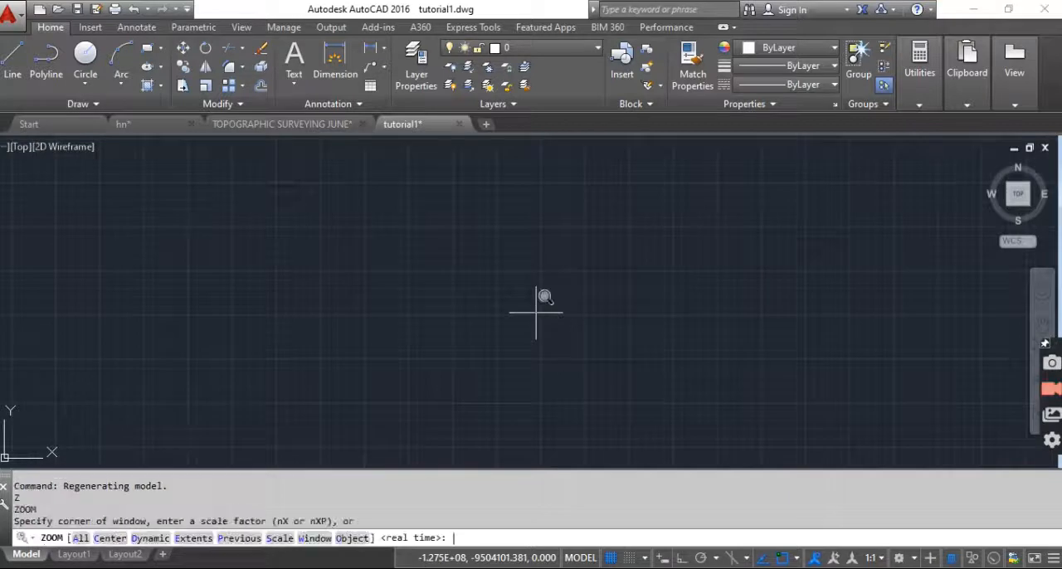
pyautogui.write('E')
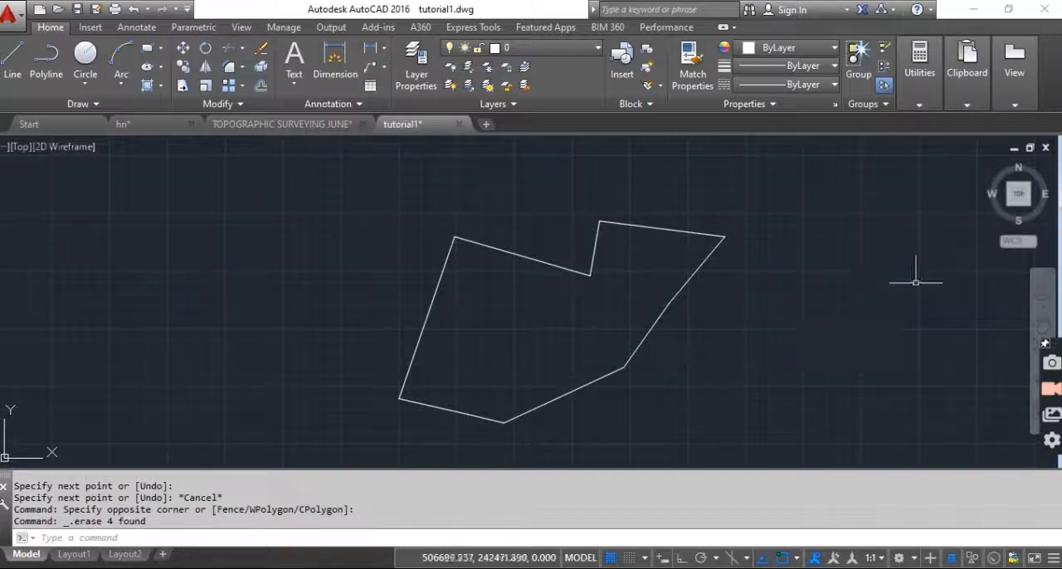
pyautogui.moveTo(519, 275)
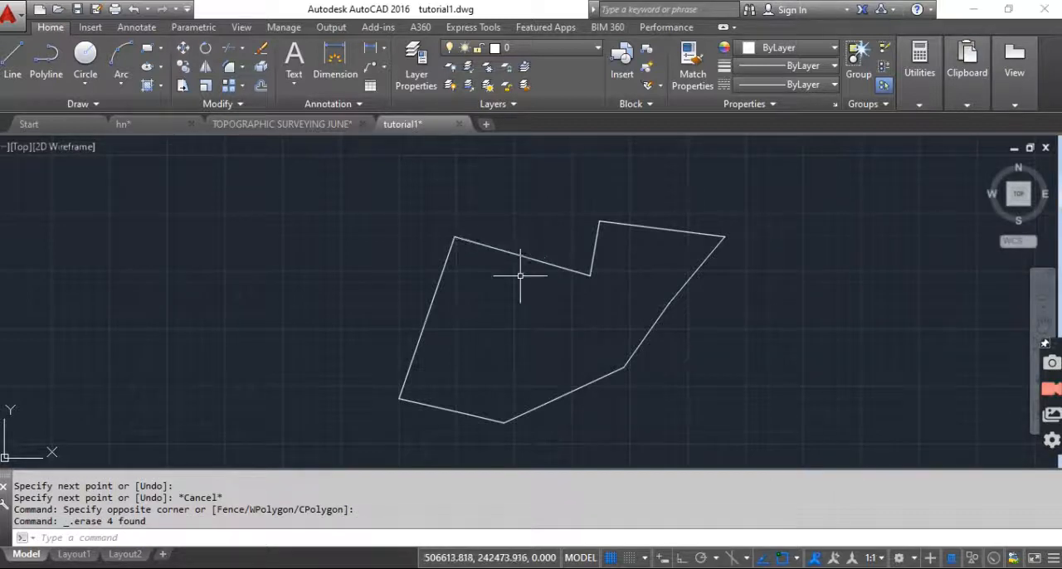
pyautogui.moveTo(590, 461)
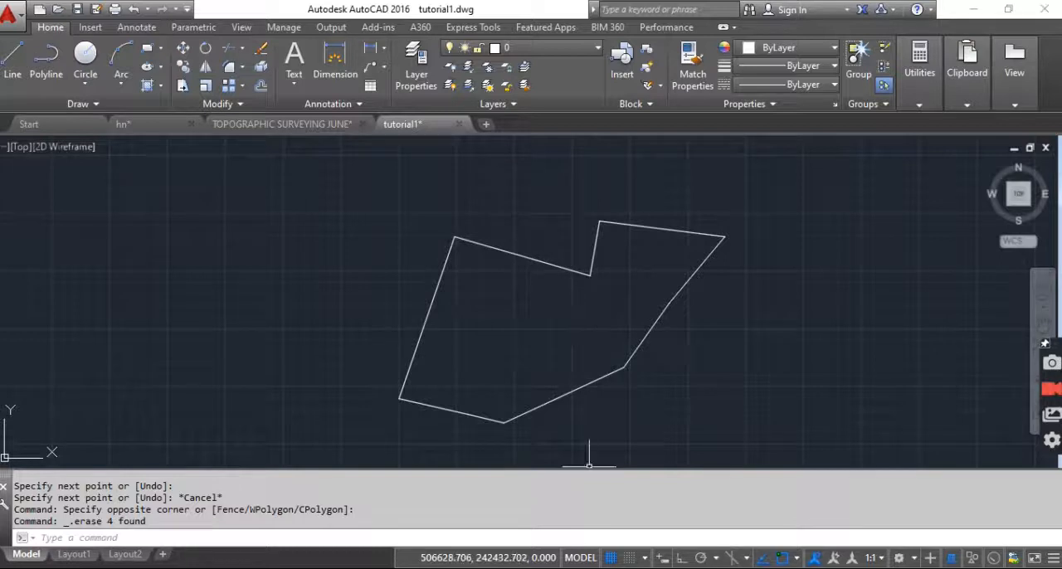
pyautogui.moveTo(471, 193)
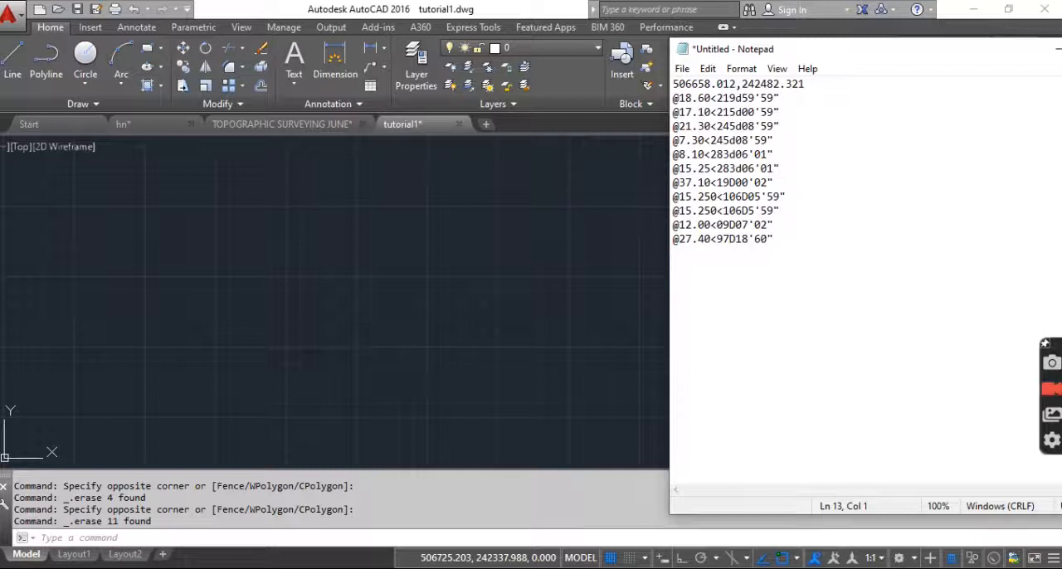
# Step: Add the C close command line and copy the whole command list
pyautogui.write('C')
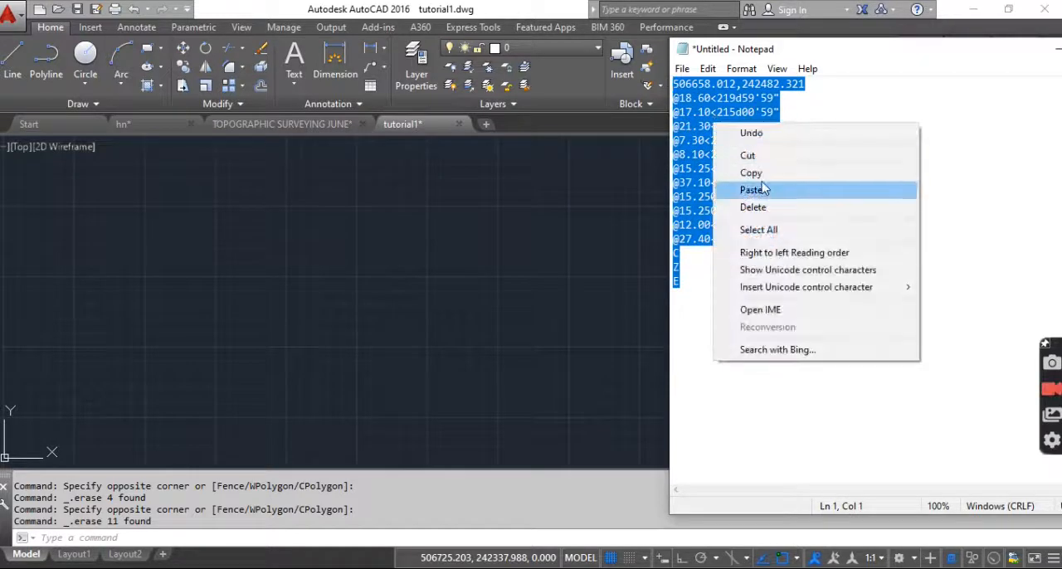
pyautogui.click(752, 173)
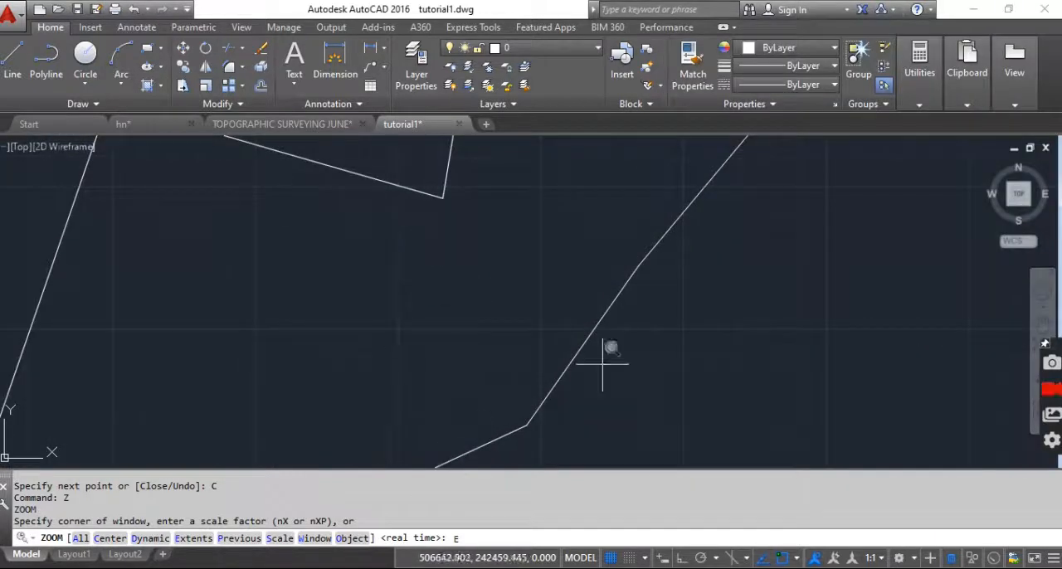
pyautogui.moveTo(543, 365)
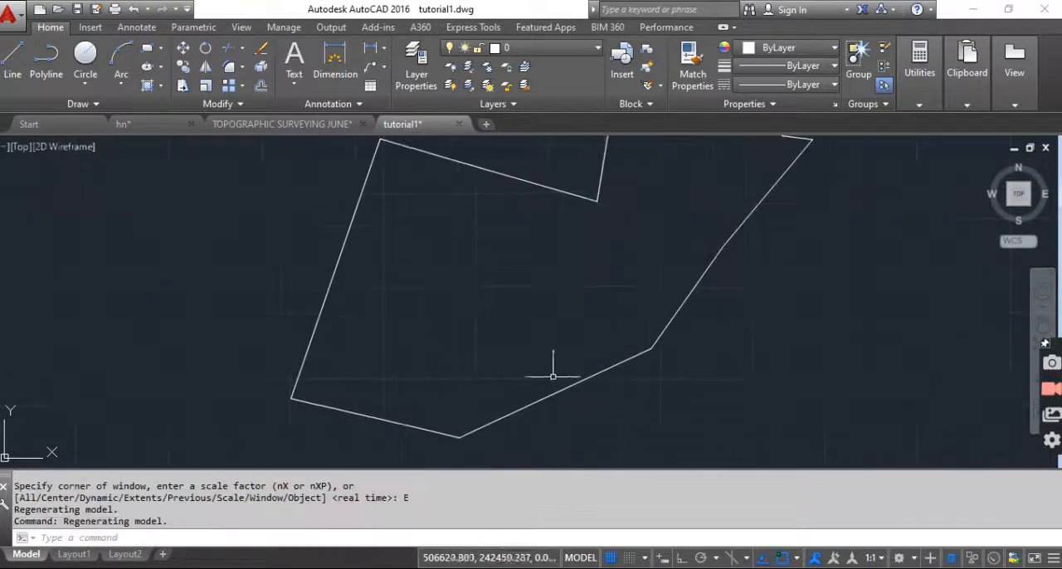
# Step: Scroll to view the pasted coordinate list closing the traverse and zooming to extents
pyautogui.scroll(-3)
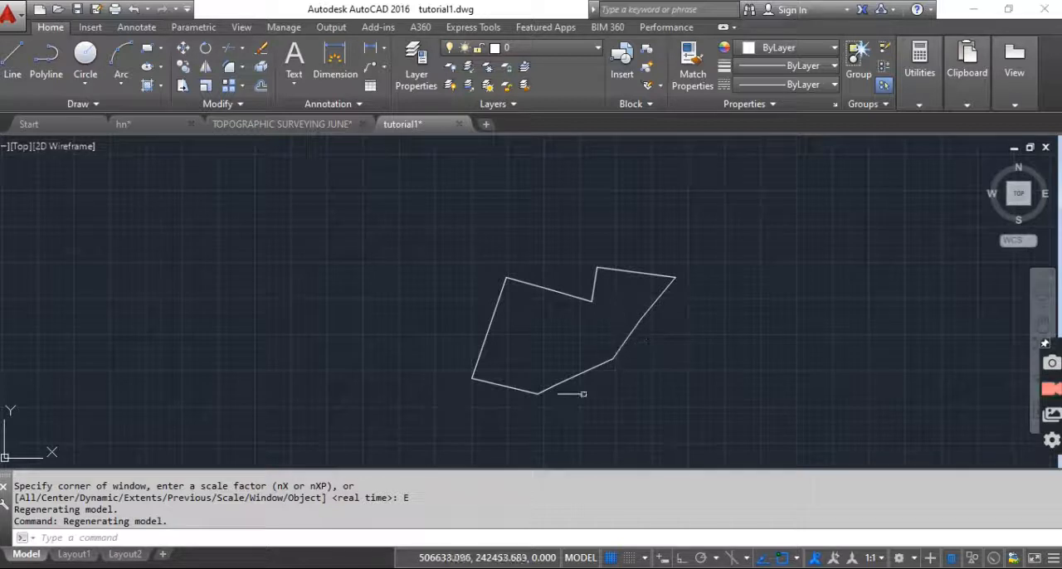
pyautogui.moveTo(618, 358)
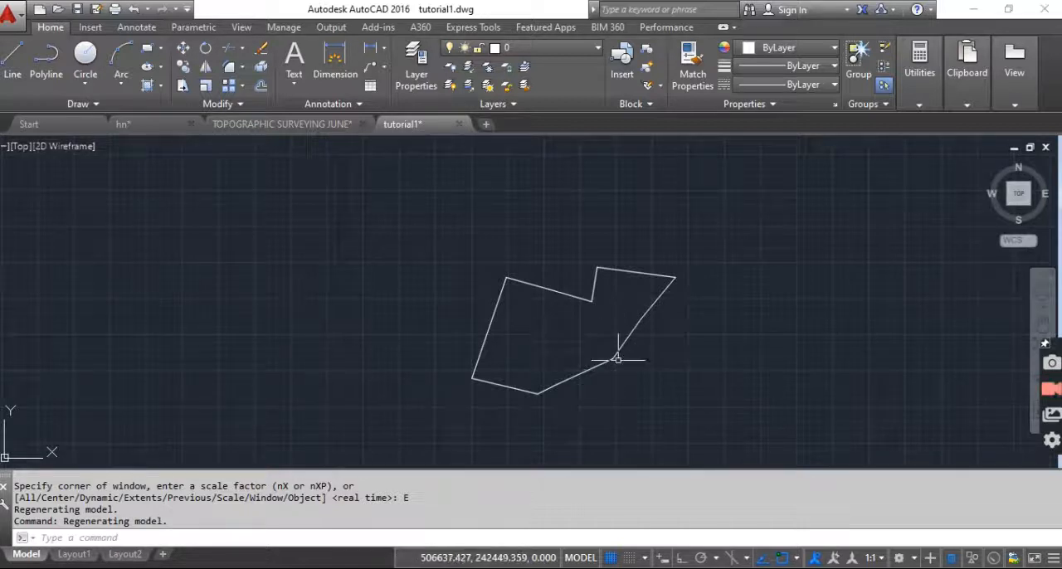
pyautogui.moveTo(643, 305)
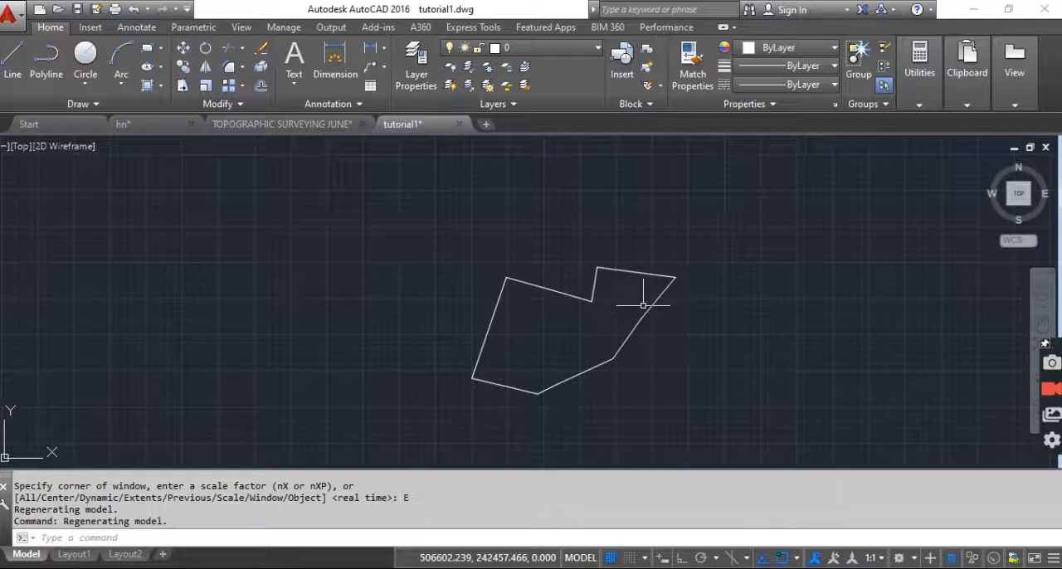
pyautogui.moveTo(567, 291)
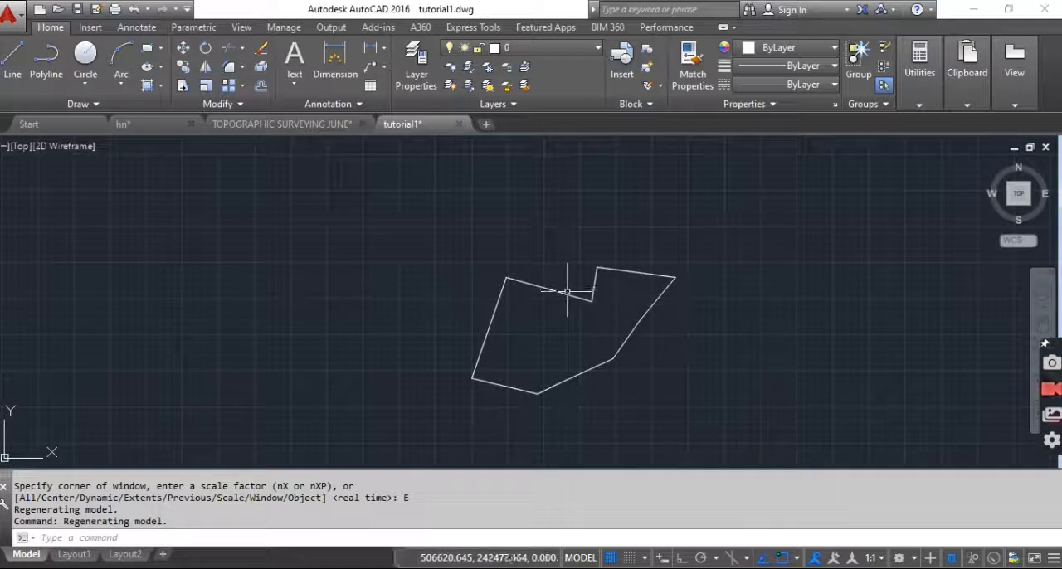
pyautogui.moveTo(581, 297)
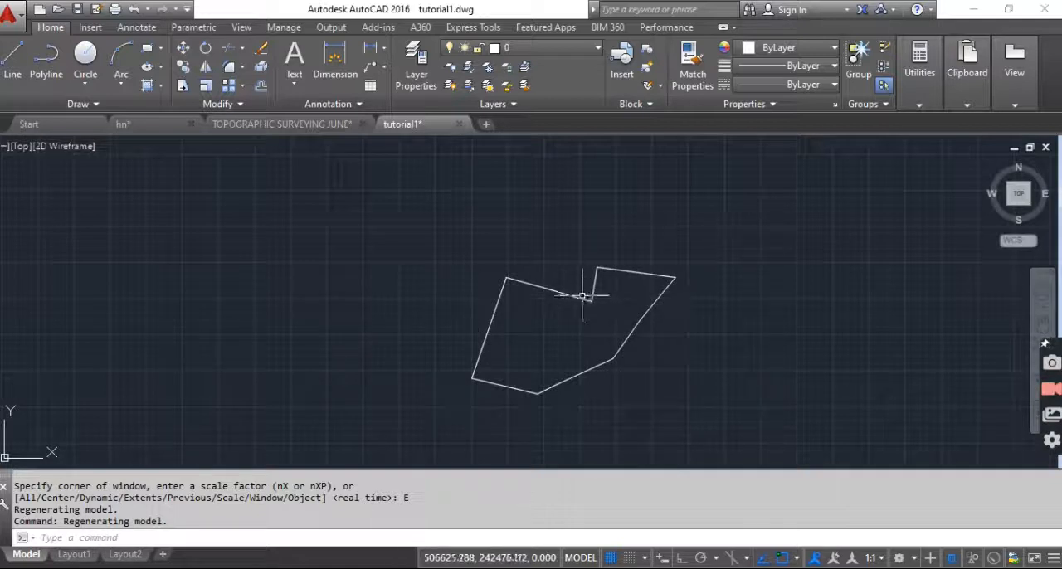